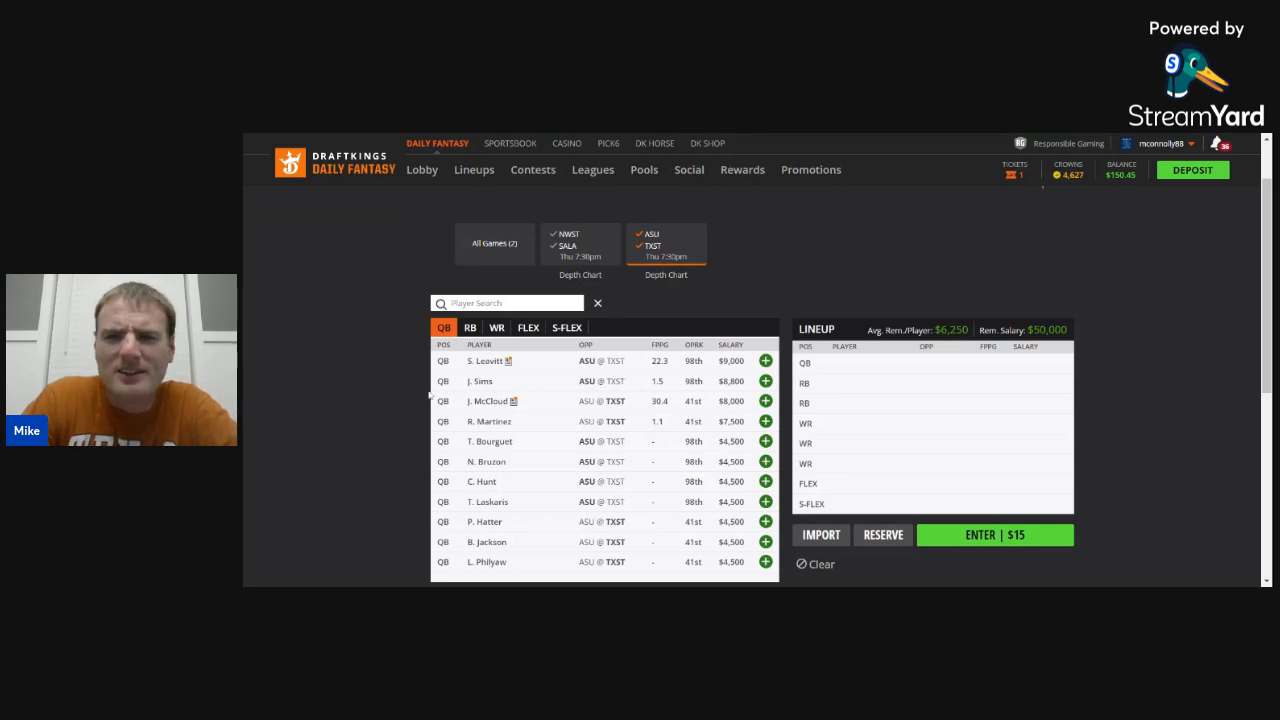
{"action": "mouse_move", "coordinate": [393, 405]}
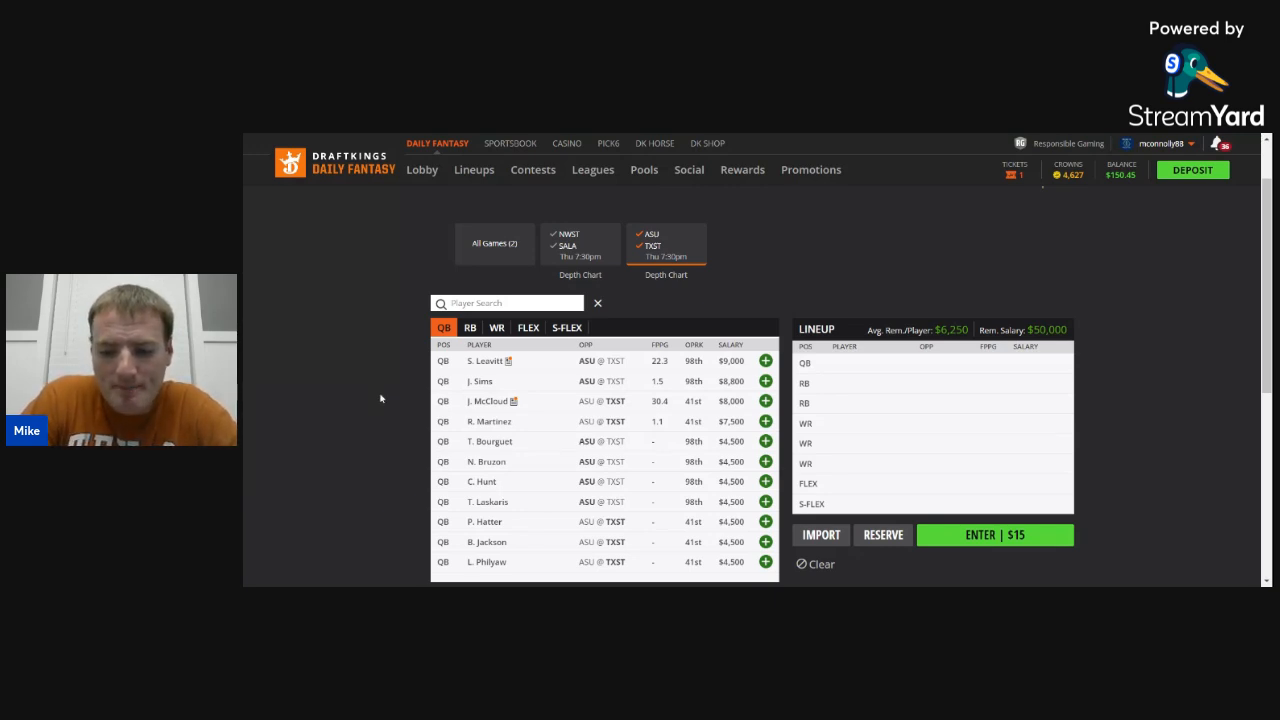
{"action": "mouse_move", "coordinate": [406, 370]}
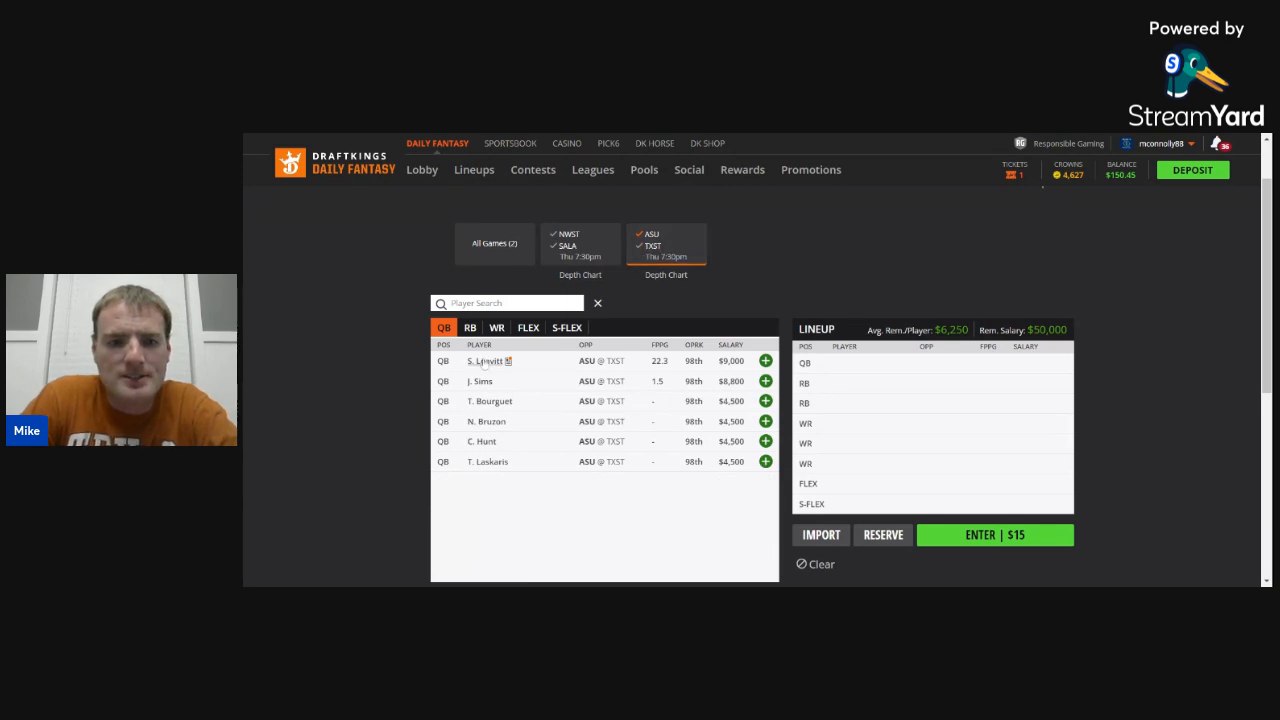
- Show Arizona State's running backs, led by C. Skattebo at $6,500
{"action": "left_click", "coordinate": [481, 361]}
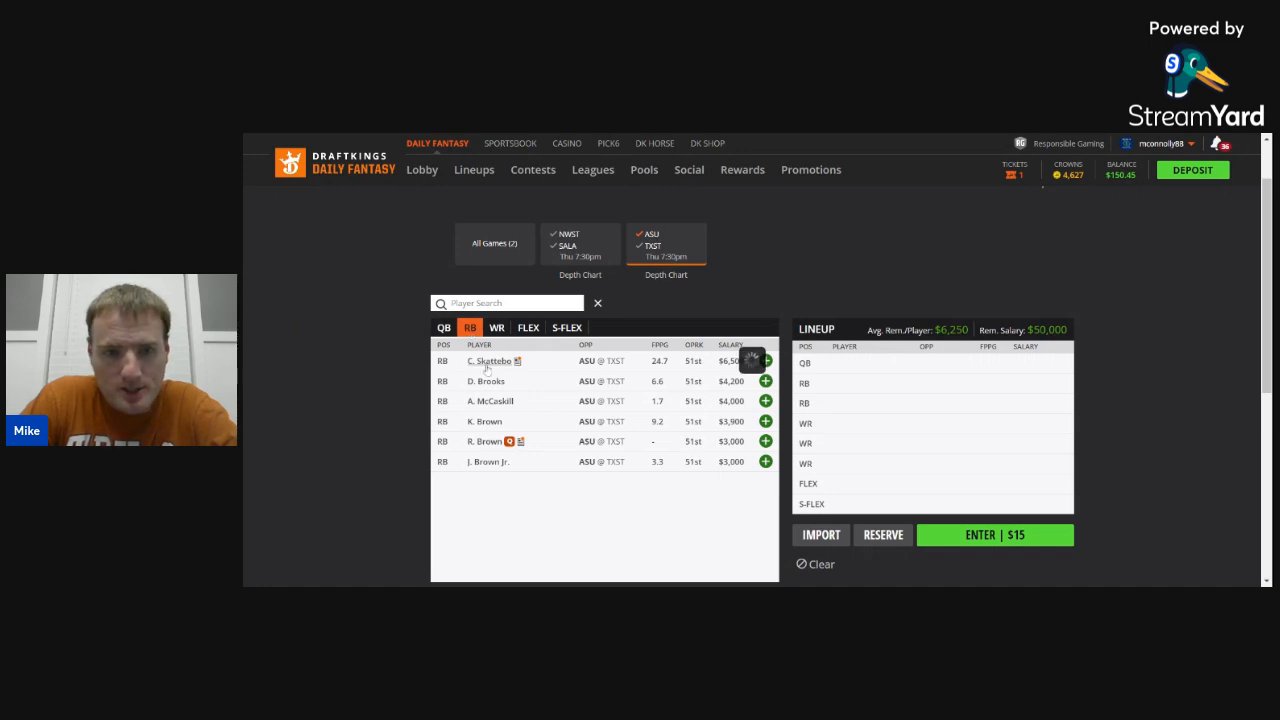
{"action": "left_click", "coordinate": [484, 361]}
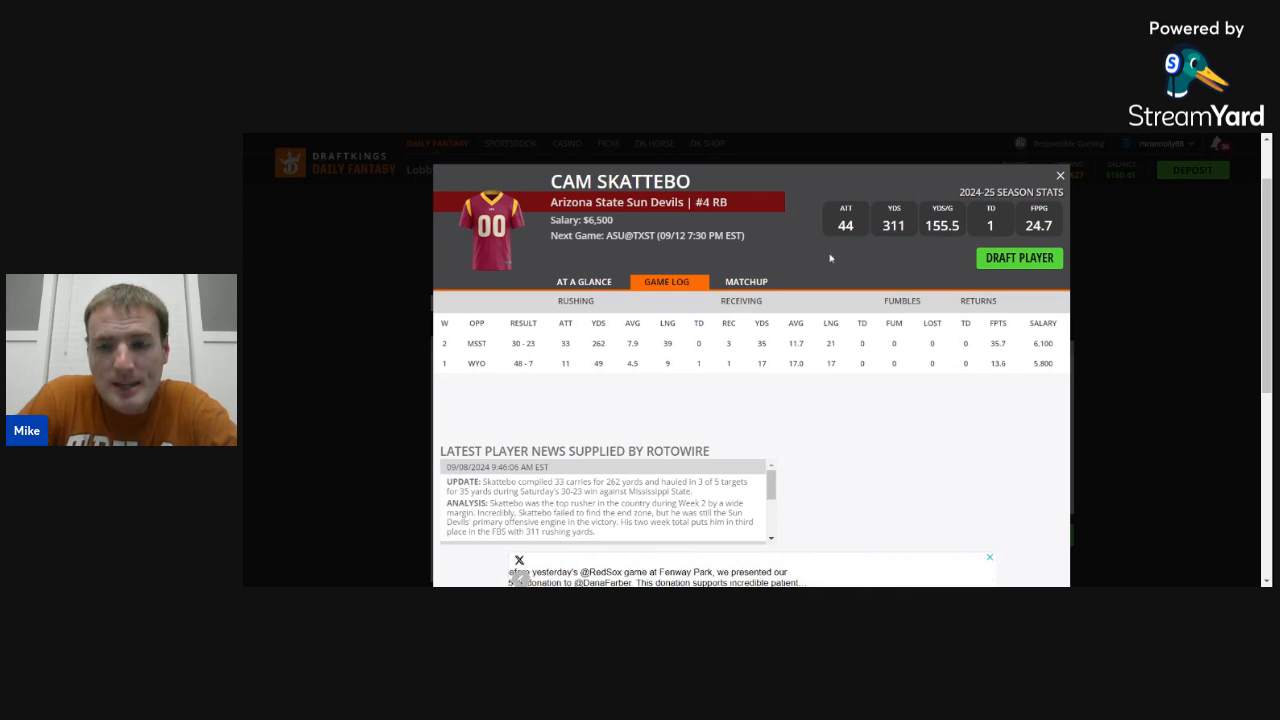
{"action": "left_click", "coordinate": [1060, 175]}
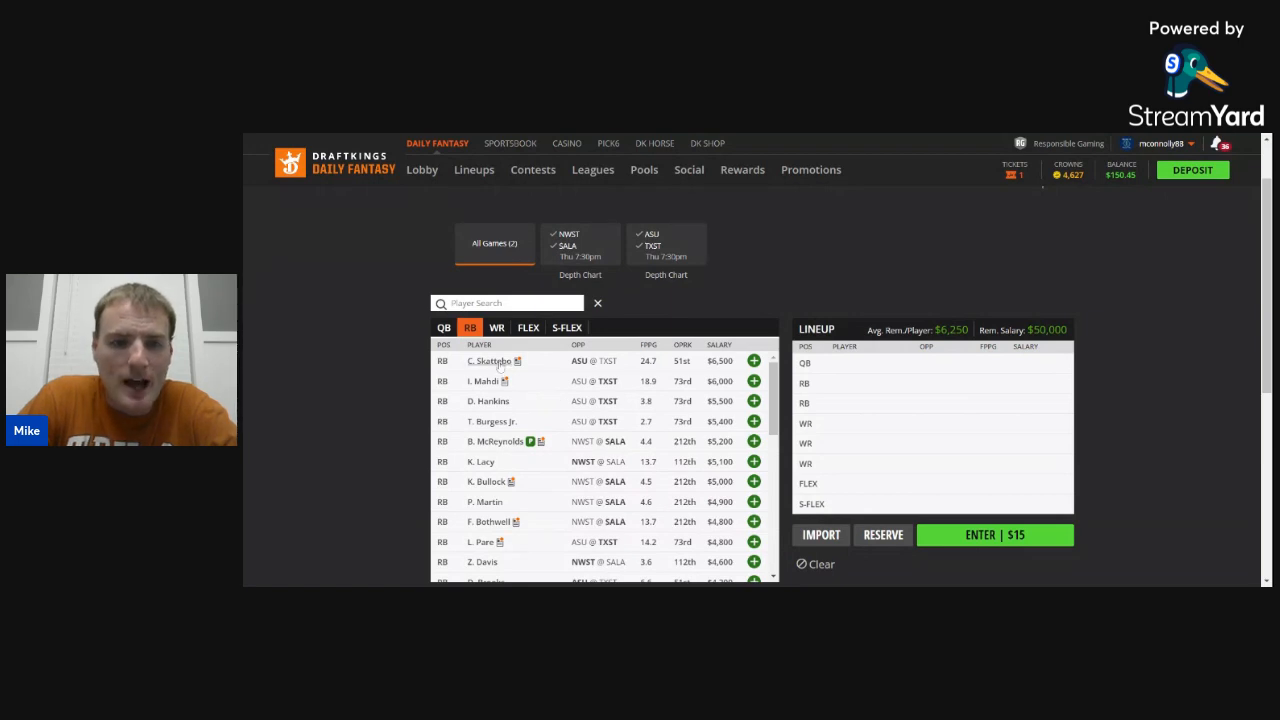
{"action": "left_click", "coordinate": [665, 243]}
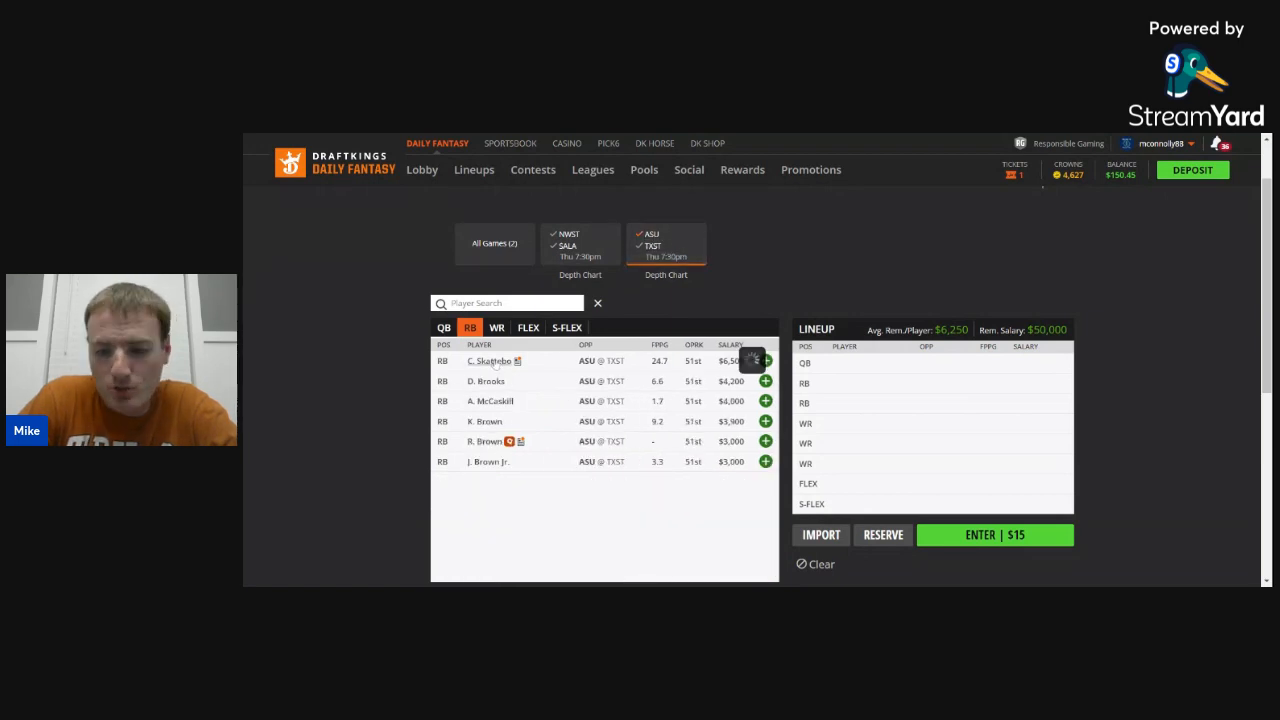
{"action": "left_click", "coordinate": [480, 361]}
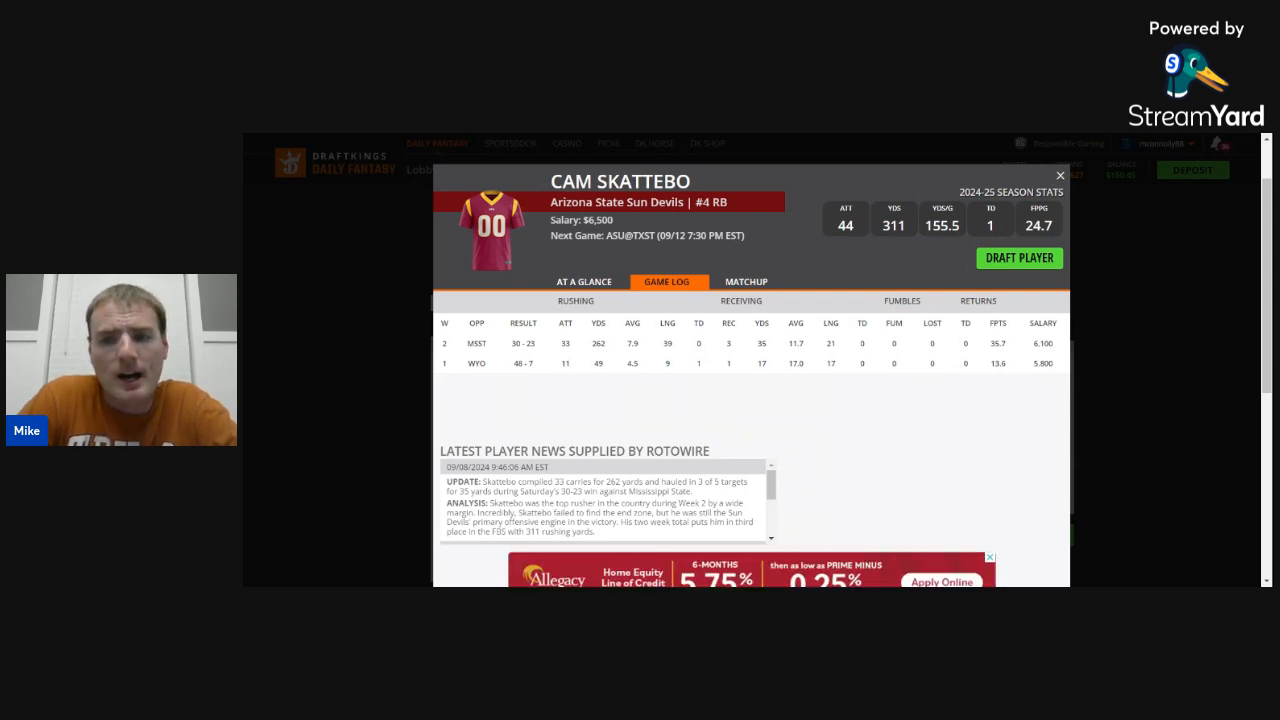
{"action": "left_click", "coordinate": [1059, 175]}
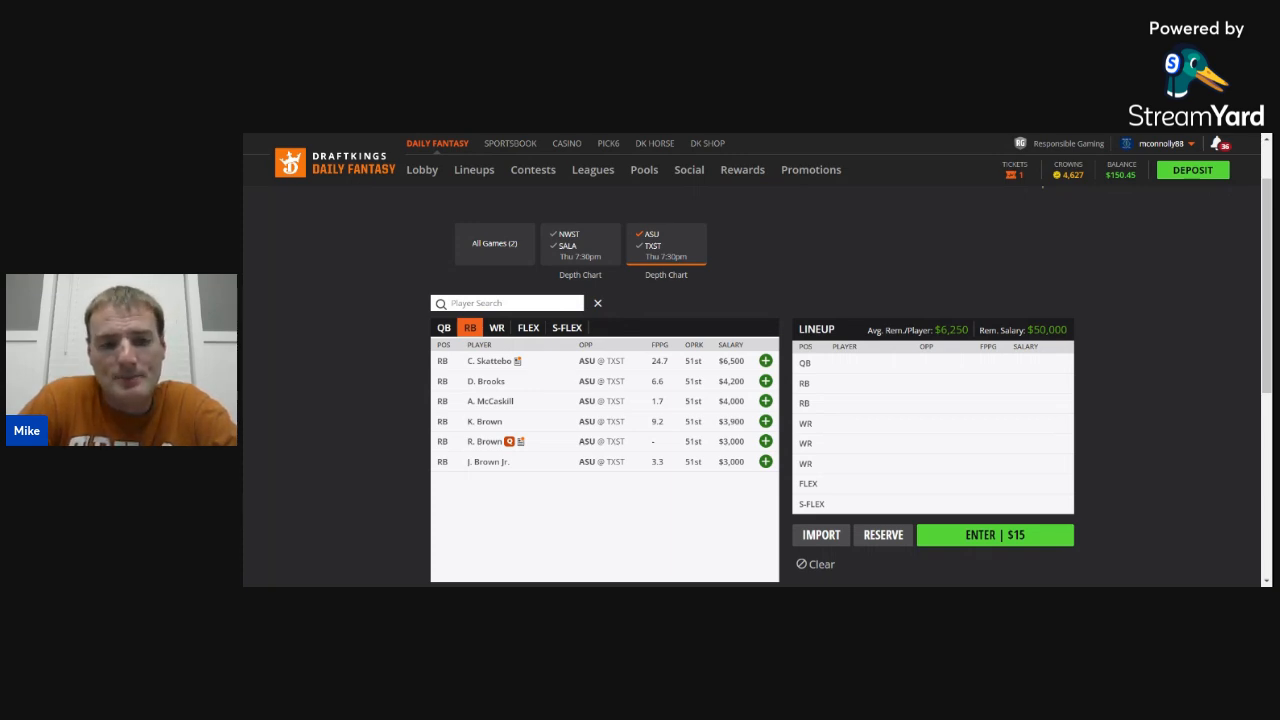
{"action": "left_click", "coordinate": [496, 327]}
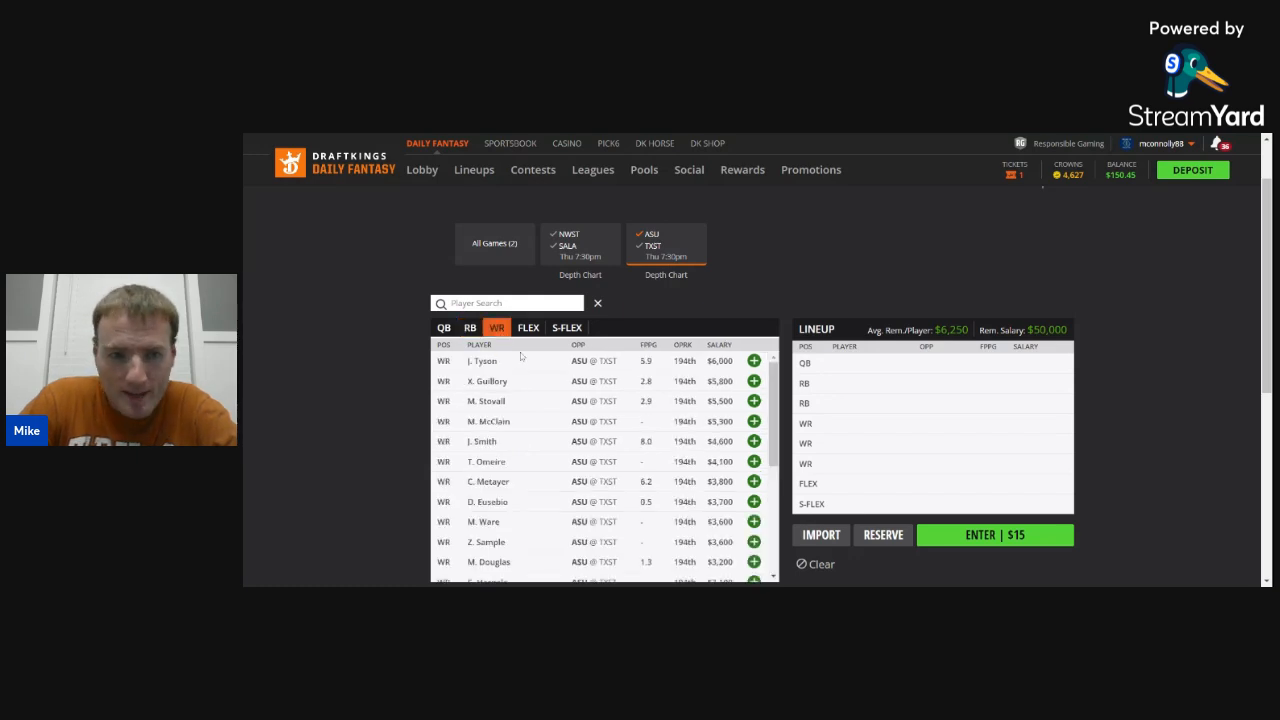
{"action": "mouse_move", "coordinate": [525, 371]}
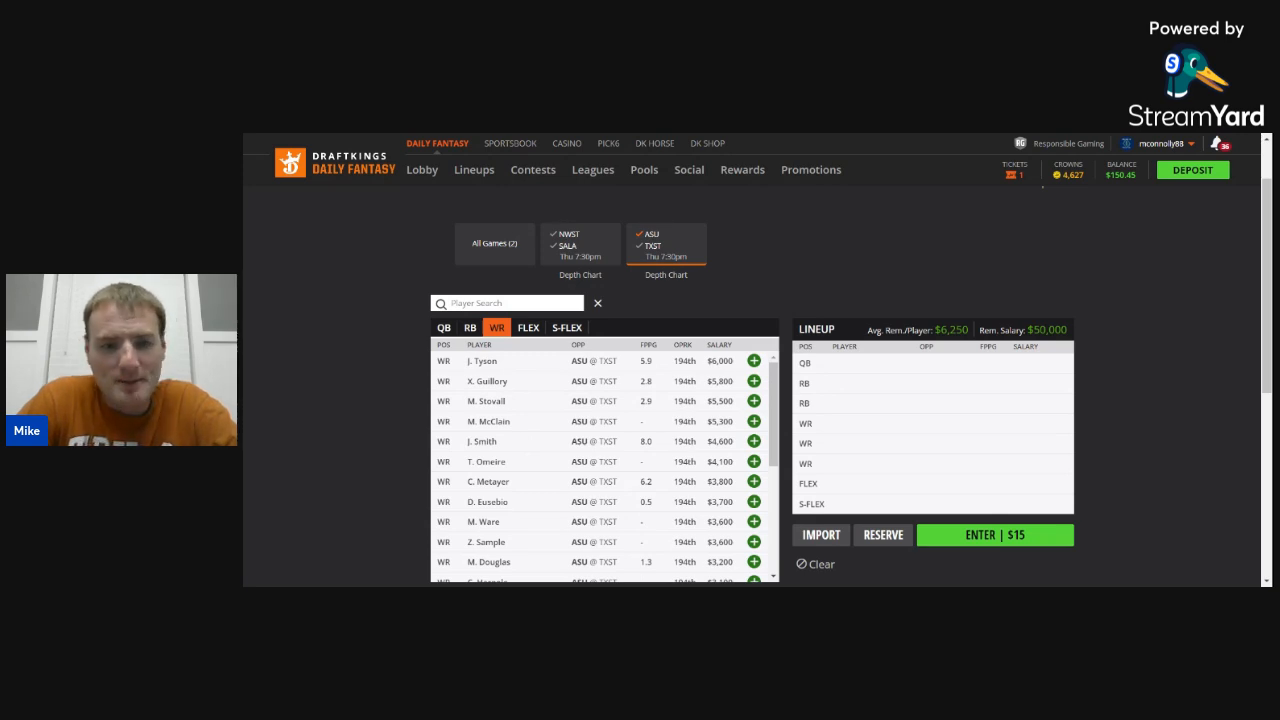
{"action": "left_click", "coordinate": [470, 327]}
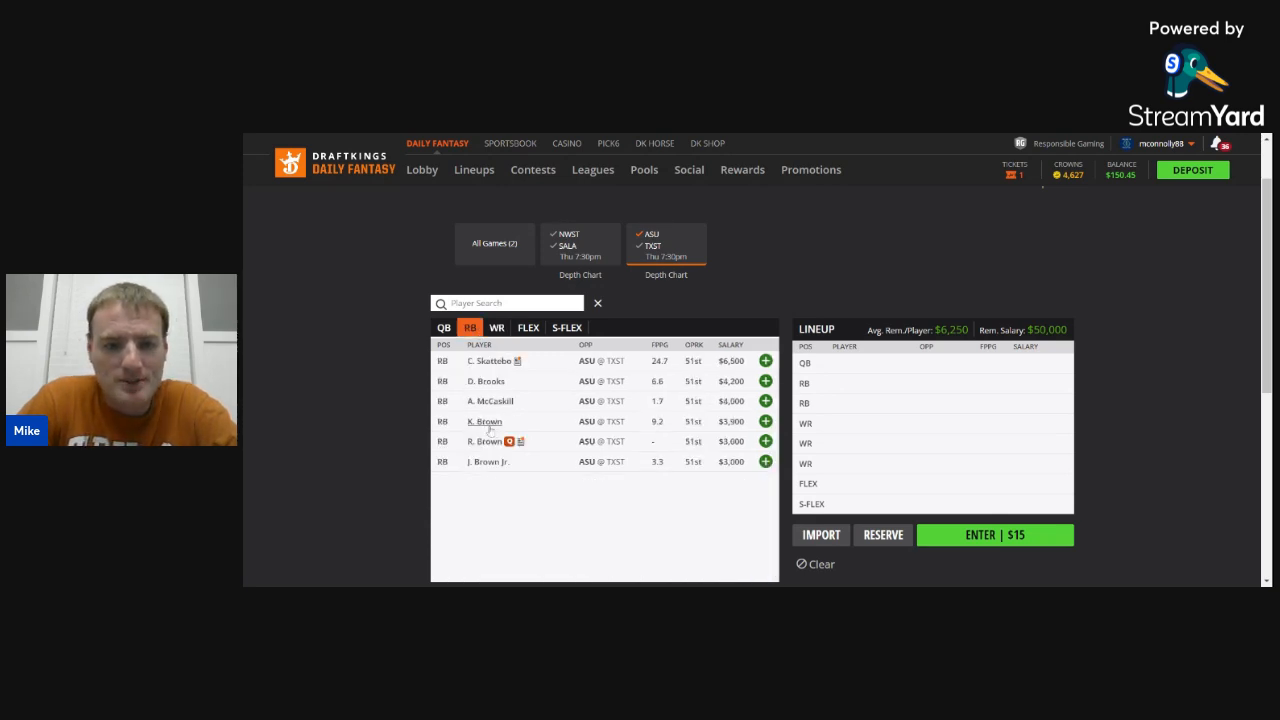
{"action": "left_click", "coordinate": [484, 421]}
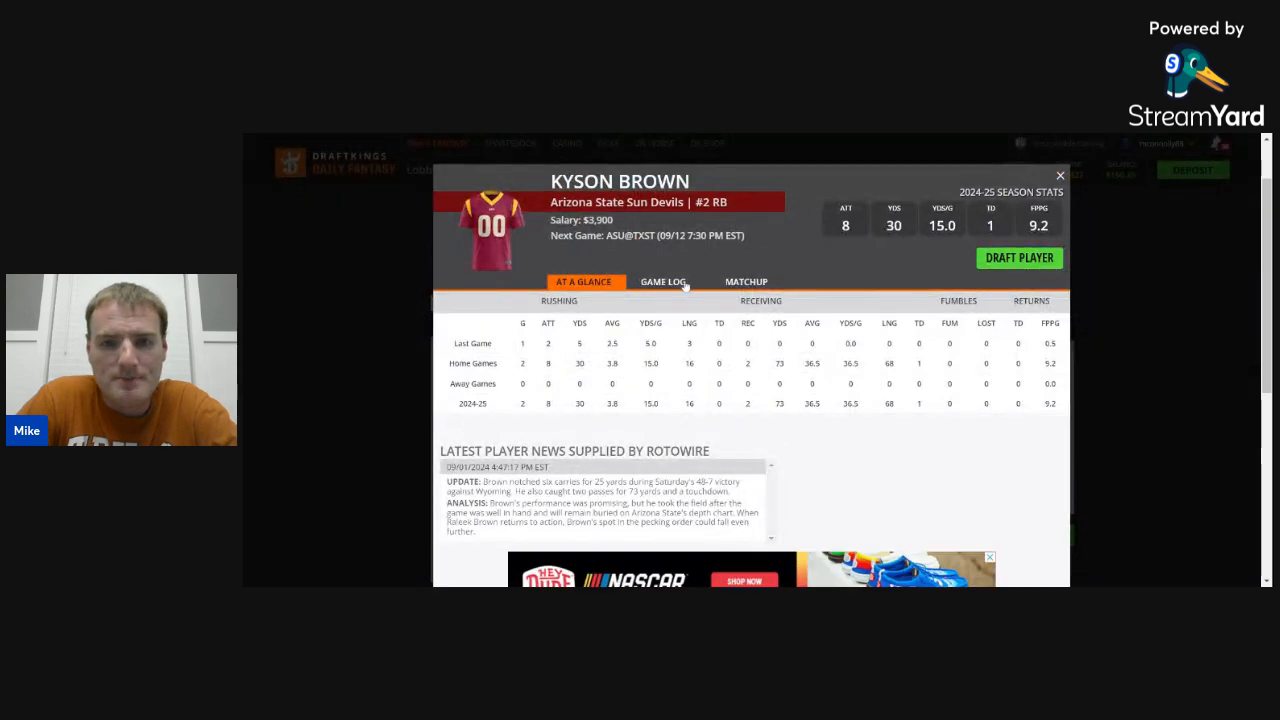
{"action": "mouse_move", "coordinate": [797, 263]}
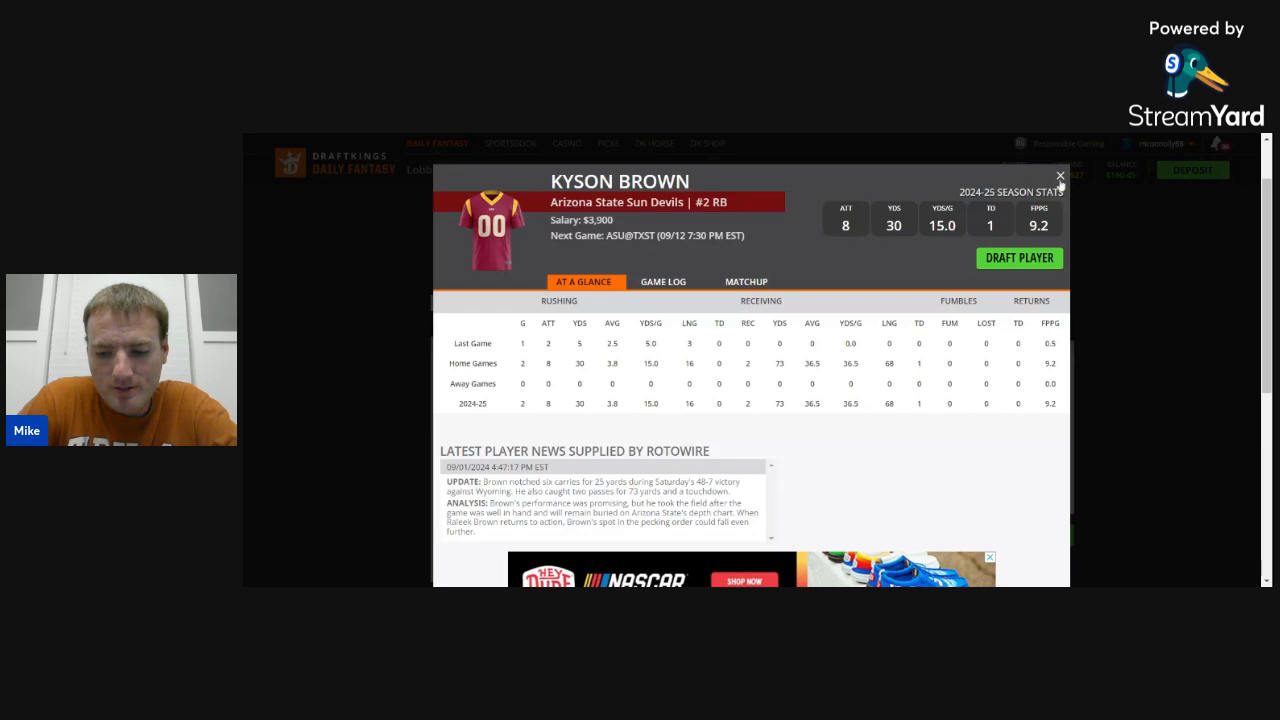
{"action": "left_click", "coordinate": [1059, 175]}
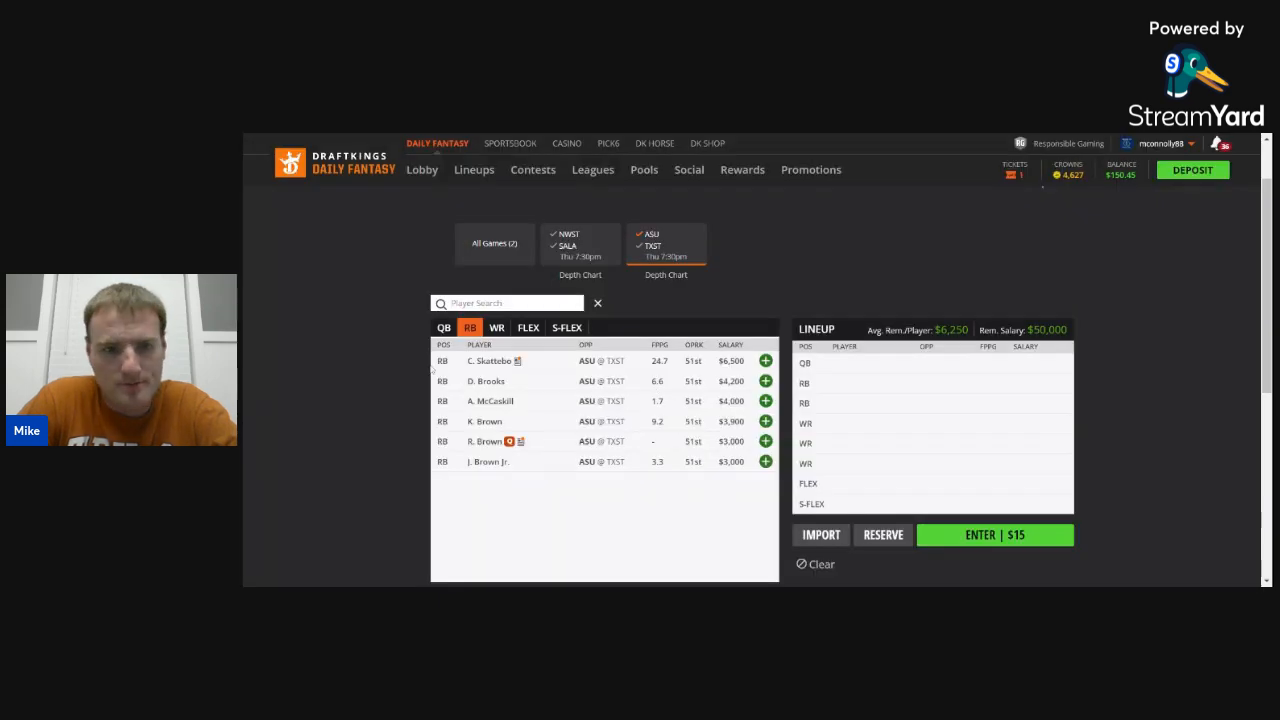
- Show the wide receiver pool, headed by J. Tyson at $6,000, after a brief QB check
{"action": "left_click", "coordinate": [497, 327]}
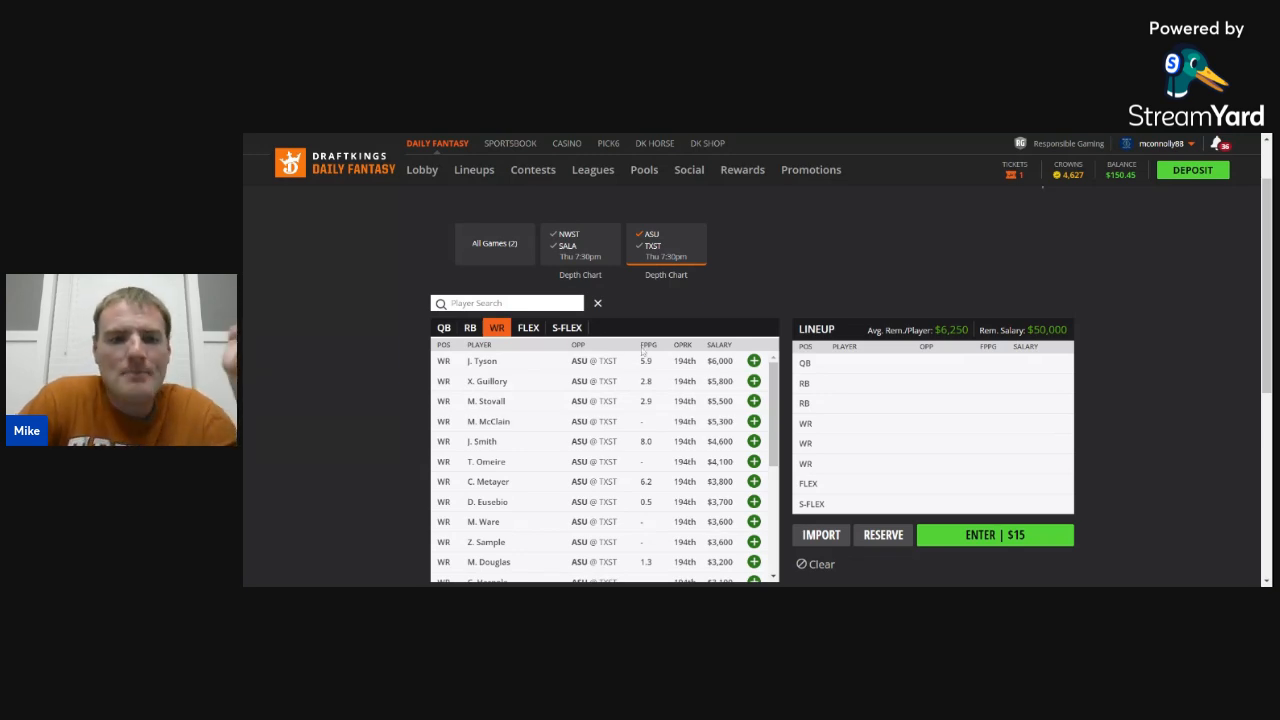
{"action": "mouse_move", "coordinate": [749, 301]}
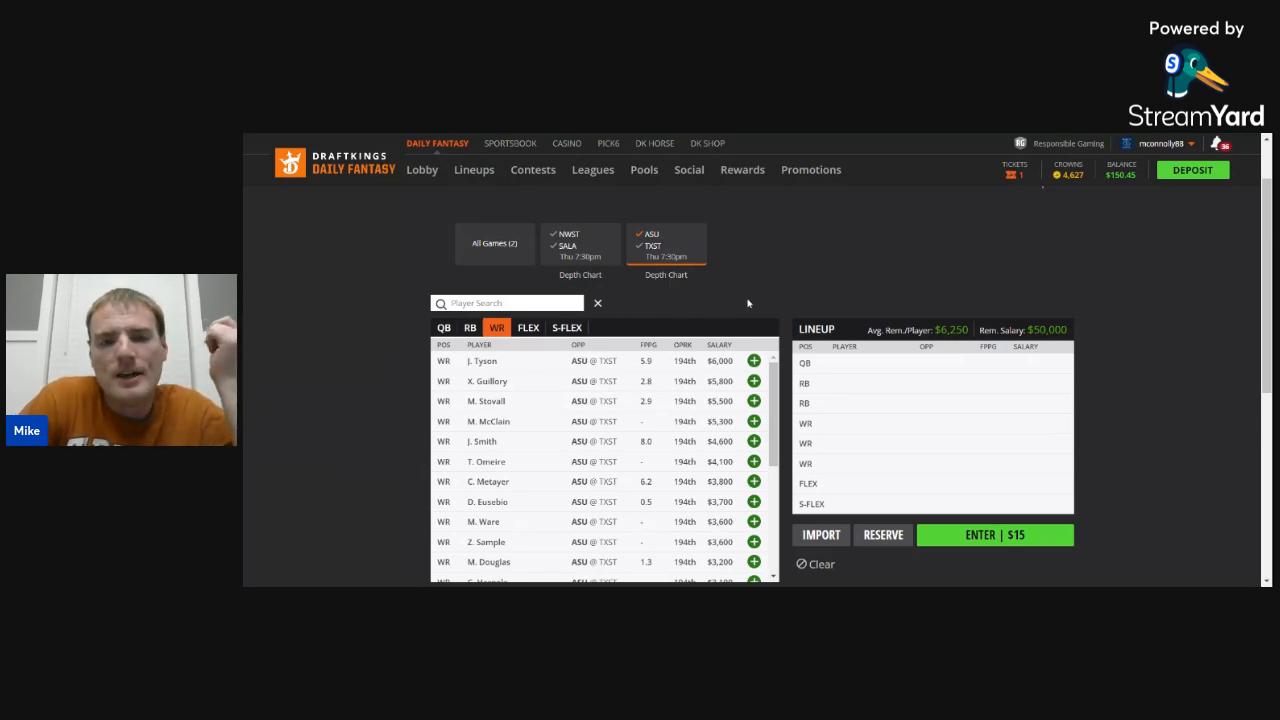
{"action": "left_click", "coordinate": [443, 327]}
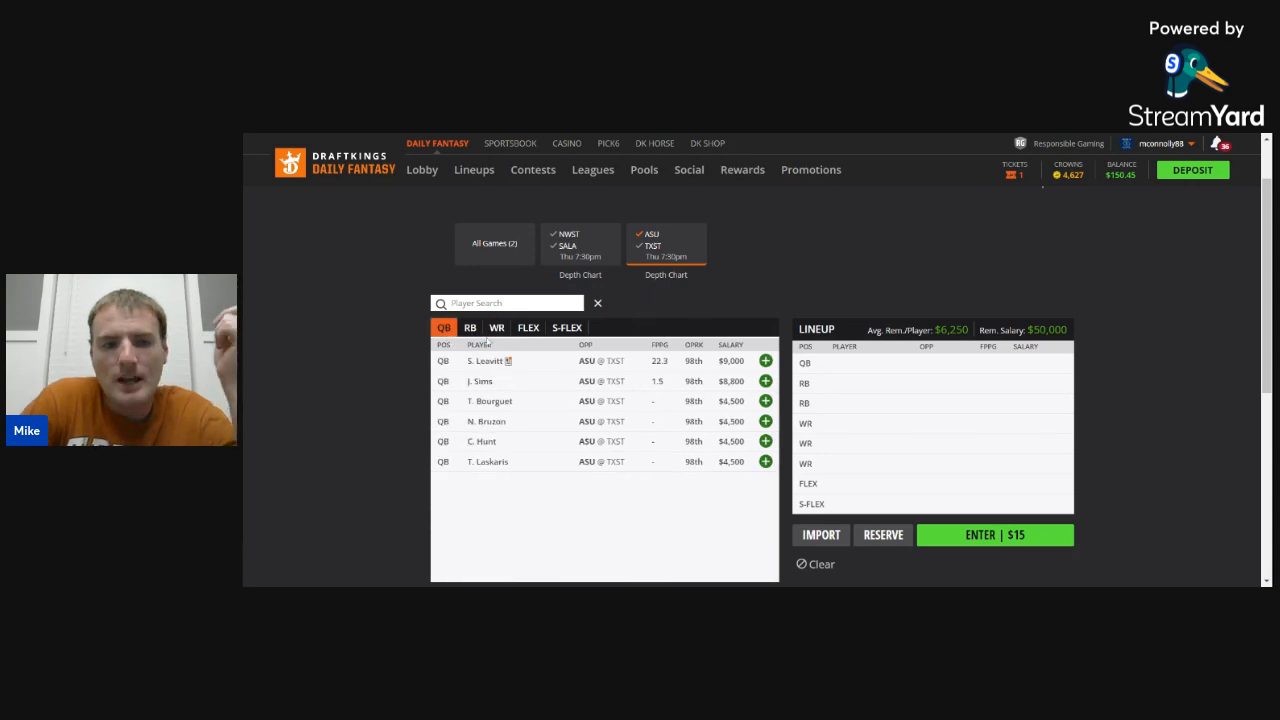
{"action": "left_click", "coordinate": [496, 327]}
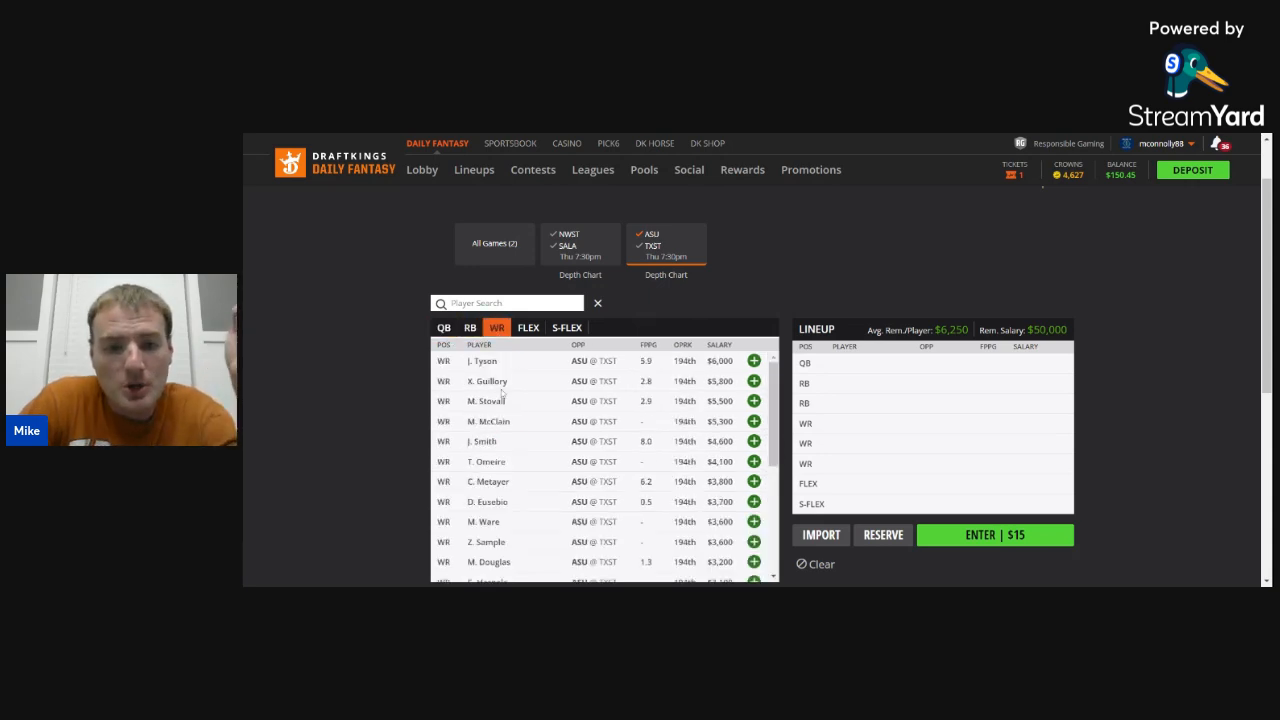
{"action": "mouse_move", "coordinate": [537, 390]}
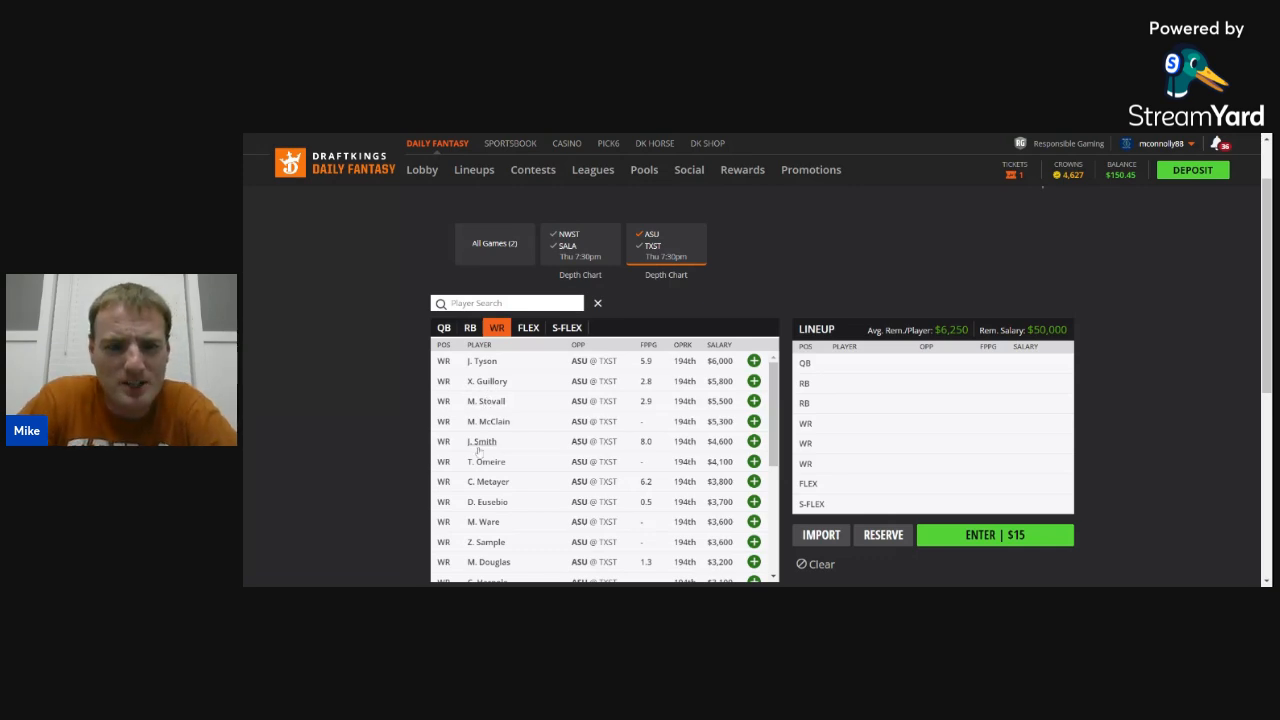
- Review Jake Smith's player card and game log, then close it
{"action": "left_click", "coordinate": [481, 441]}
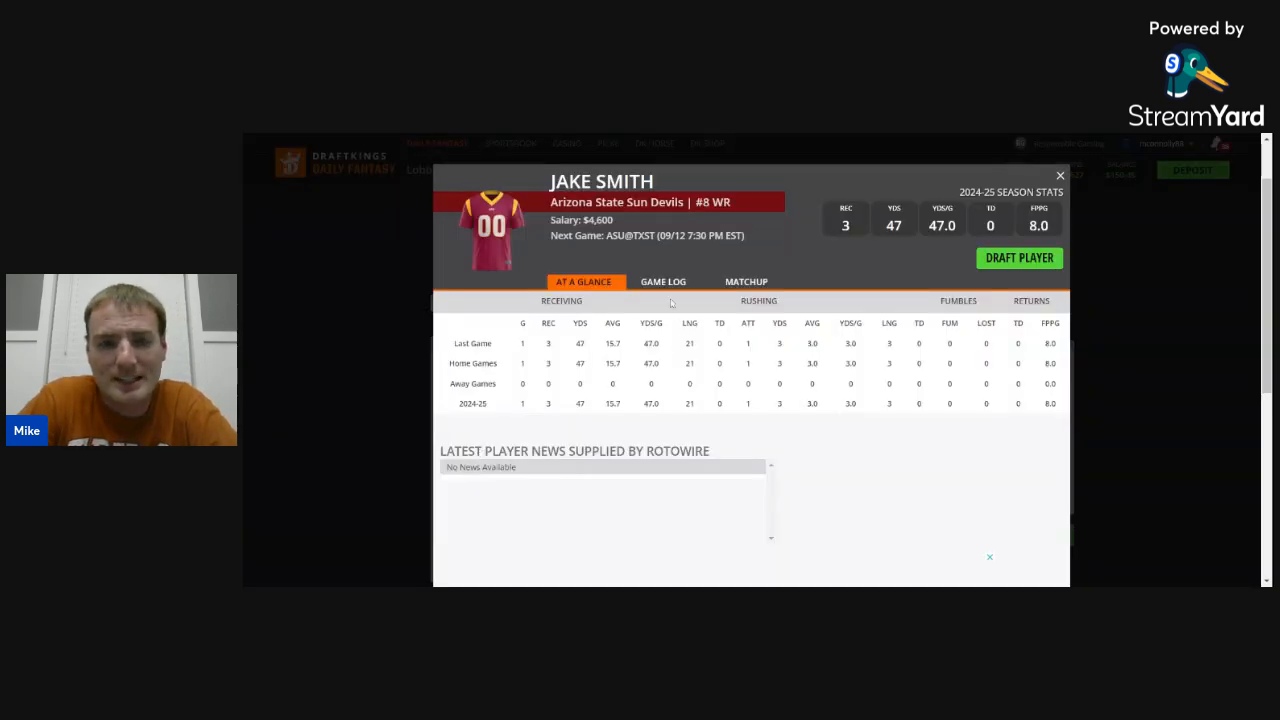
{"action": "left_click", "coordinate": [662, 281]}
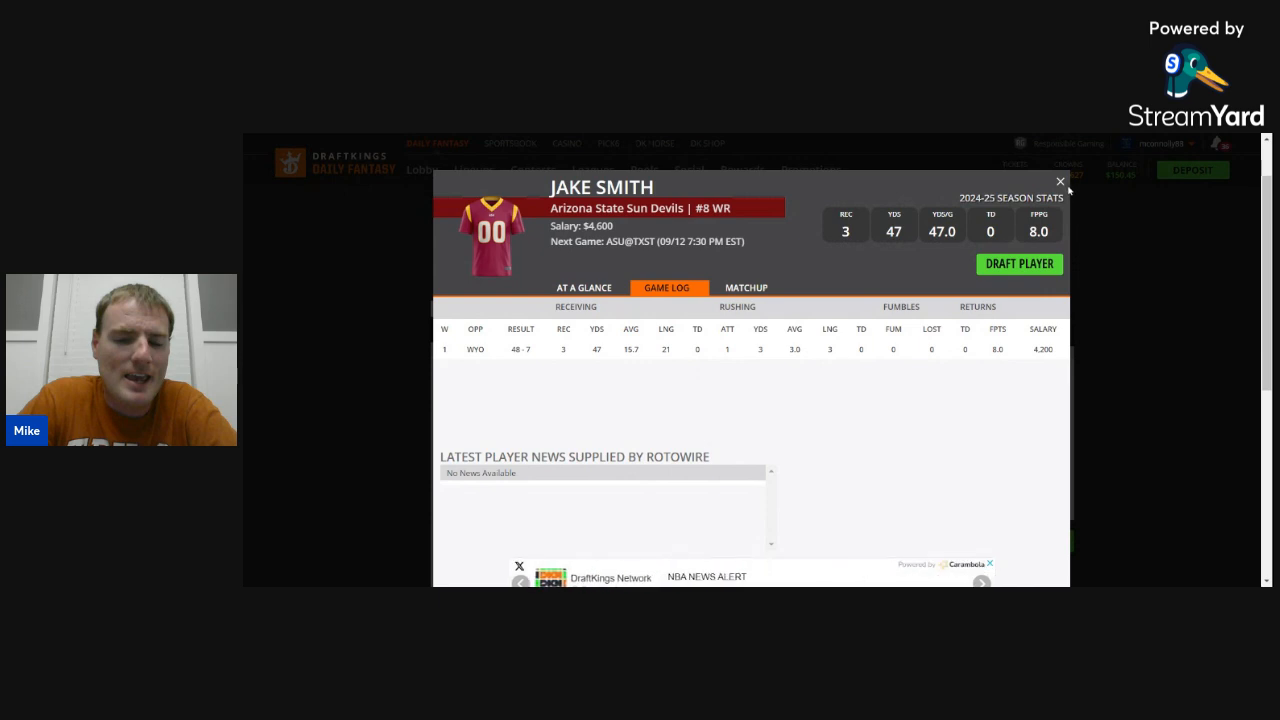
{"action": "left_click", "coordinate": [1060, 182]}
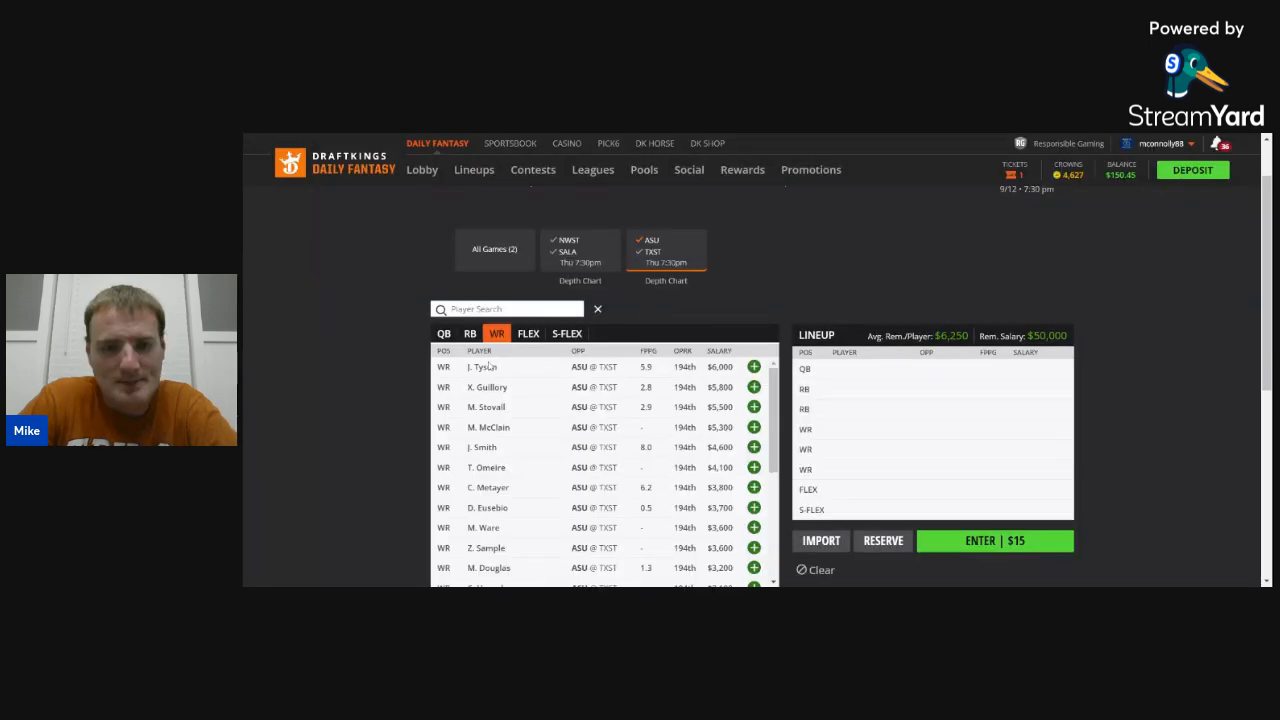
- Filter quarterbacks to Texas State only, led by J. McCloud at $8,000
{"action": "left_click", "coordinate": [480, 367]}
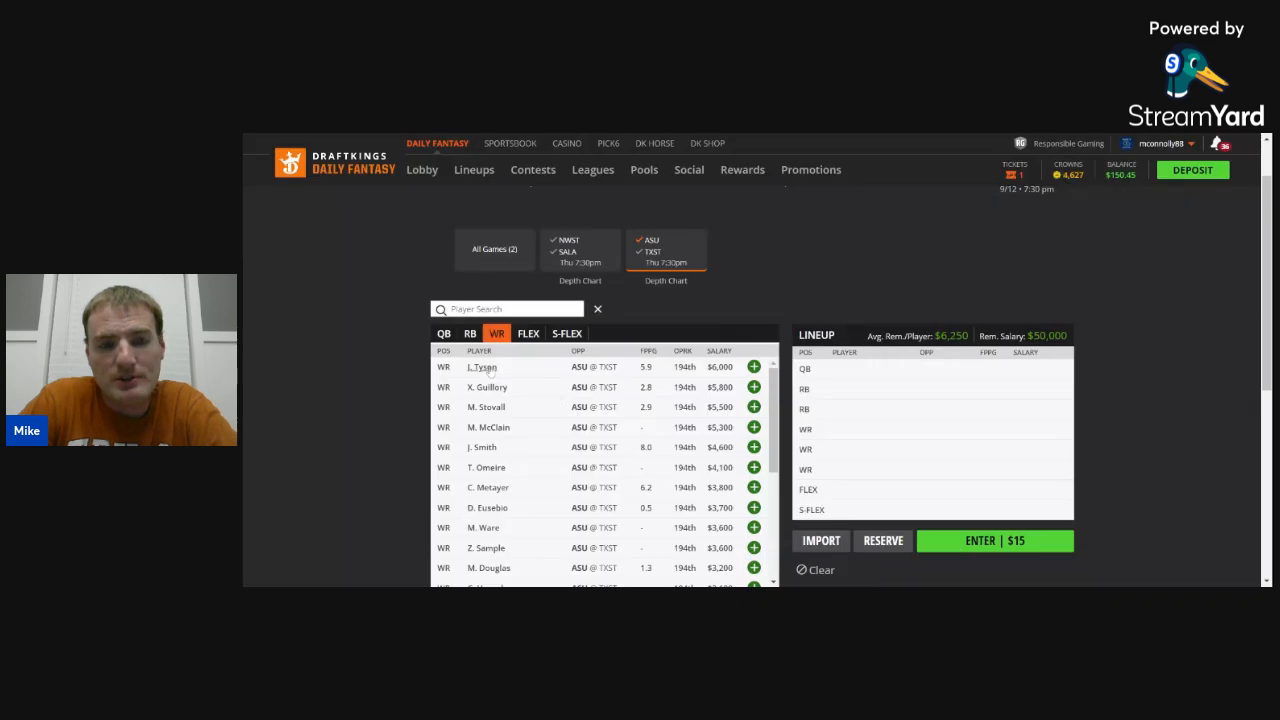
{"action": "mouse_move", "coordinate": [515, 370]}
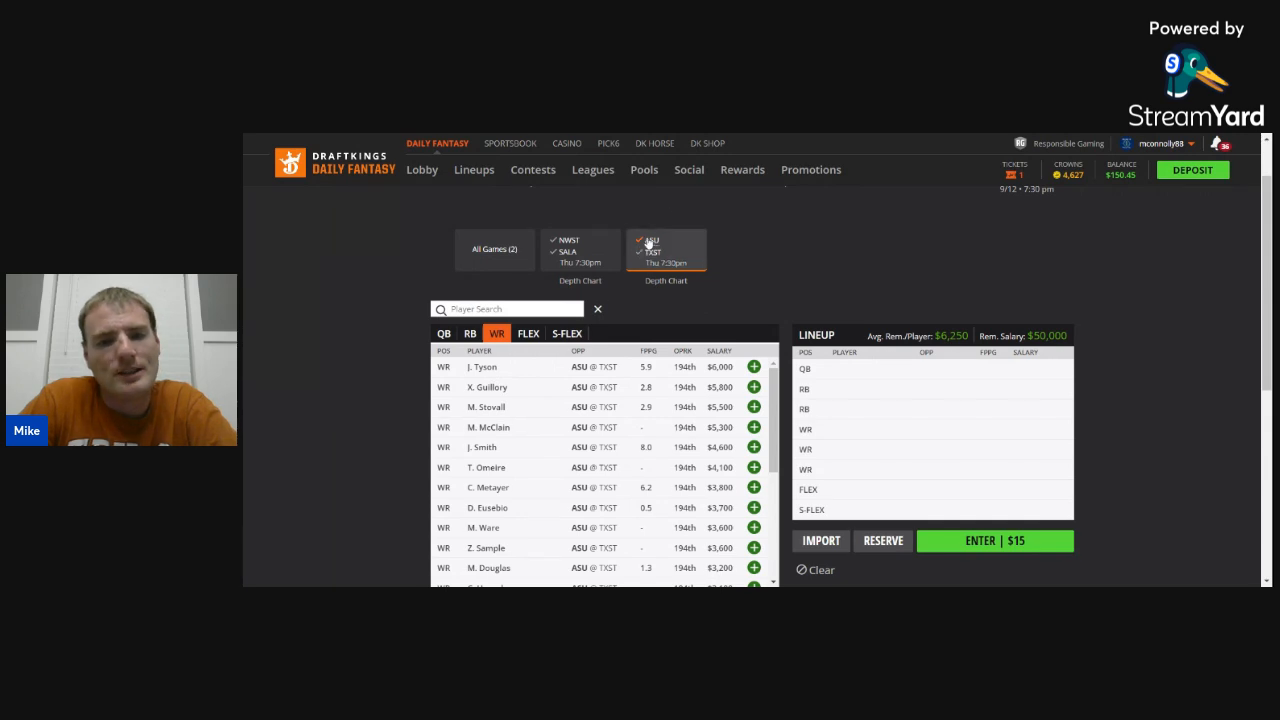
{"action": "left_click", "coordinate": [443, 333]}
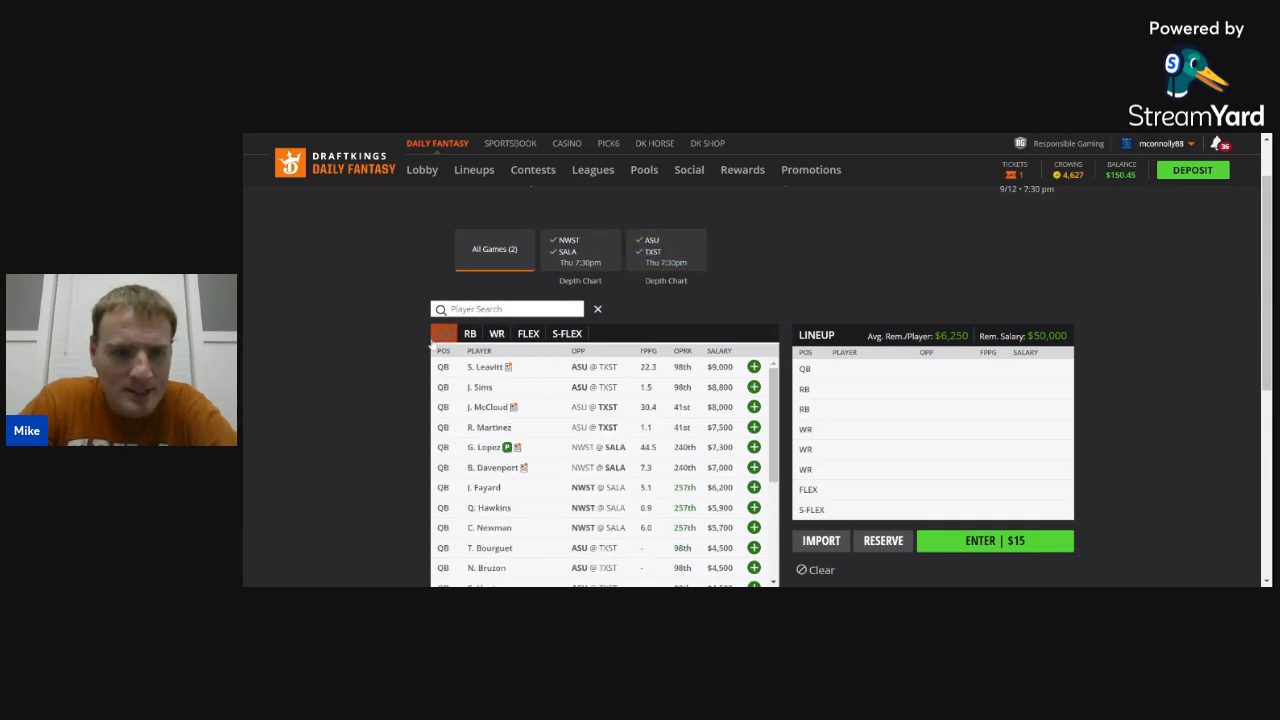
{"action": "left_click", "coordinate": [665, 250]}
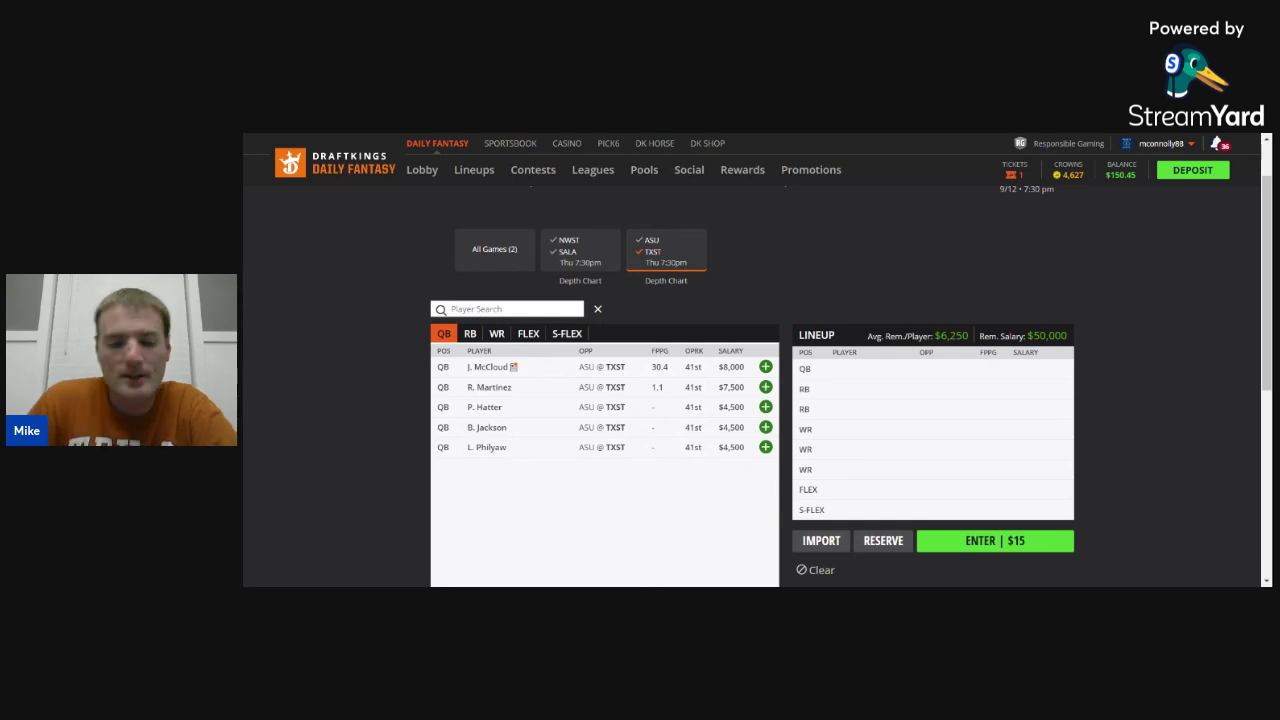
- Review Jordan McCloud's game log, then move on to Ismail Mahdi's card ($6,000, 18.9 FPPG)
{"action": "left_click", "coordinate": [477, 366]}
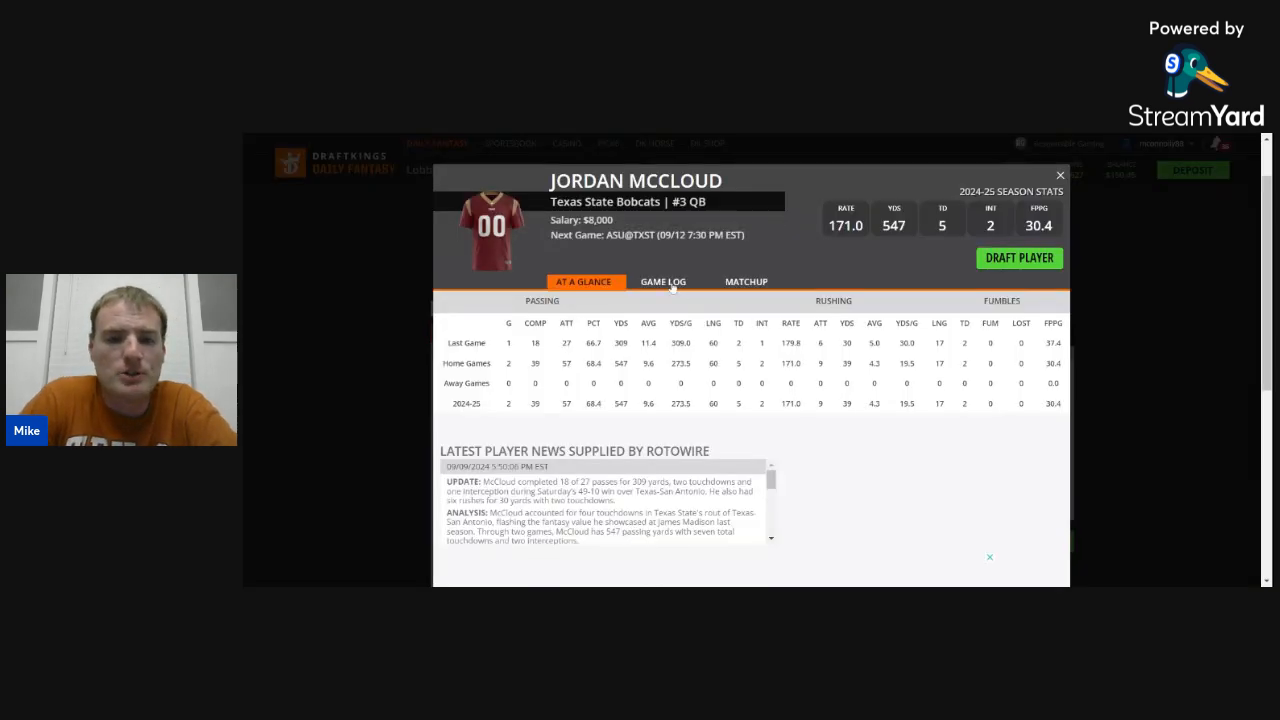
{"action": "left_click", "coordinate": [669, 281]}
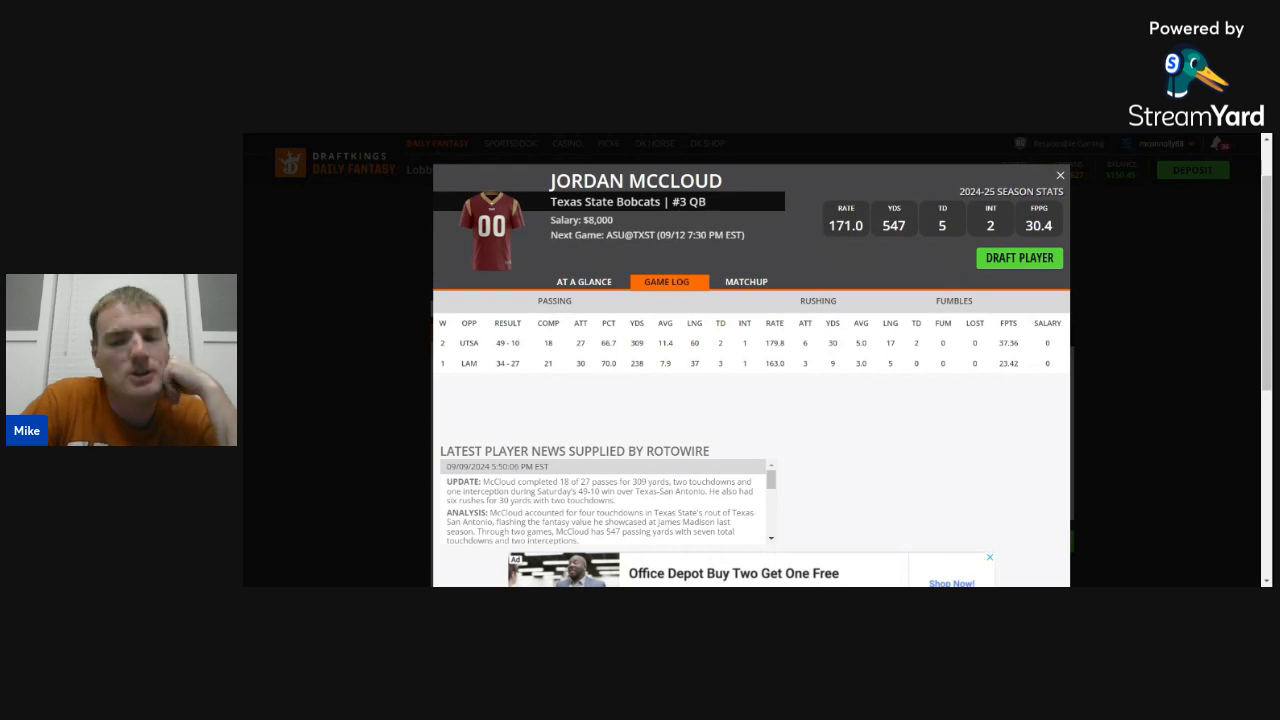
{"action": "left_click", "coordinate": [1060, 175]}
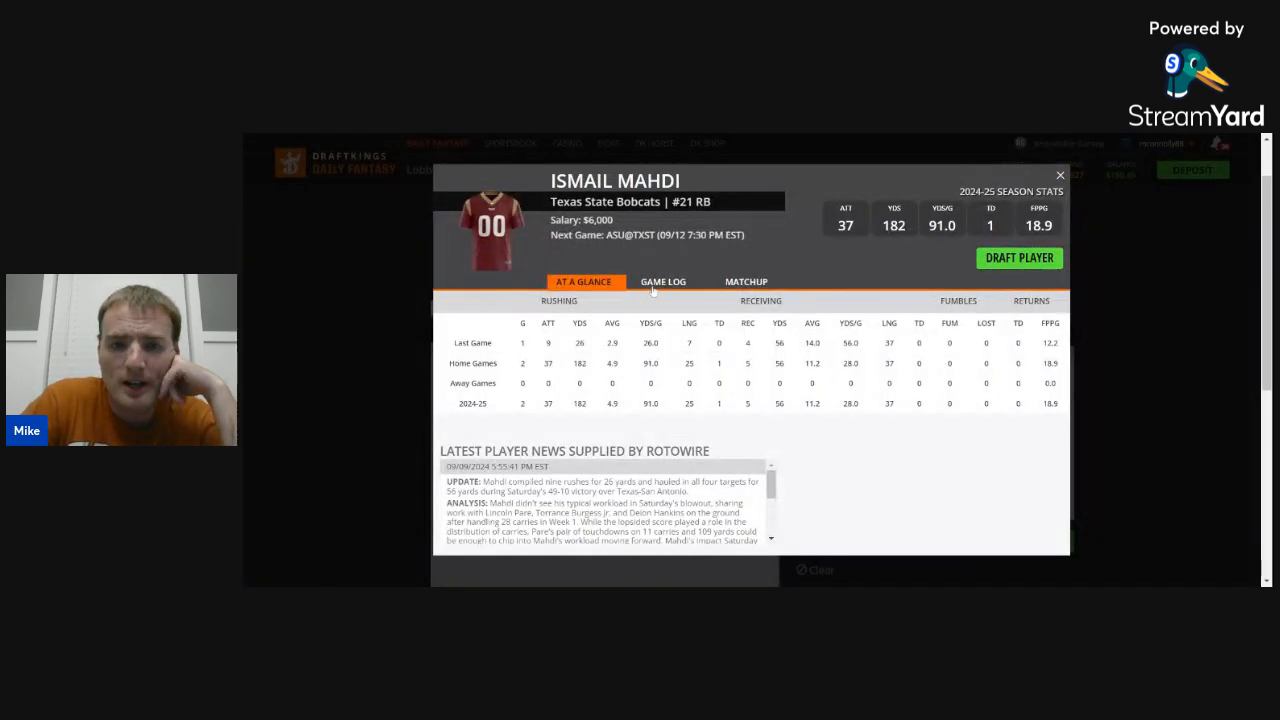
- View Ismail Mahdi's game log: 26 yards vs UTSA, 156 vs LAM
{"action": "left_click", "coordinate": [668, 281]}
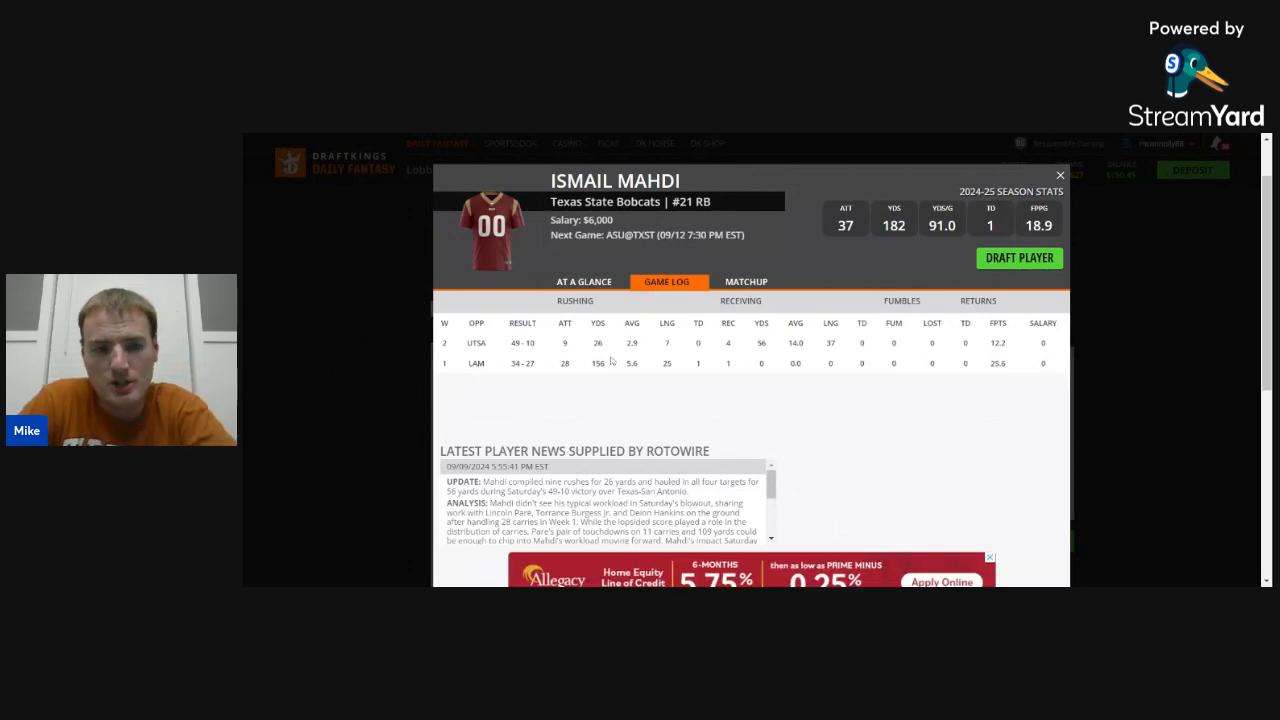
{"action": "mouse_move", "coordinate": [585, 372]}
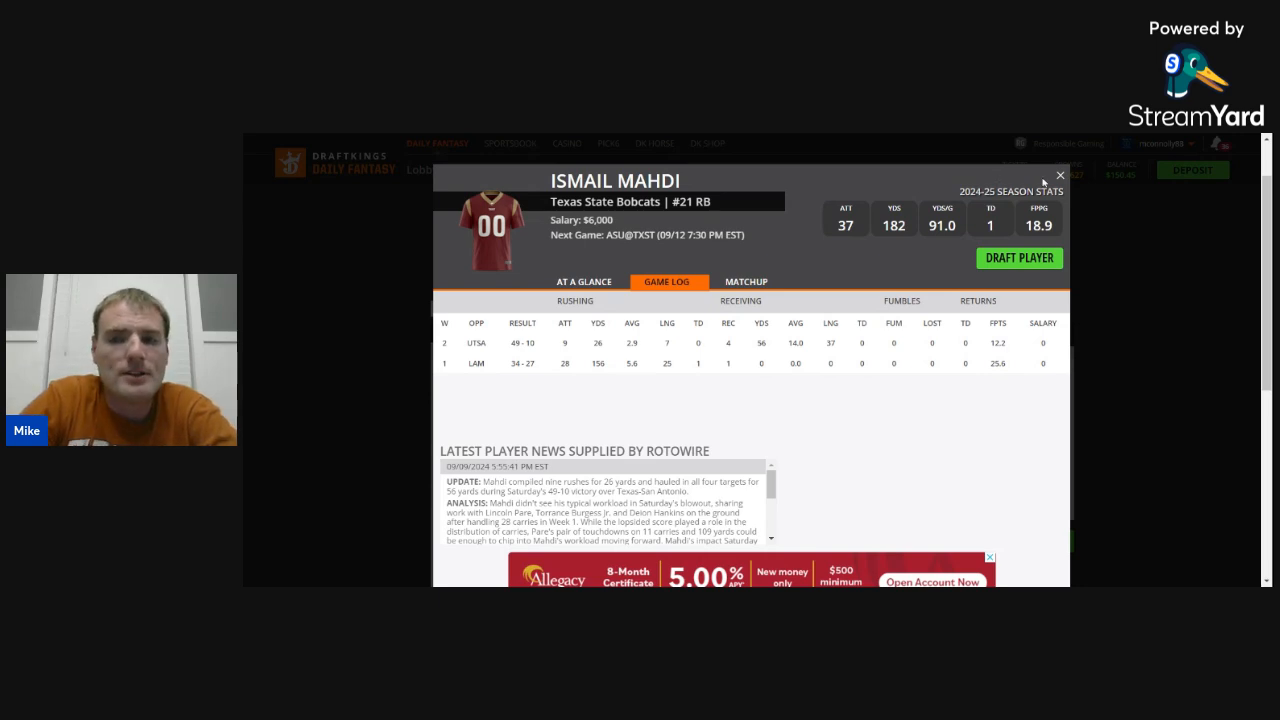
{"action": "mouse_move", "coordinate": [1065, 180]}
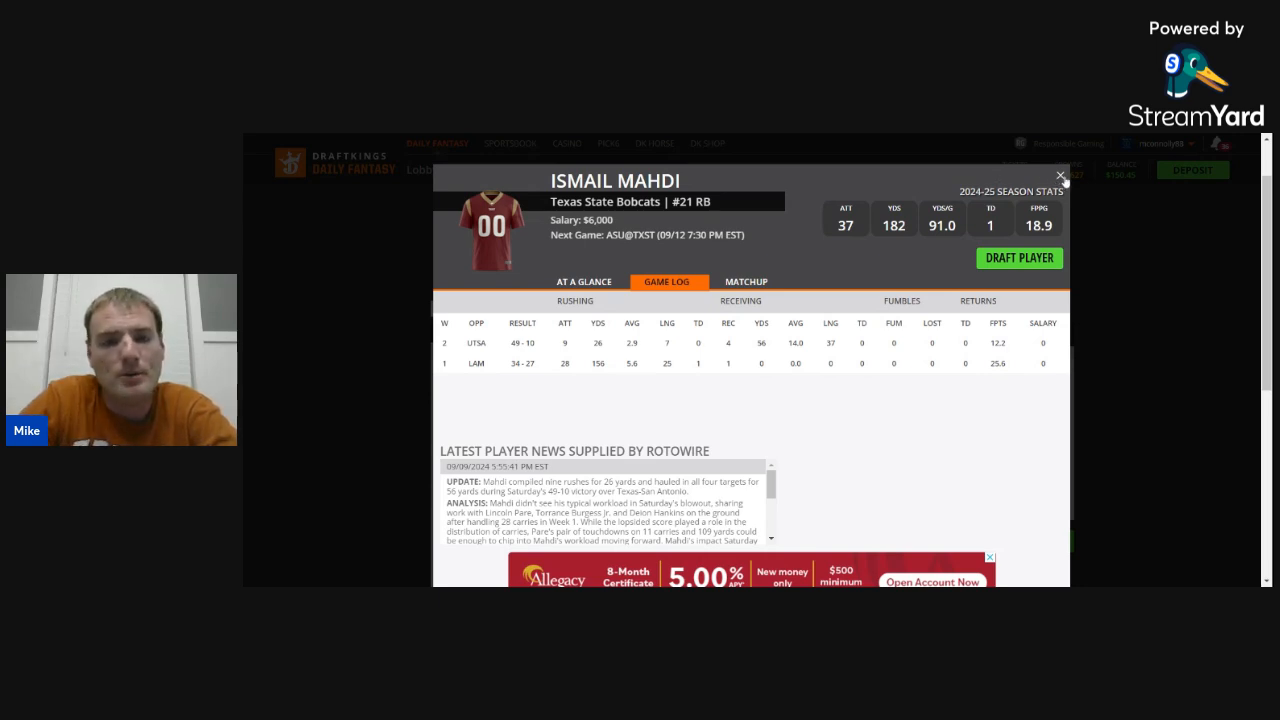
- Close Mahdi's card and review Lincoln Pare's game log (109 yards, 2 TDs vs UTSA)
{"action": "left_click", "coordinate": [1060, 175]}
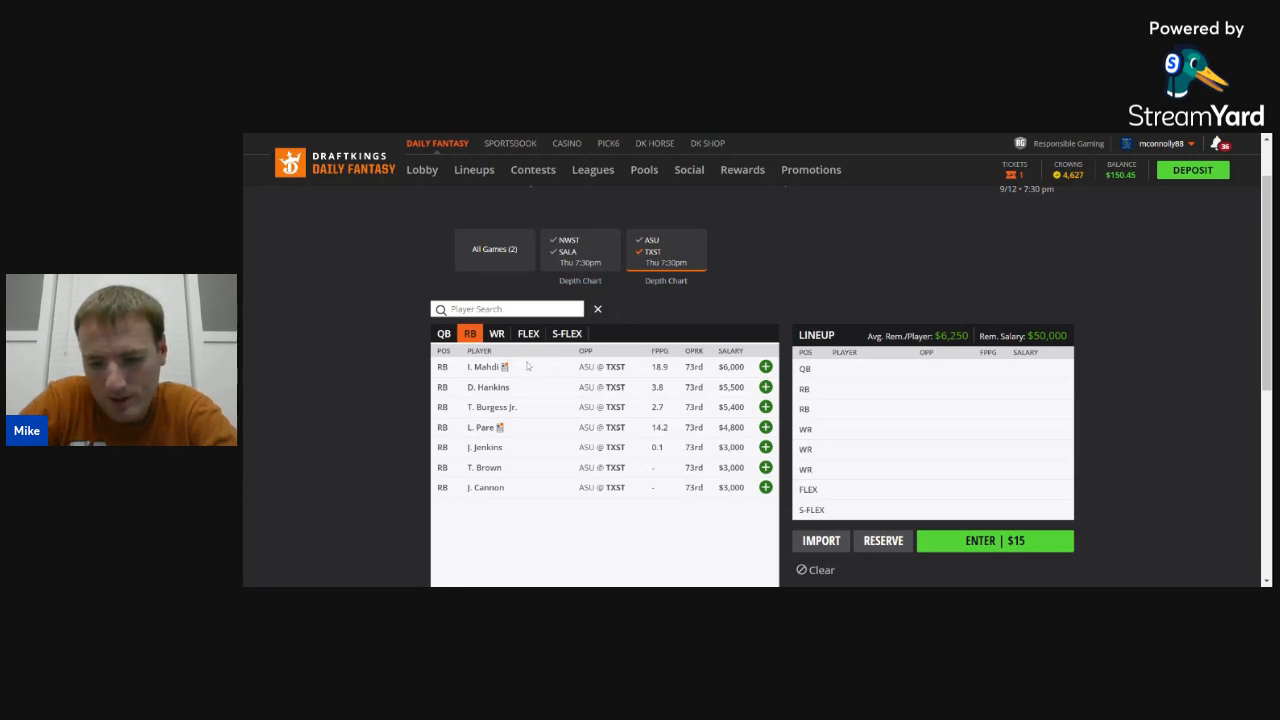
{"action": "mouse_move", "coordinate": [483, 390]}
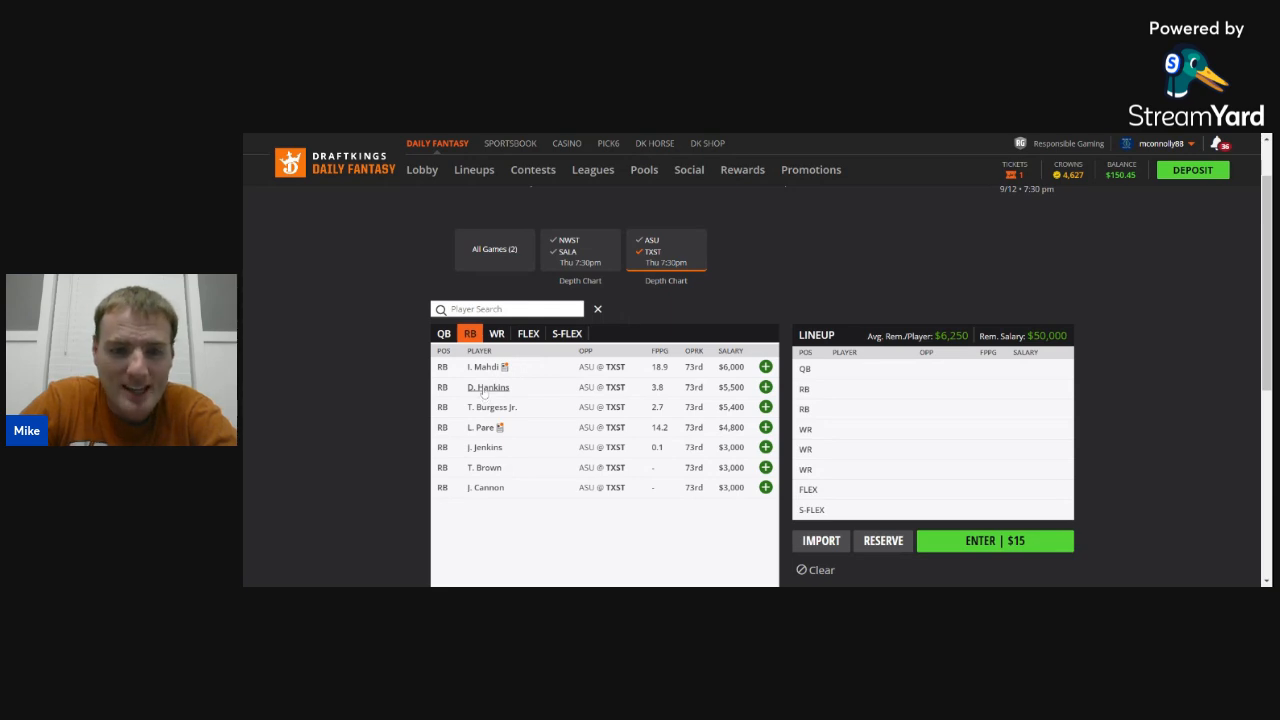
{"action": "left_click", "coordinate": [488, 387]}
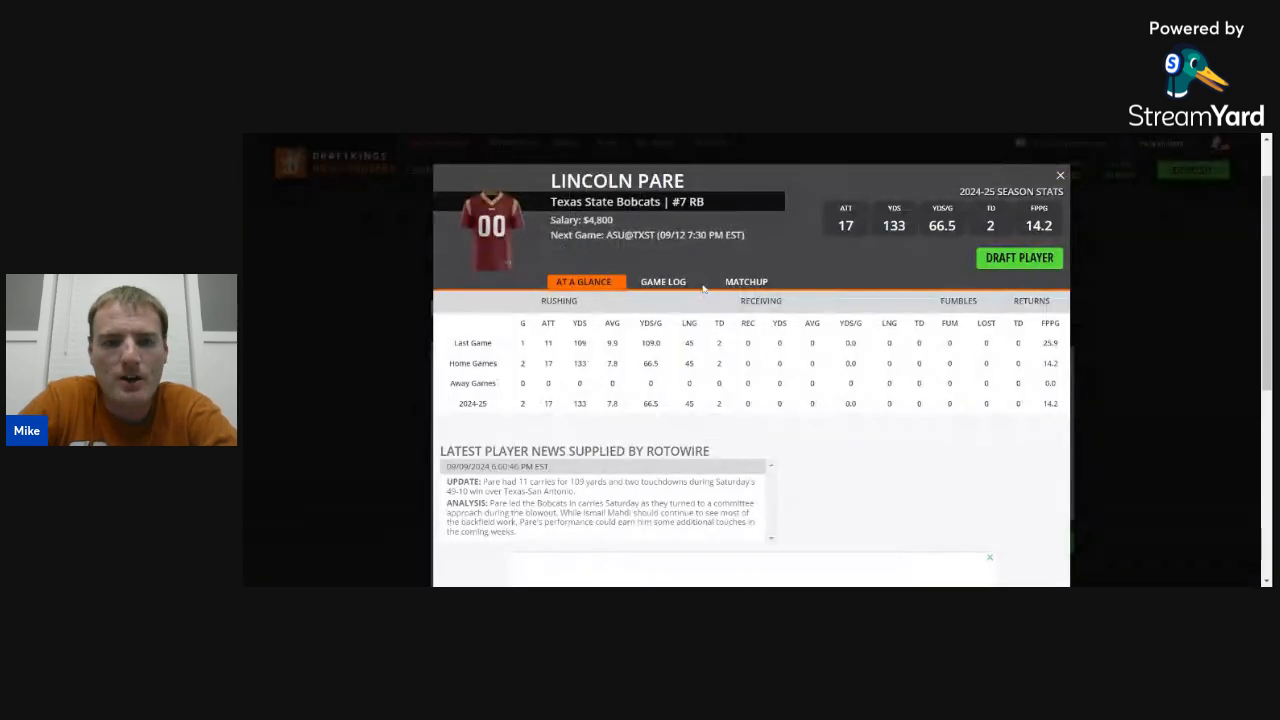
{"action": "left_click", "coordinate": [665, 281]}
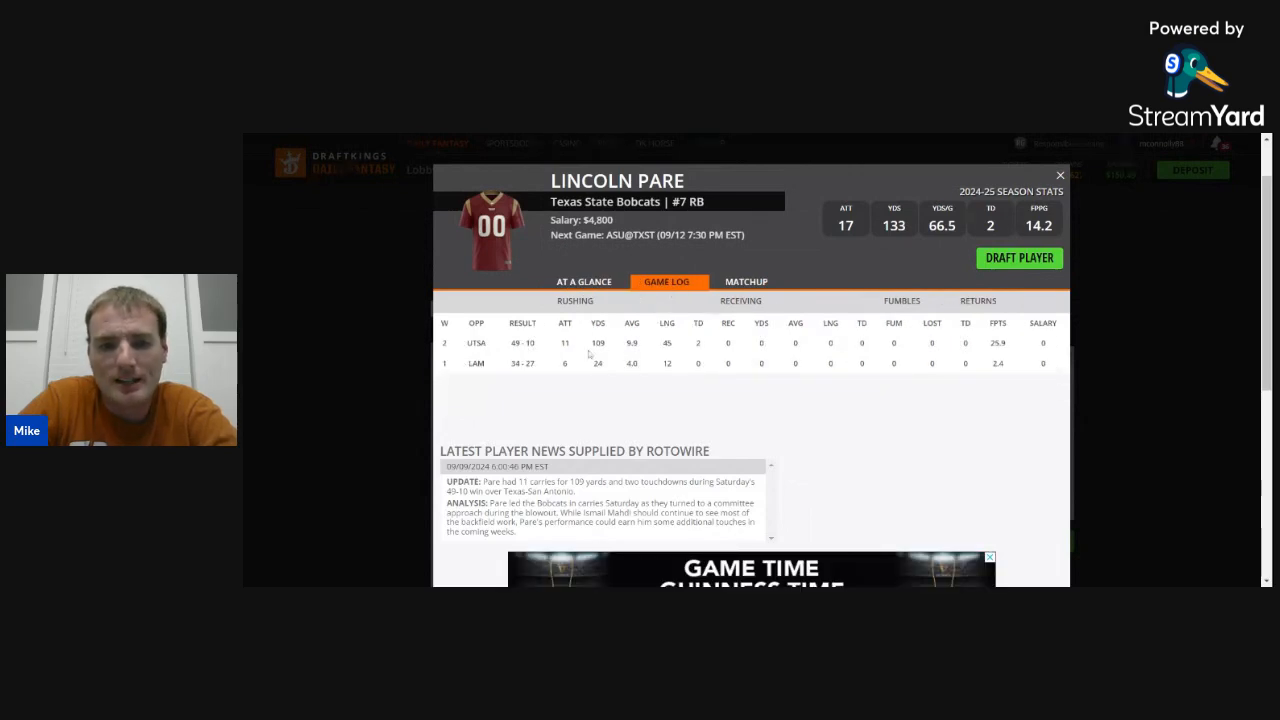
{"action": "mouse_move", "coordinate": [885, 263]}
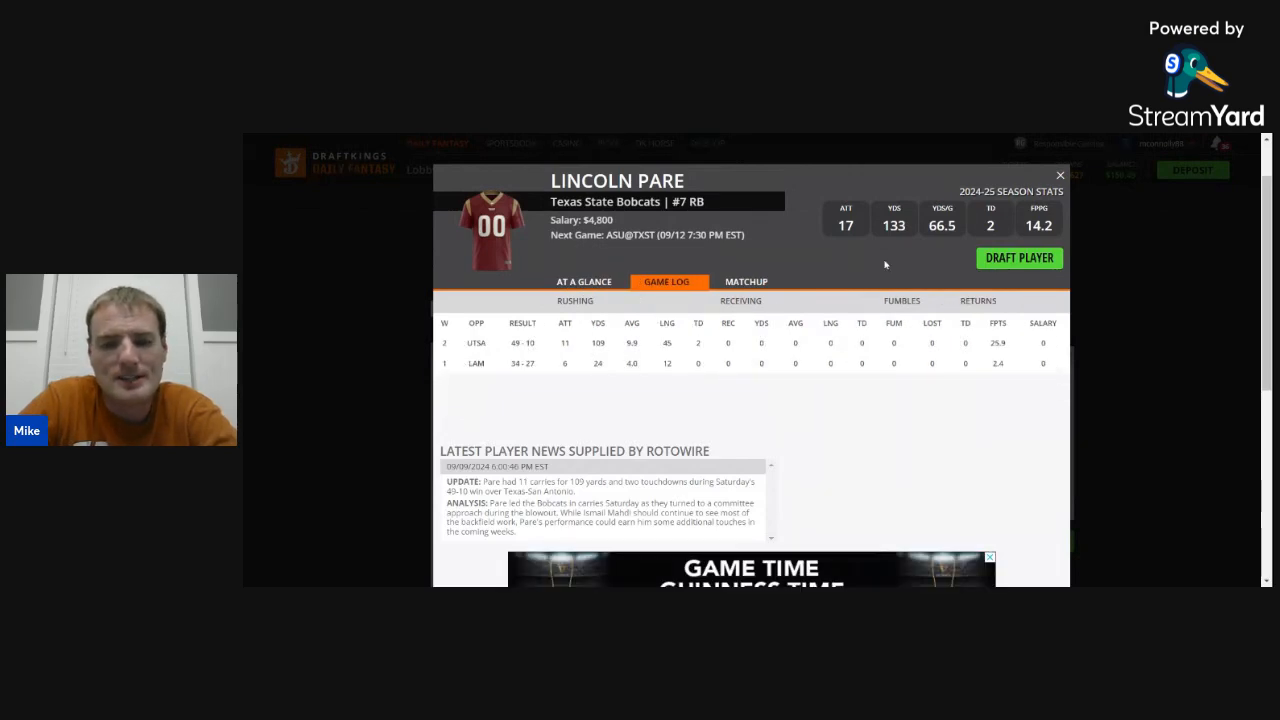
{"action": "left_click", "coordinate": [1060, 175]}
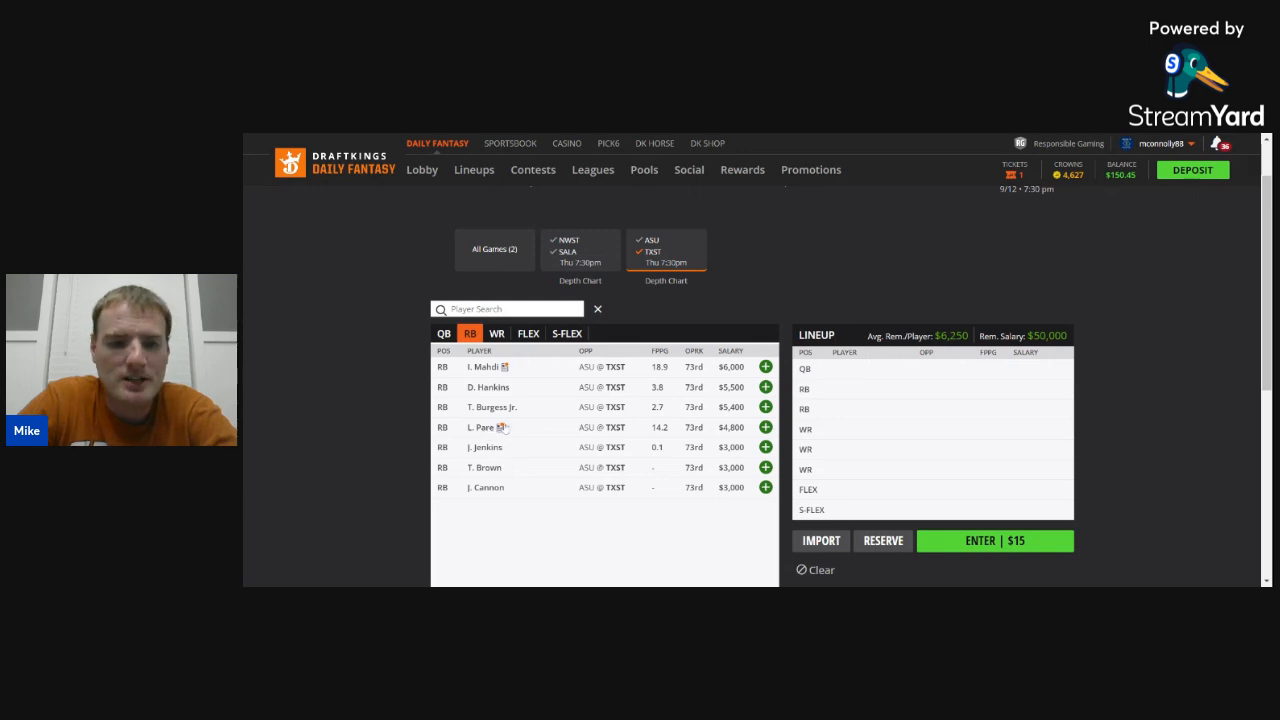
{"action": "mouse_move", "coordinate": [513, 379]}
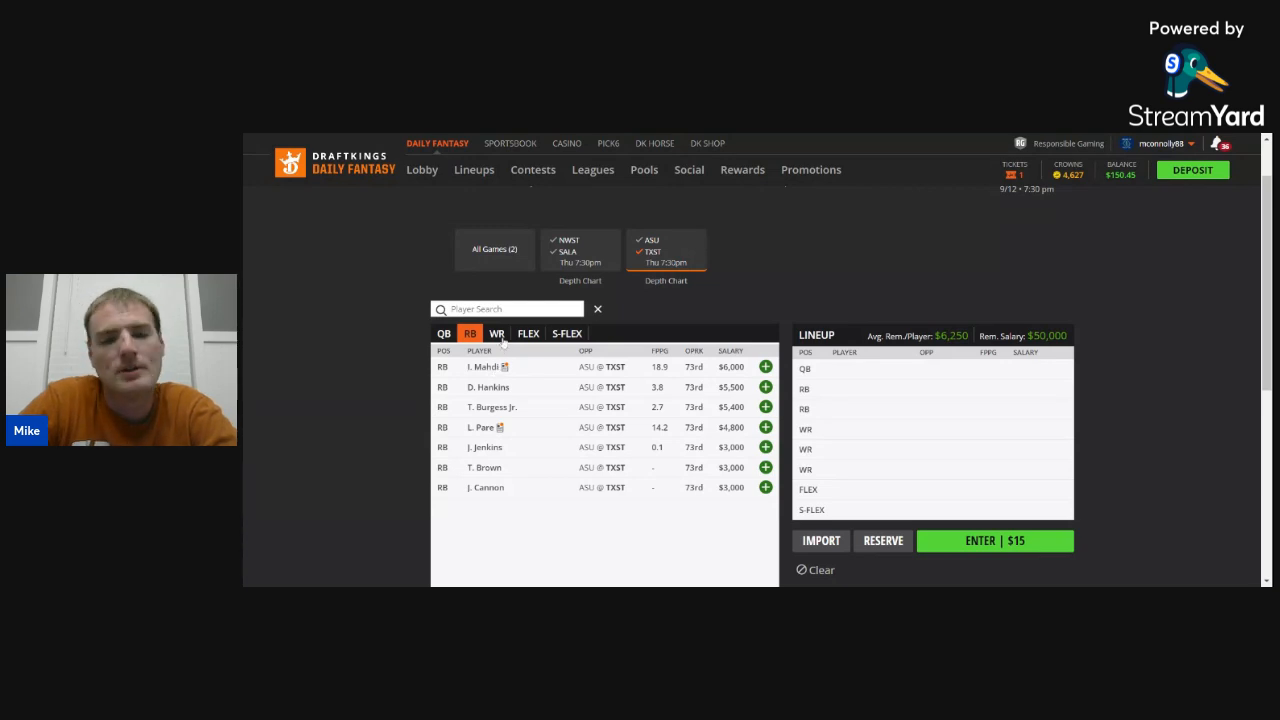
- List the wide receivers and open Joey Hobert's player card
{"action": "left_click", "coordinate": [496, 333]}
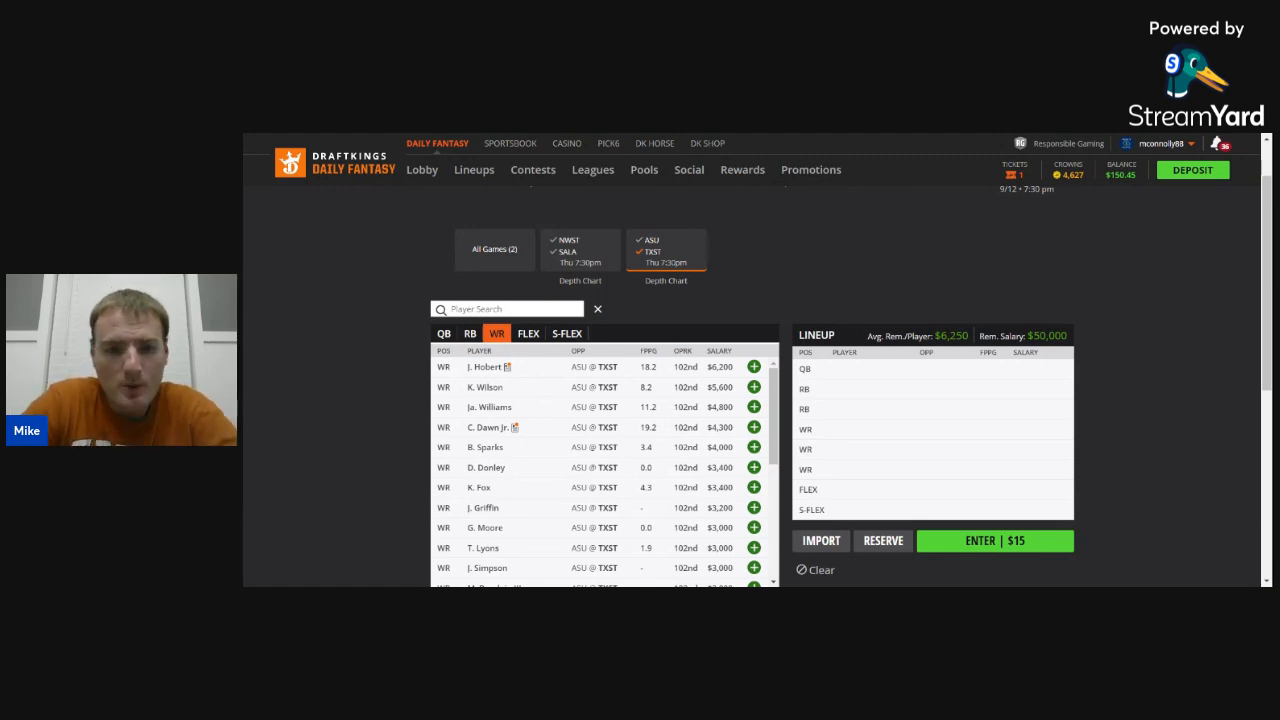
{"action": "left_click", "coordinate": [475, 387]}
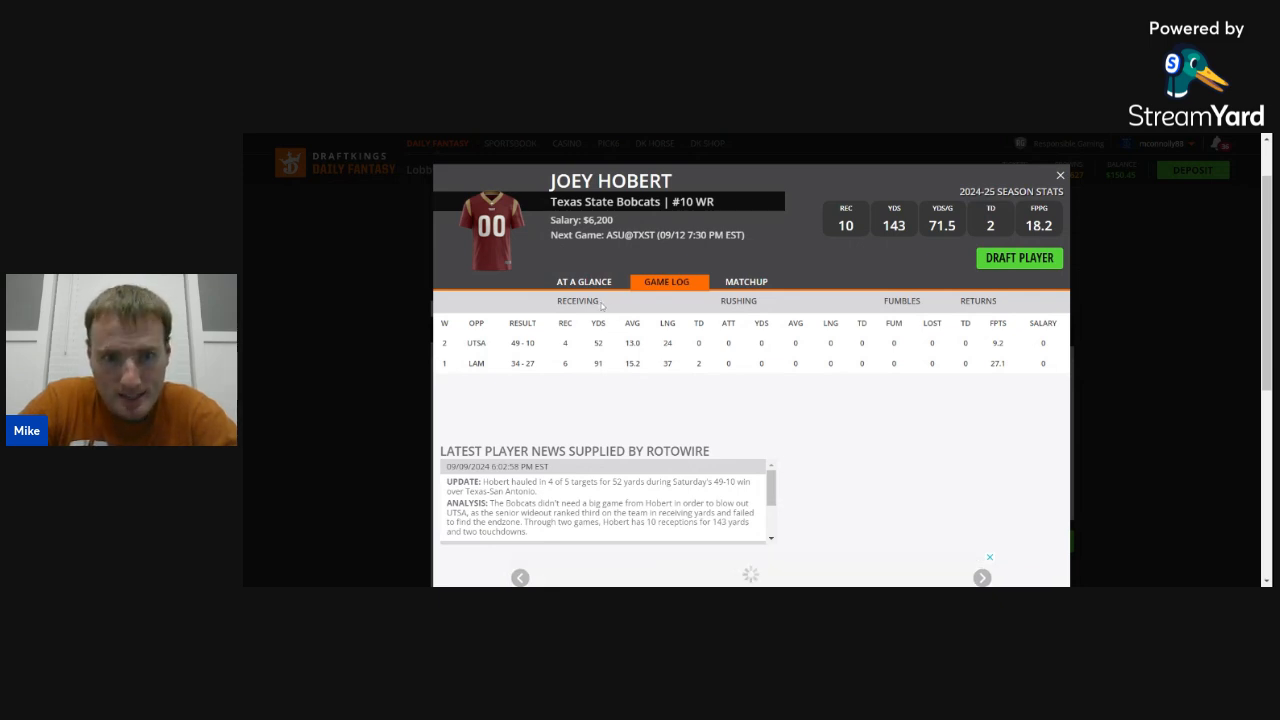
{"action": "mouse_move", "coordinate": [582, 378]}
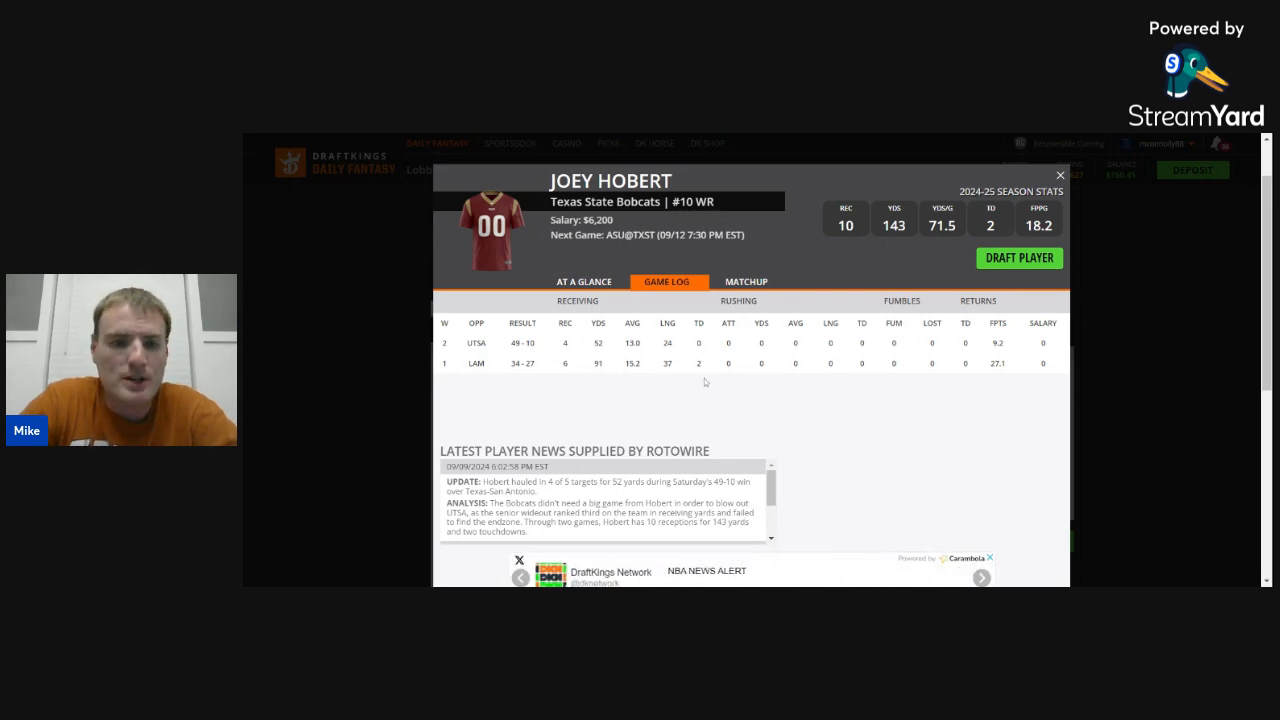
{"action": "mouse_move", "coordinate": [587, 347]}
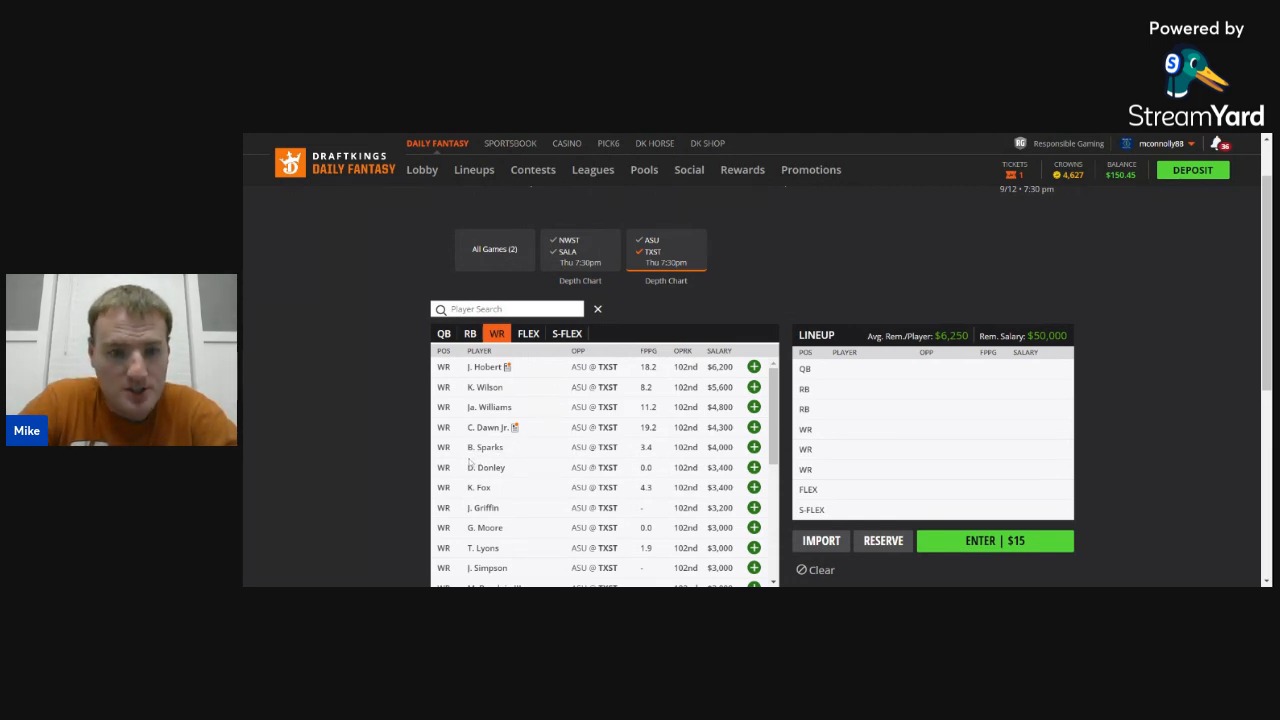
- Open Chris Dawn Jr.'s player card and view his game log
{"action": "left_click", "coordinate": [484, 427]}
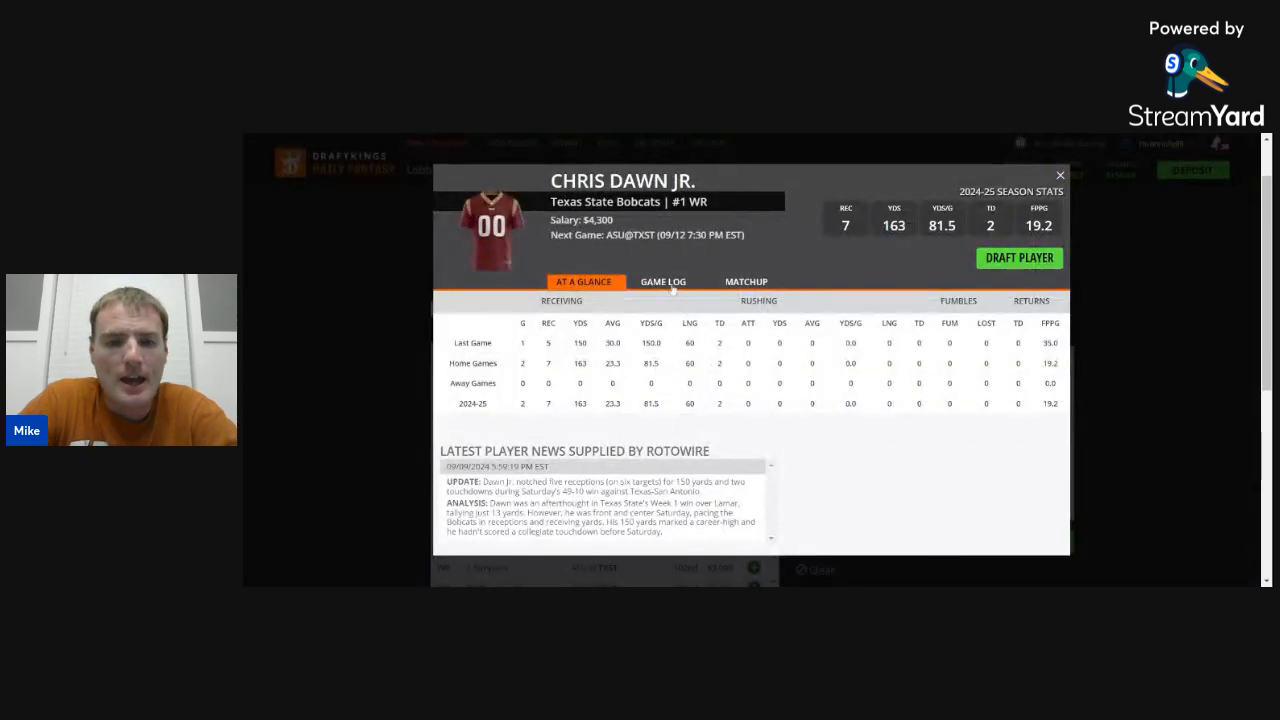
{"action": "left_click", "coordinate": [663, 281]}
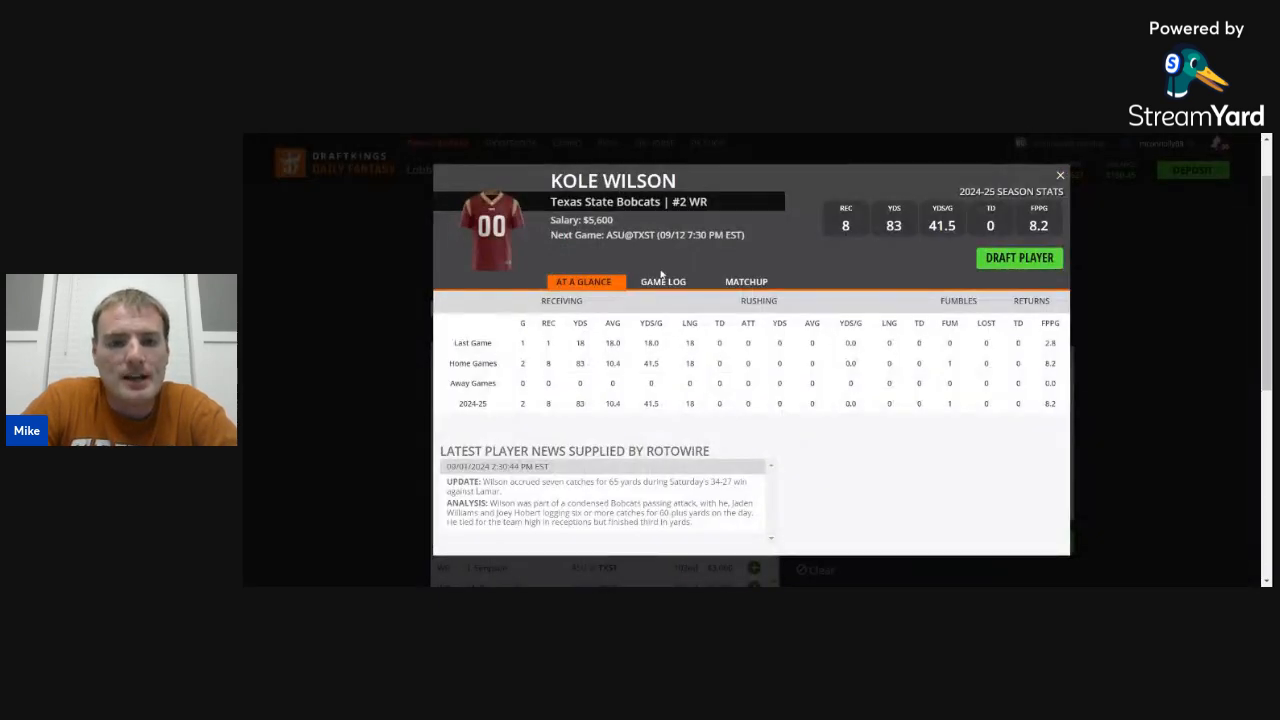
- View Kole Wilson's game log: 18 yards vs UTSA, 65 vs LAM
{"action": "left_click", "coordinate": [662, 281]}
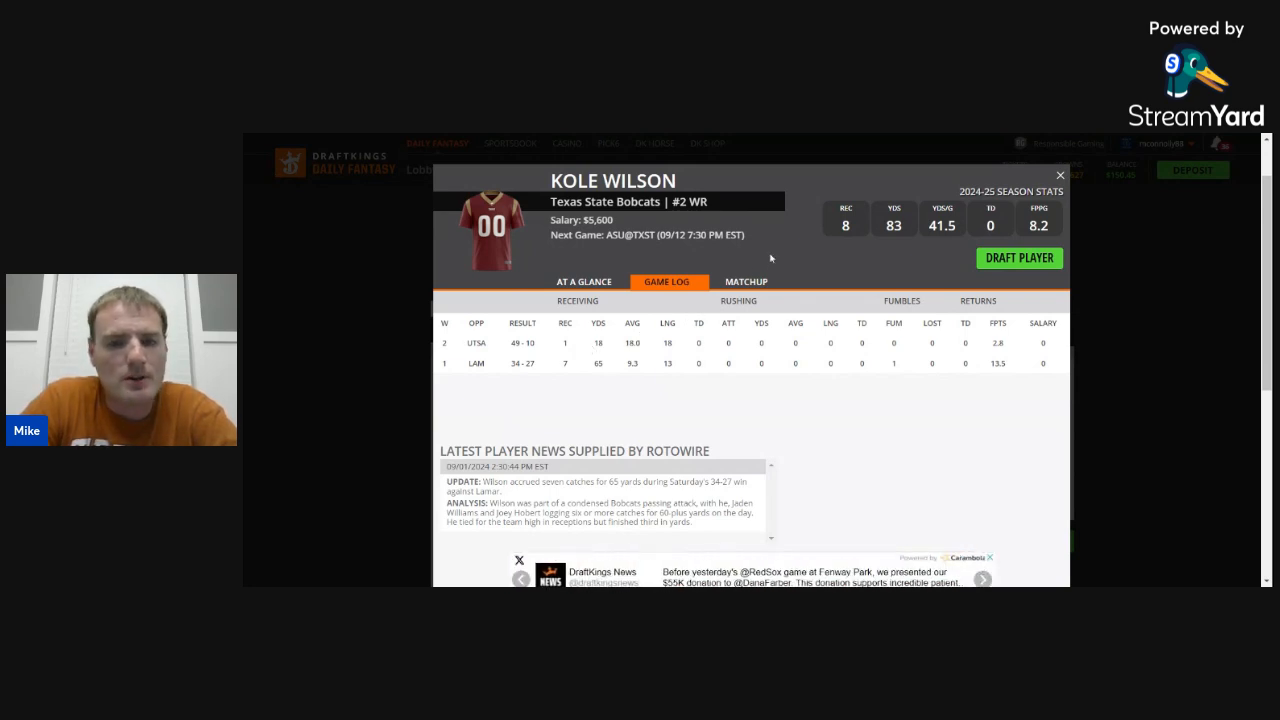
{"action": "mouse_move", "coordinate": [821, 255]}
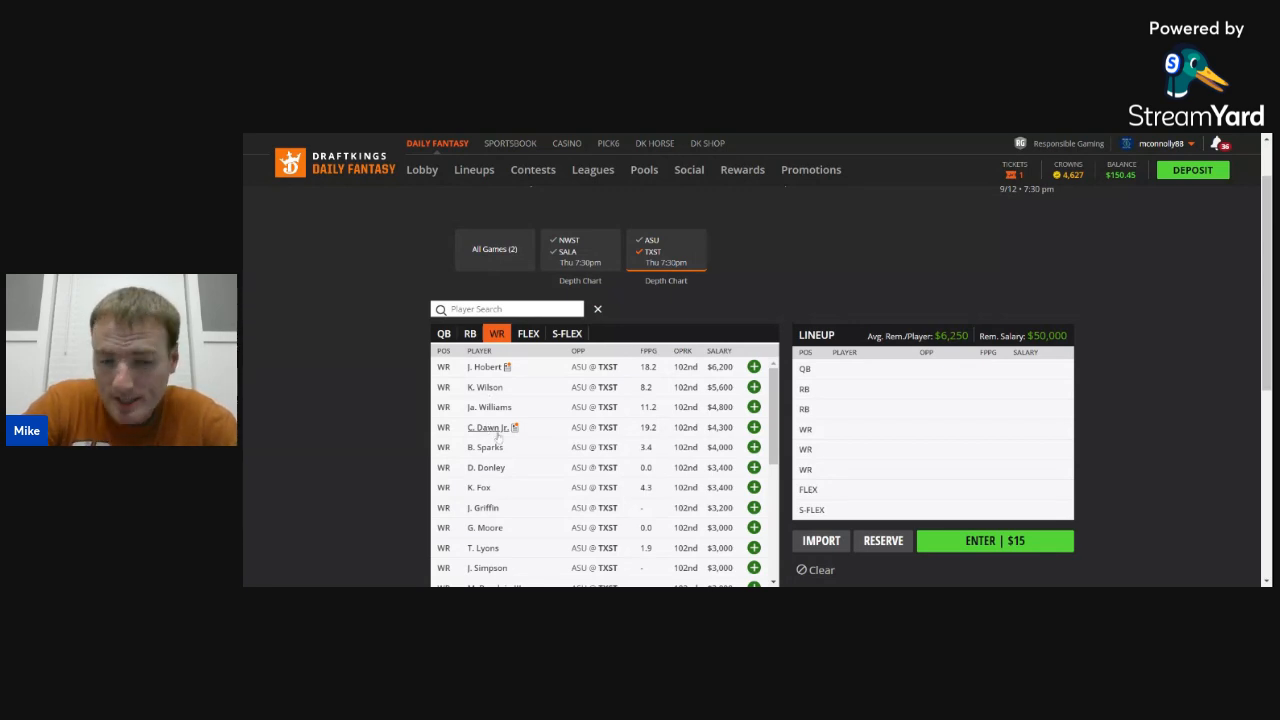
{"action": "mouse_move", "coordinate": [533, 429]}
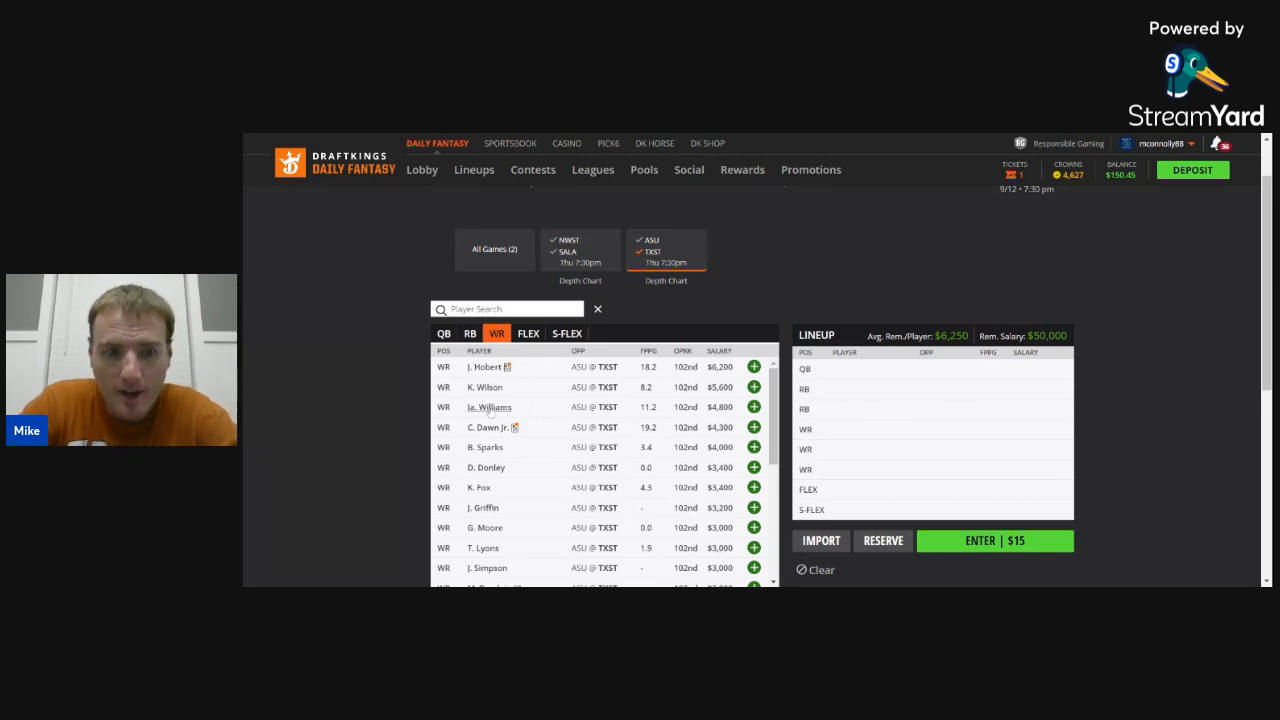
{"action": "left_click", "coordinate": [490, 407]}
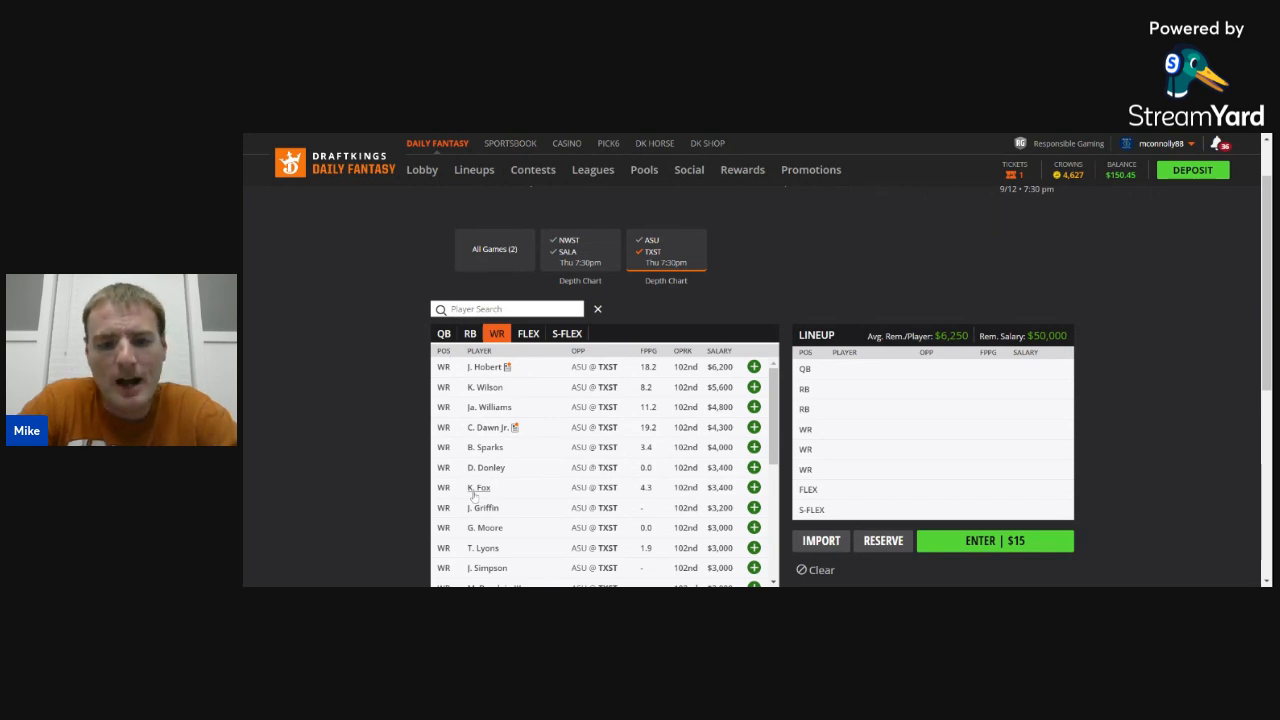
{"action": "mouse_move", "coordinate": [482, 395]}
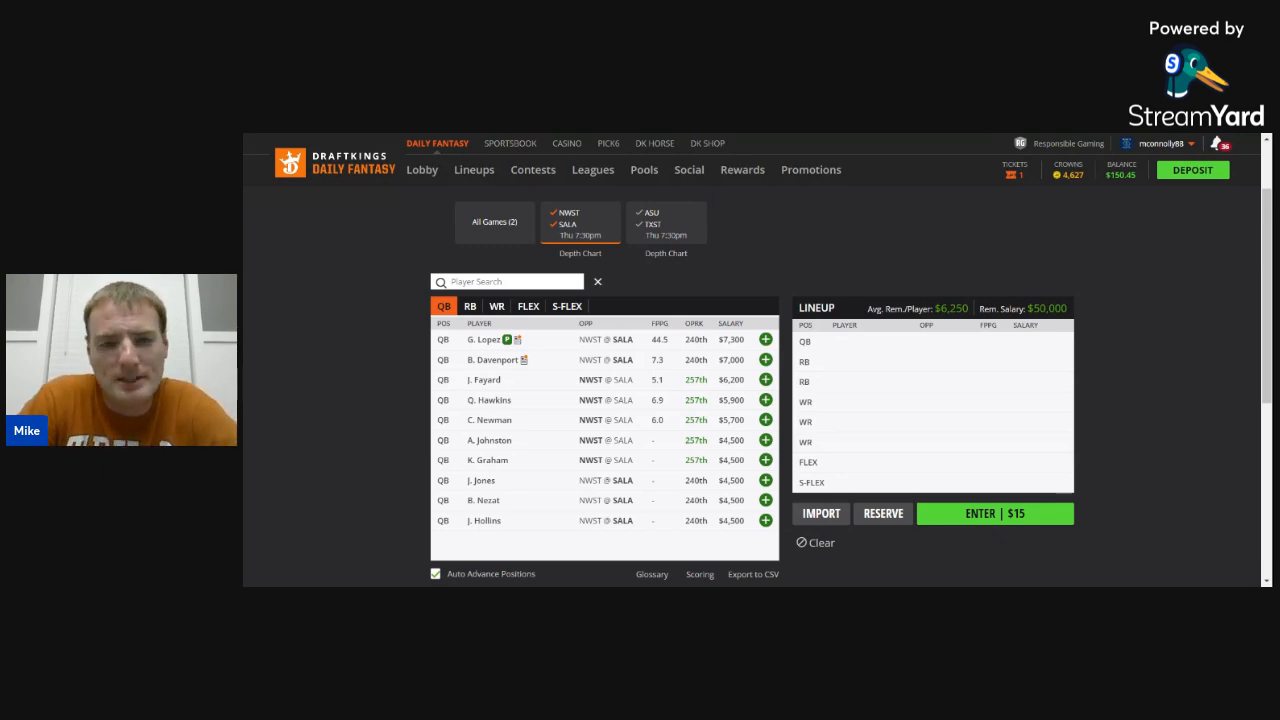
{"action": "mouse_move", "coordinate": [408, 381]}
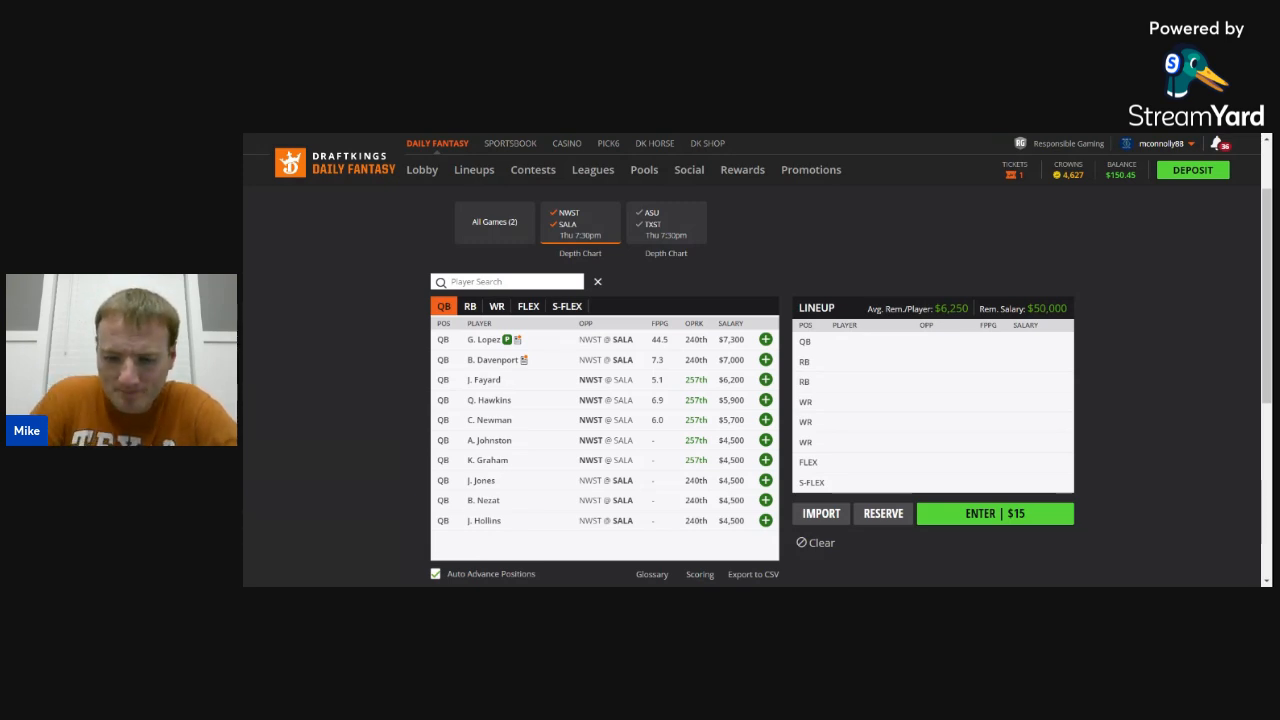
- Review J. Fayard's player card and game log, then close it
{"action": "left_click", "coordinate": [481, 380]}
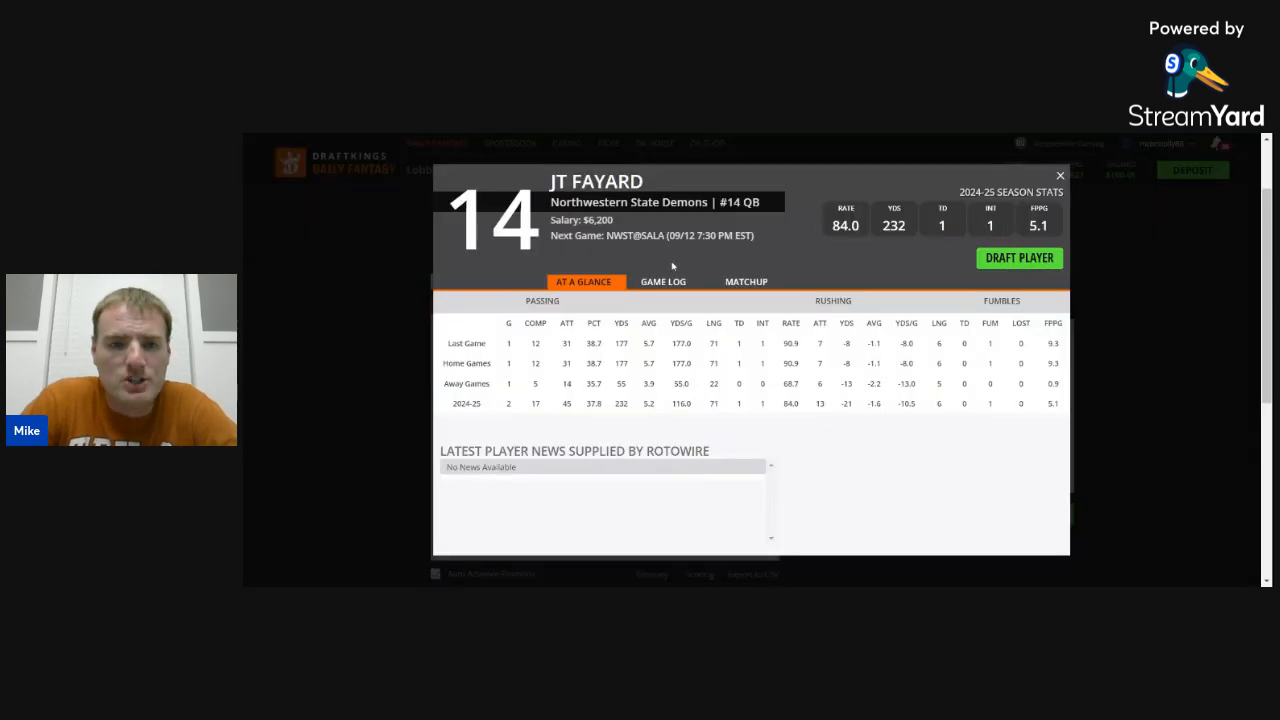
{"action": "left_click", "coordinate": [663, 281]}
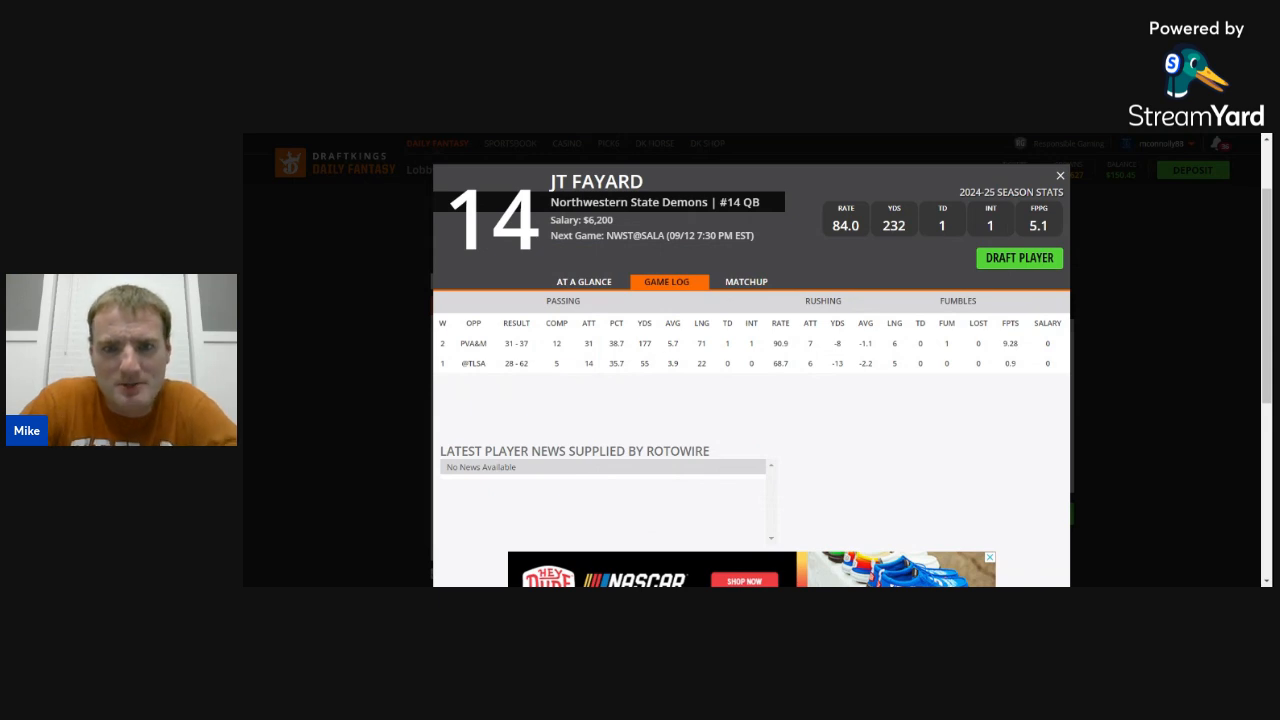
{"action": "left_click", "coordinate": [1059, 175]}
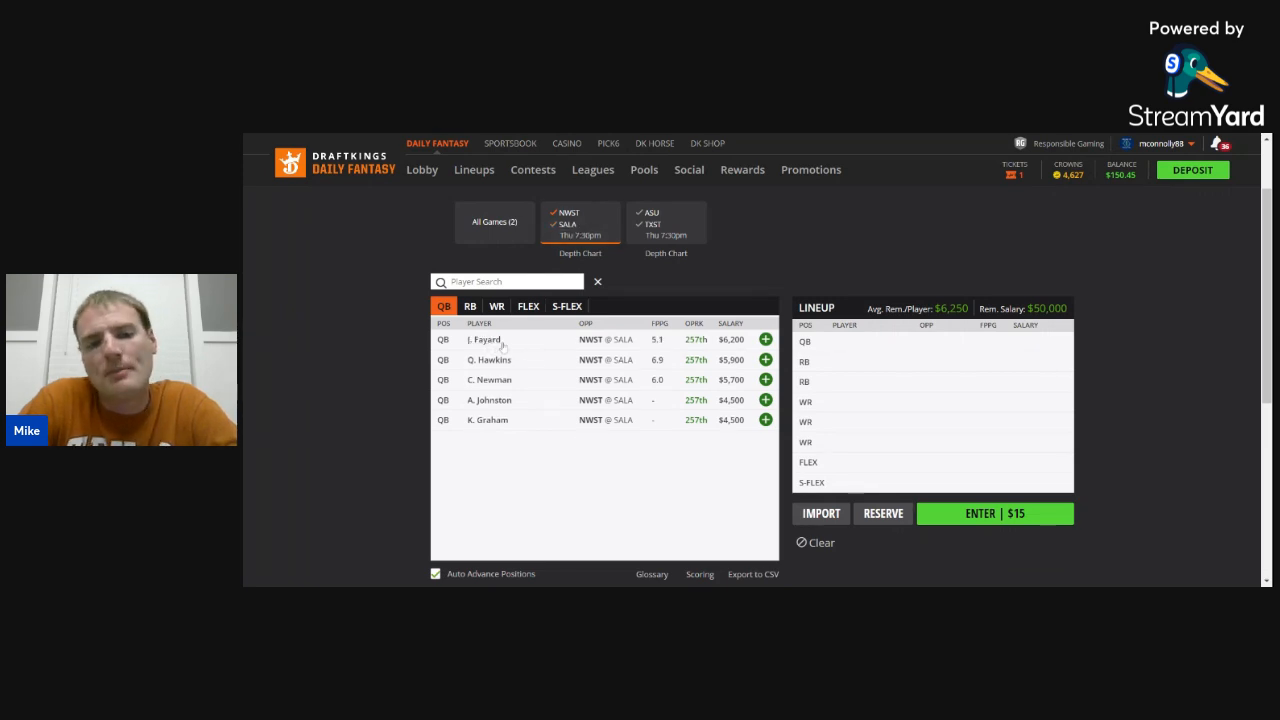
- List the NWST–SALA running backs and review Kennieth Lacy's card and game log
{"action": "left_click", "coordinate": [469, 306]}
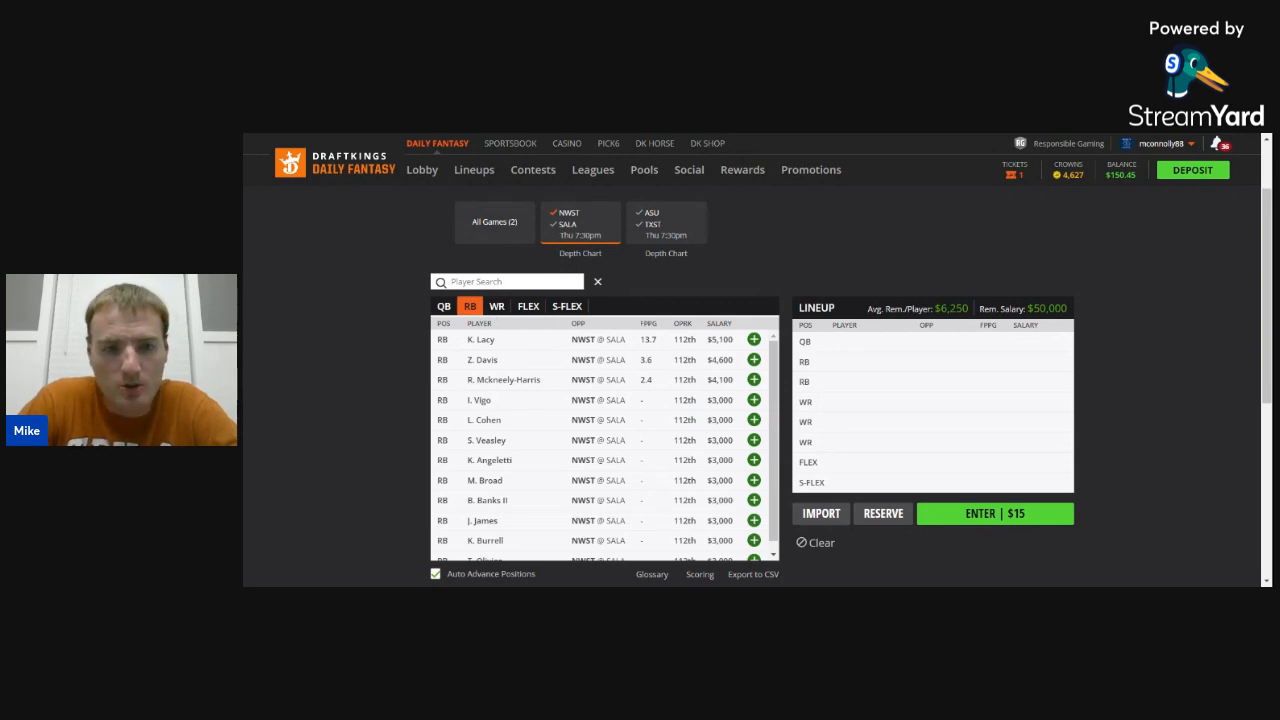
{"action": "mouse_move", "coordinate": [523, 360]}
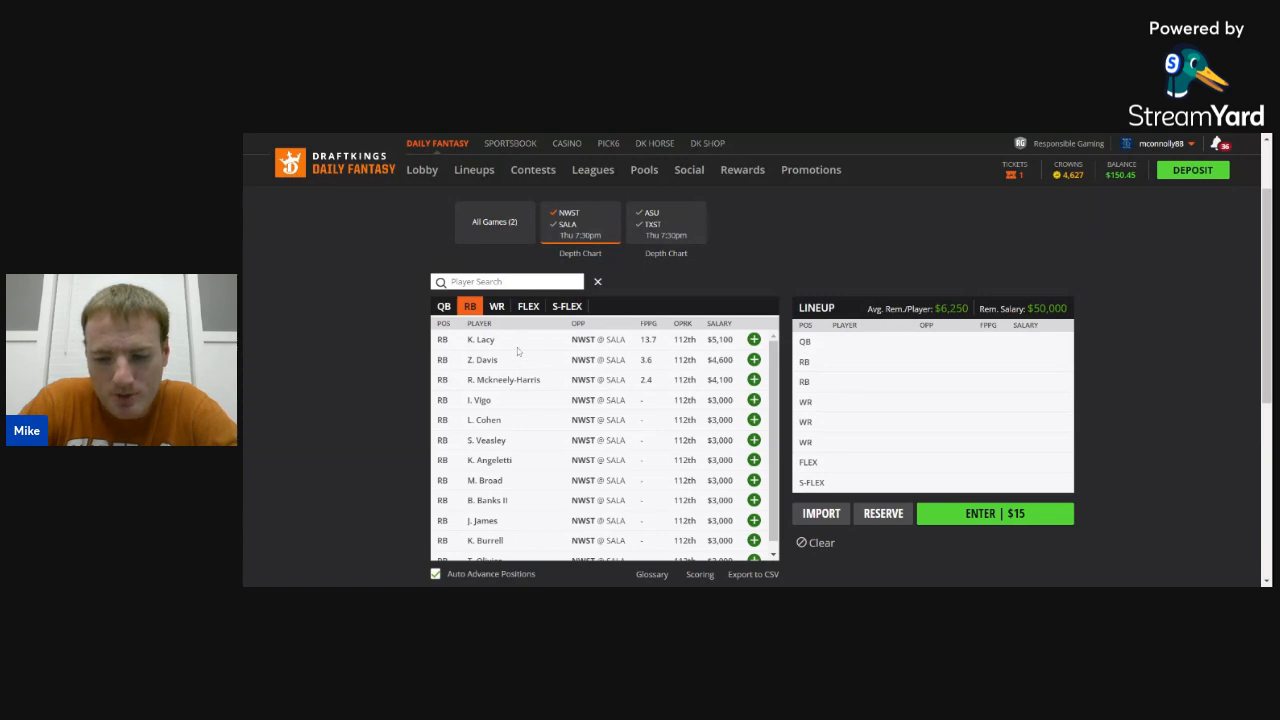
{"action": "left_click", "coordinate": [481, 339]}
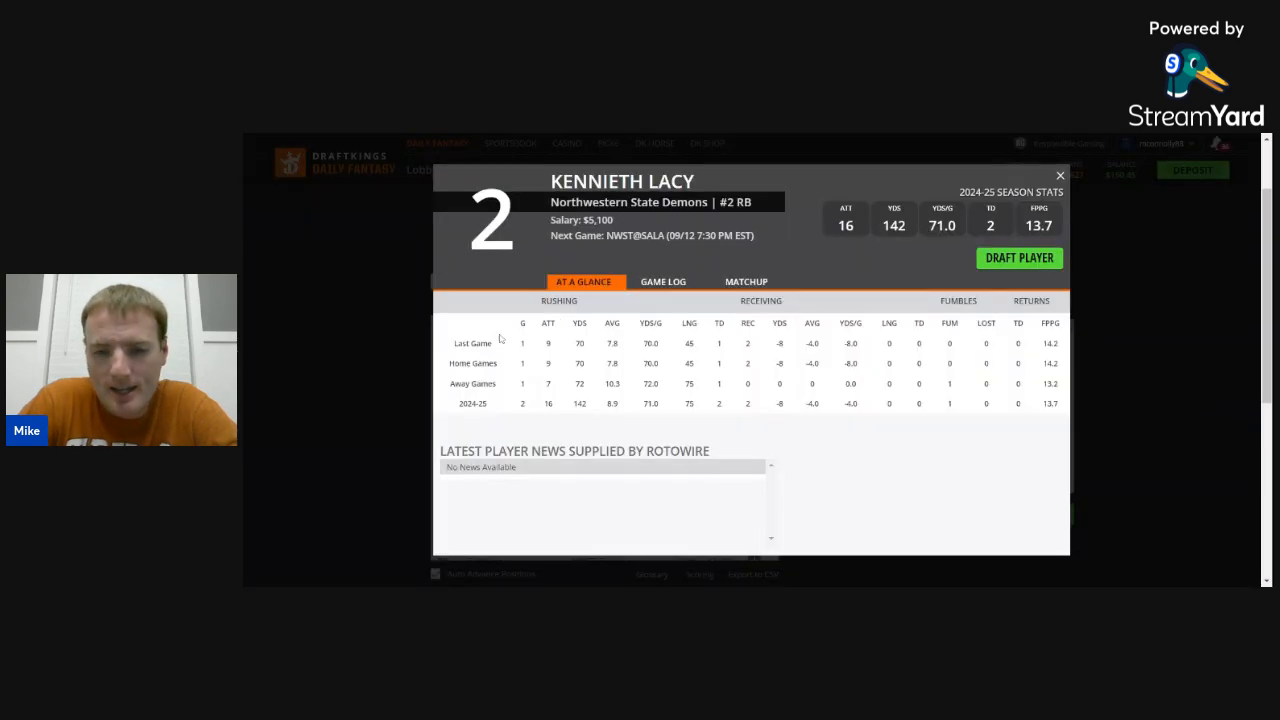
{"action": "left_click", "coordinate": [662, 281]}
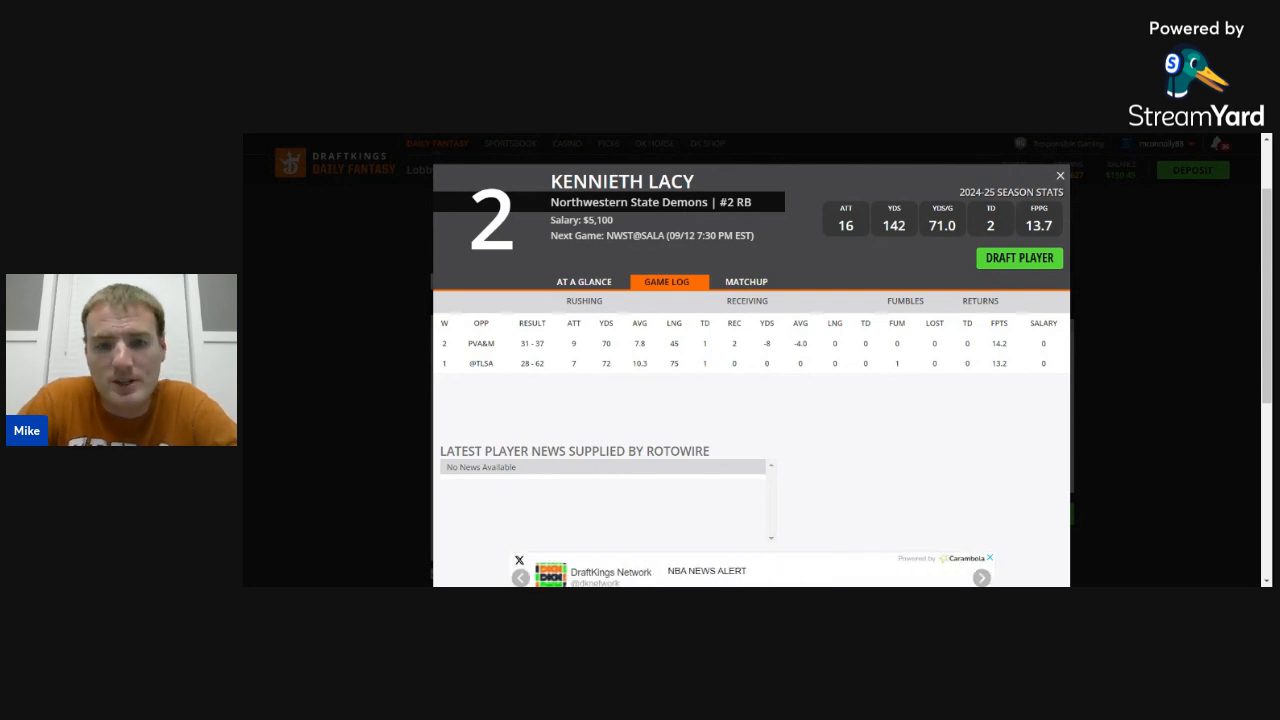
{"action": "left_click", "coordinate": [1059, 175]}
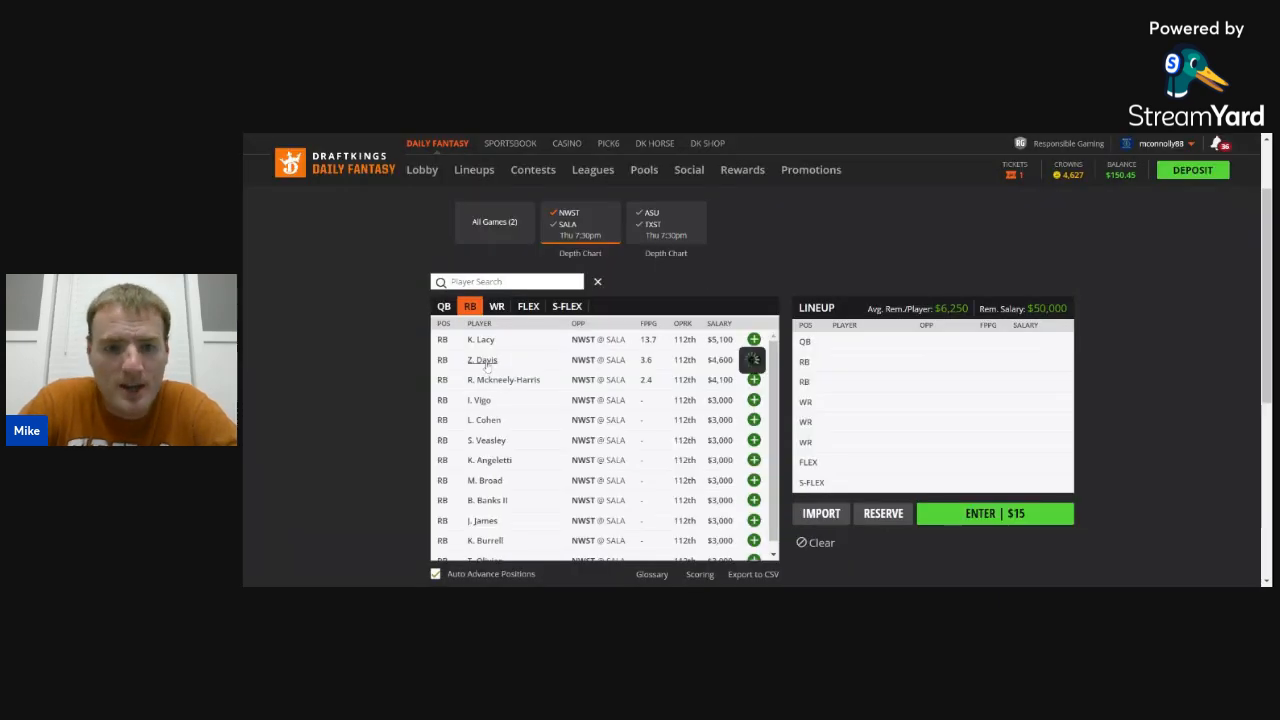
{"action": "left_click", "coordinate": [482, 359]}
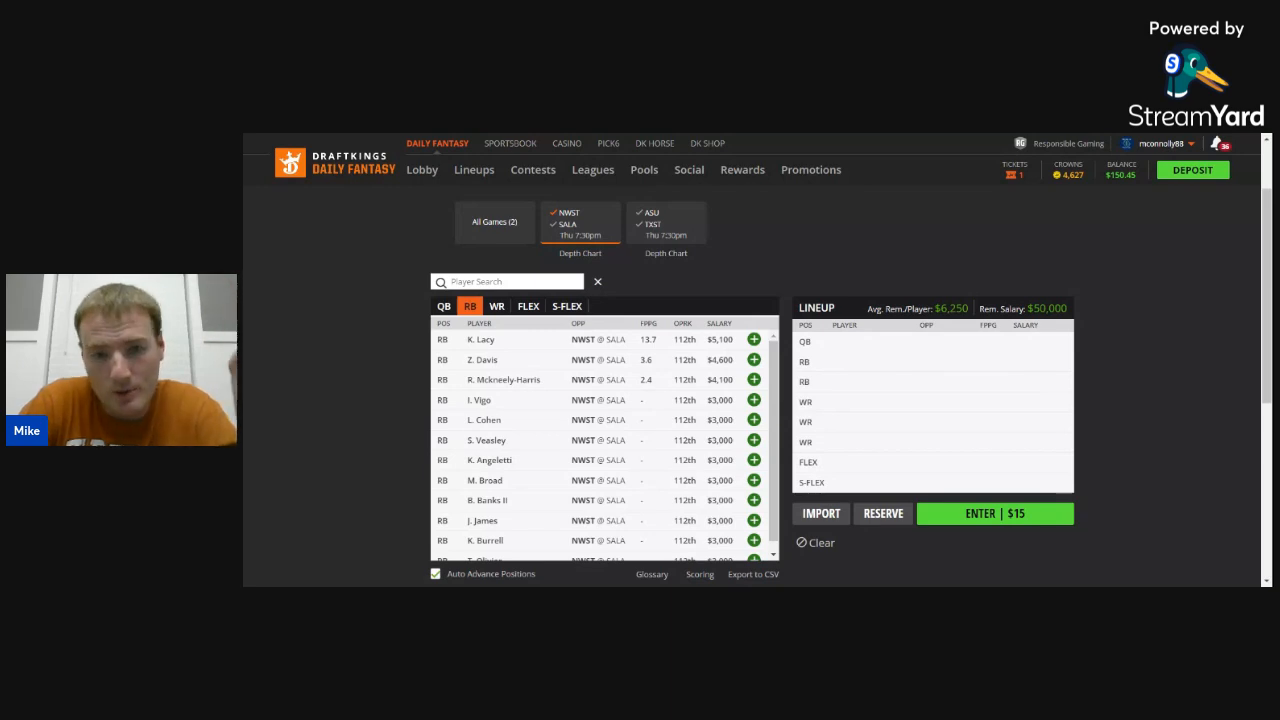
- Show the wide receivers and review M. Kitt-Denton's game log
{"action": "left_click", "coordinate": [497, 306]}
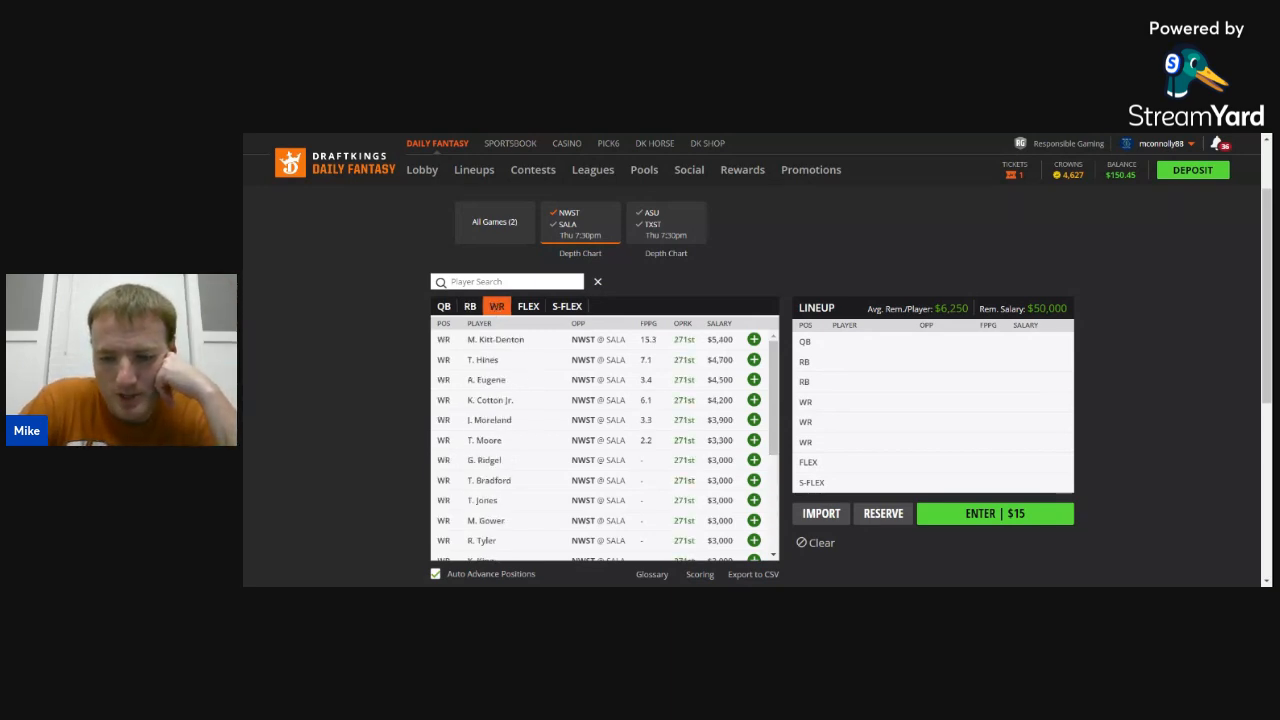
{"action": "left_click", "coordinate": [496, 339]}
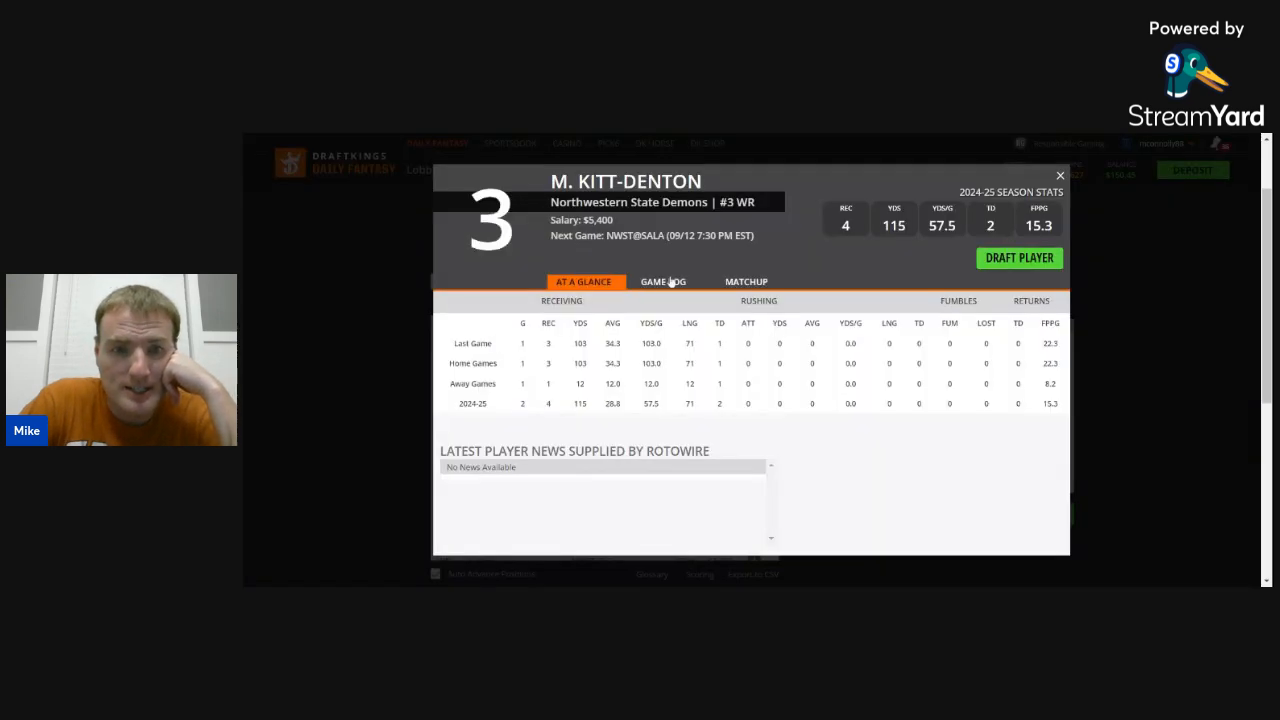
{"action": "left_click", "coordinate": [662, 281]}
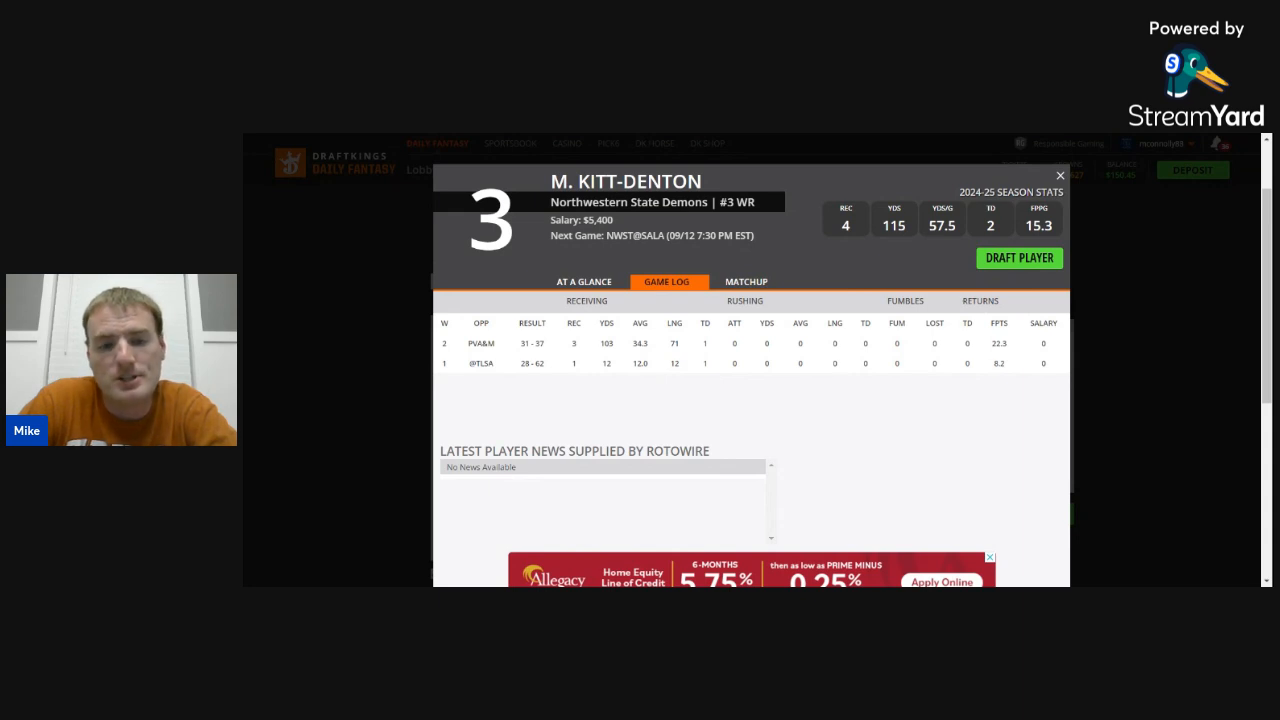
{"action": "left_click", "coordinate": [1059, 175]}
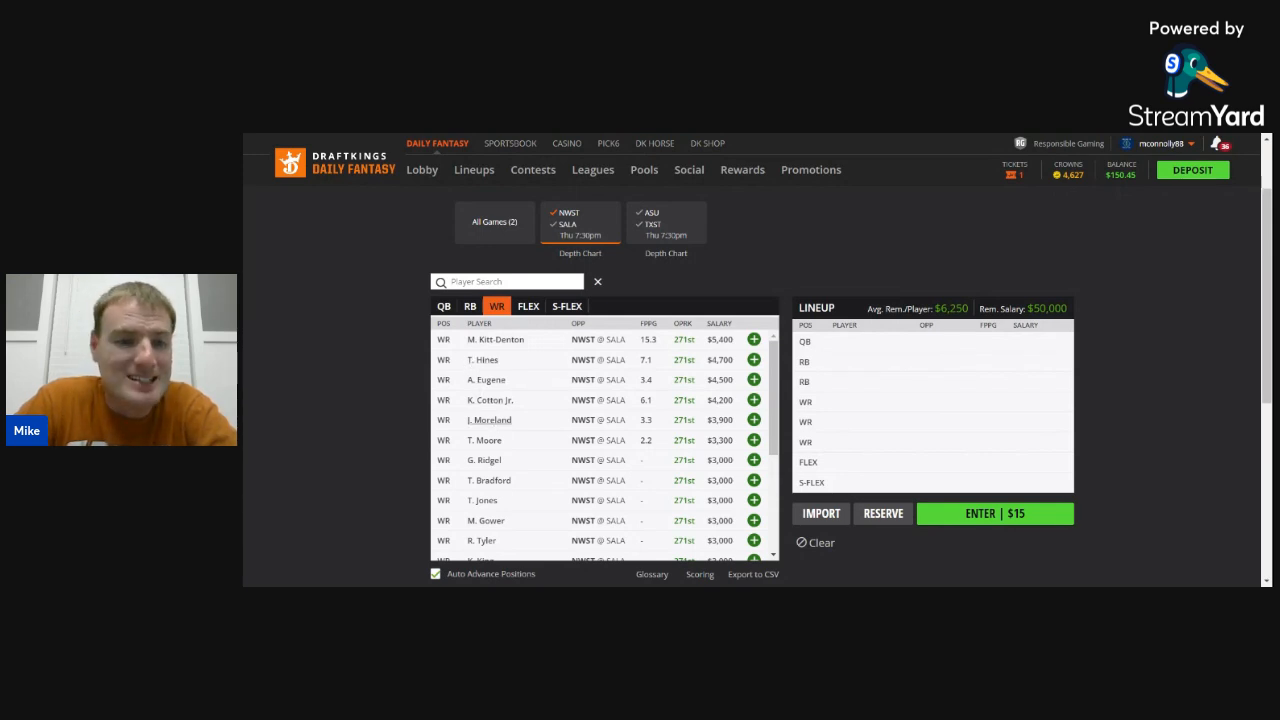
{"action": "mouse_move", "coordinate": [509, 352]}
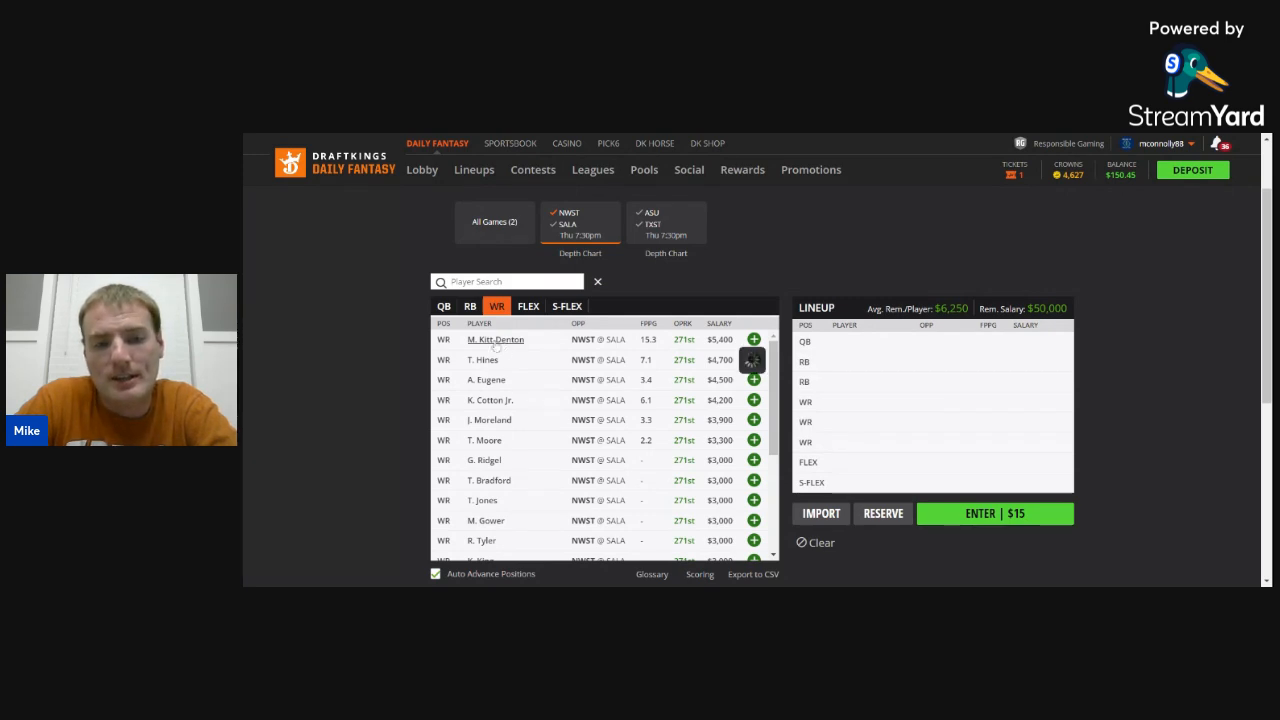
- Recheck Kitt-Denton's card, then switch to South Alabama's quarterbacks, led by G. Lopez
{"action": "left_click", "coordinate": [495, 339]}
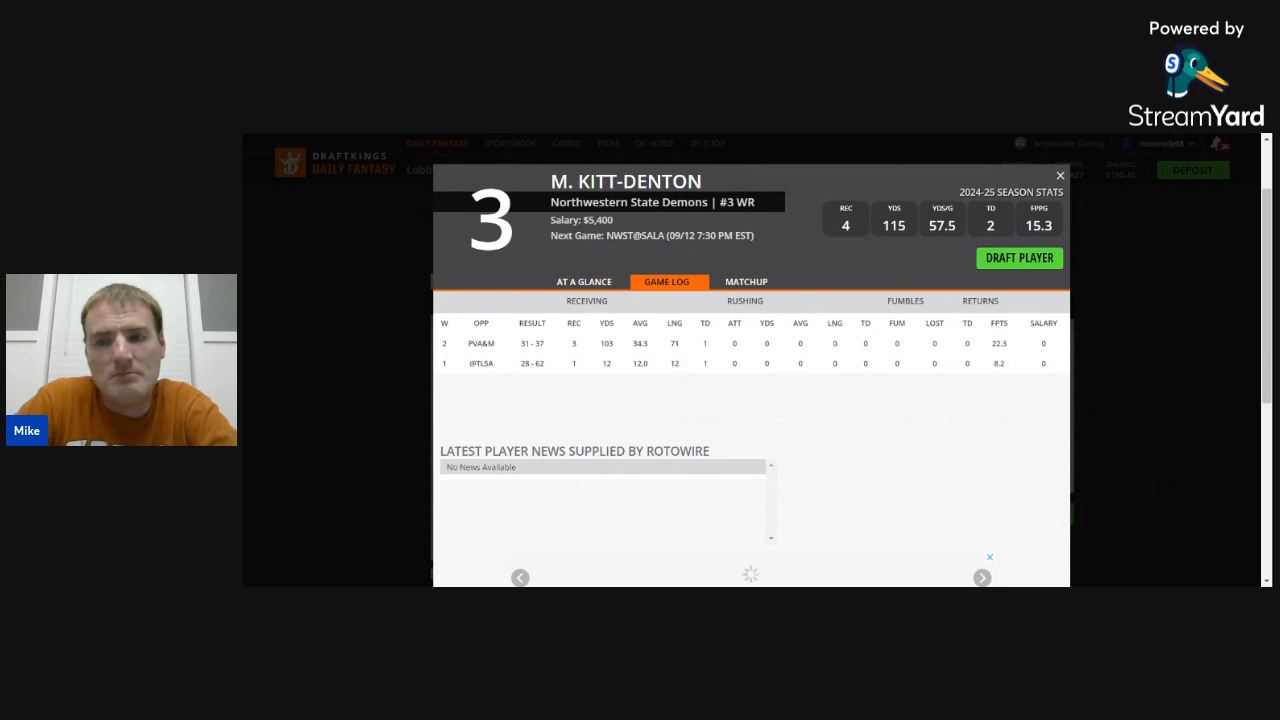
{"action": "left_click", "coordinate": [1060, 175]}
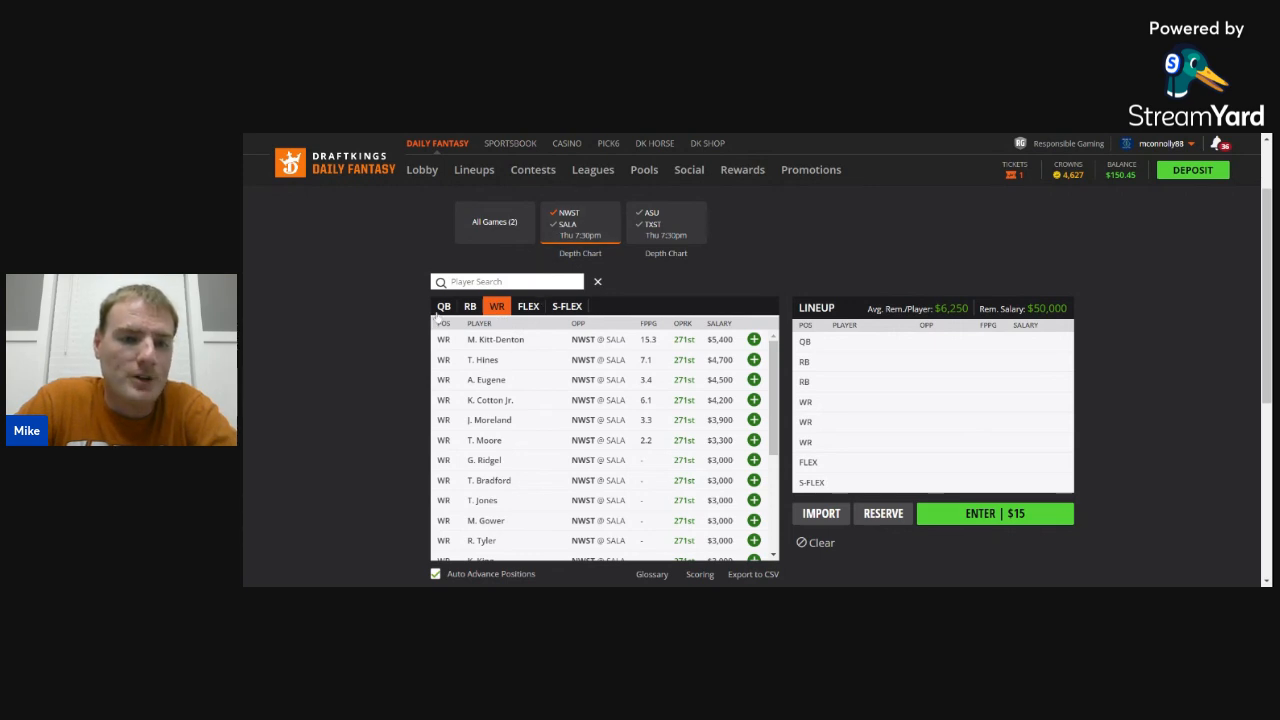
{"action": "left_click", "coordinate": [443, 306]}
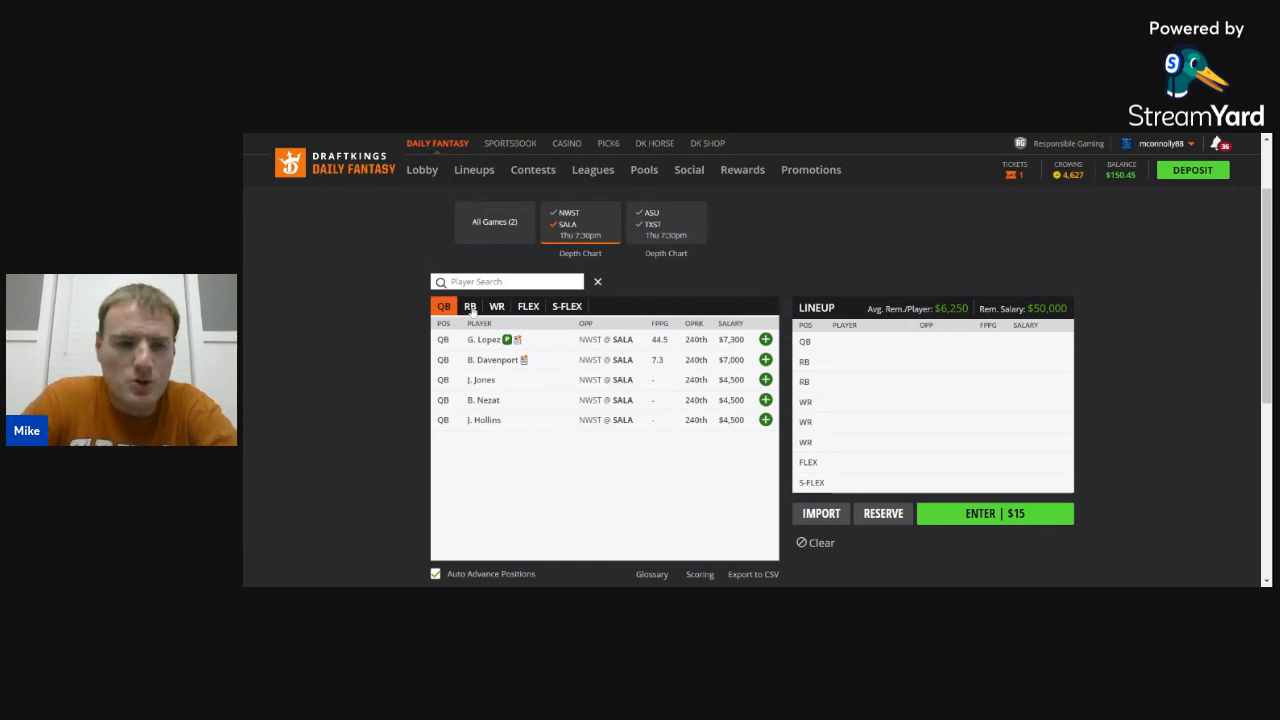
{"action": "left_click", "coordinate": [481, 339]}
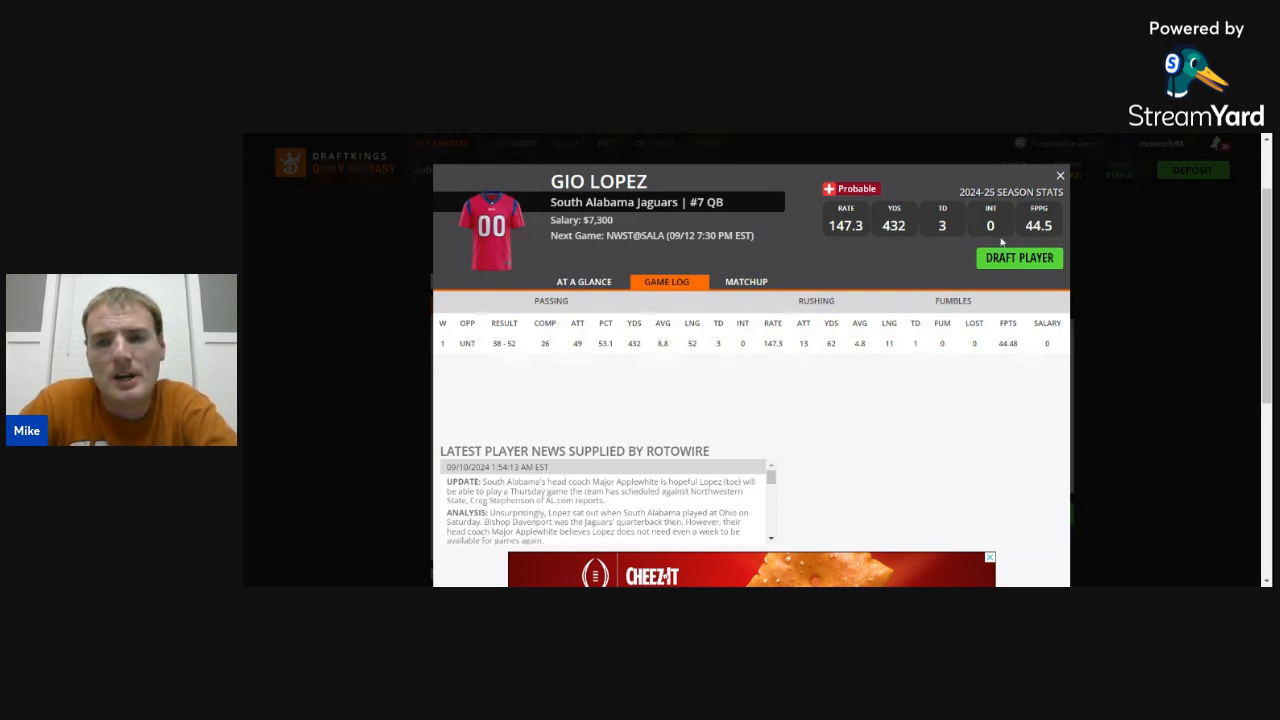
{"action": "left_click", "coordinate": [1059, 175]}
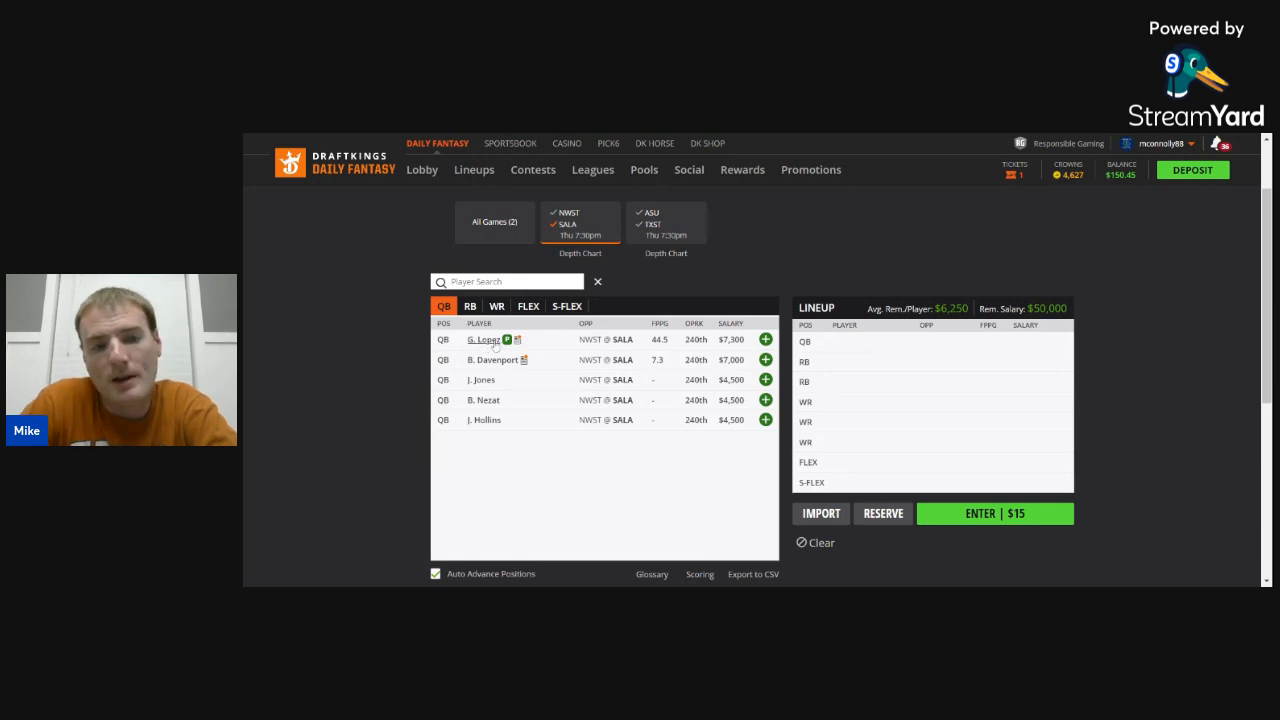
{"action": "left_click", "coordinate": [492, 359]}
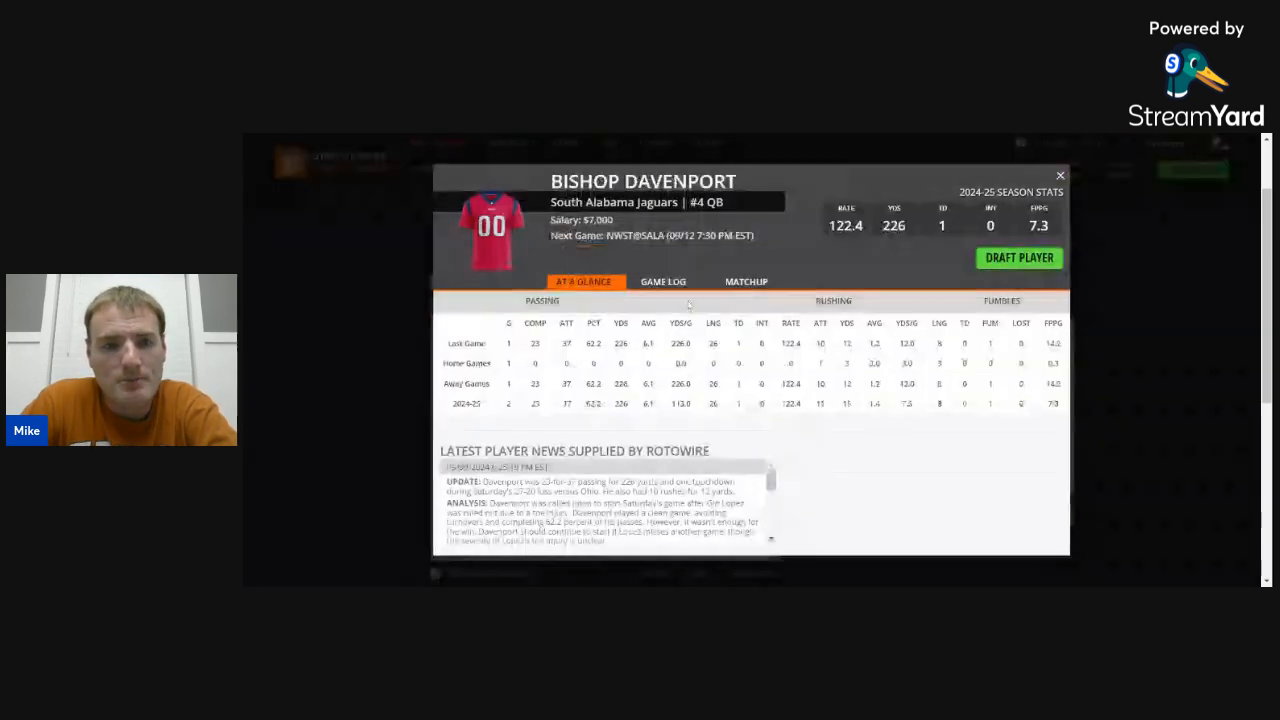
{"action": "left_click", "coordinate": [662, 281]}
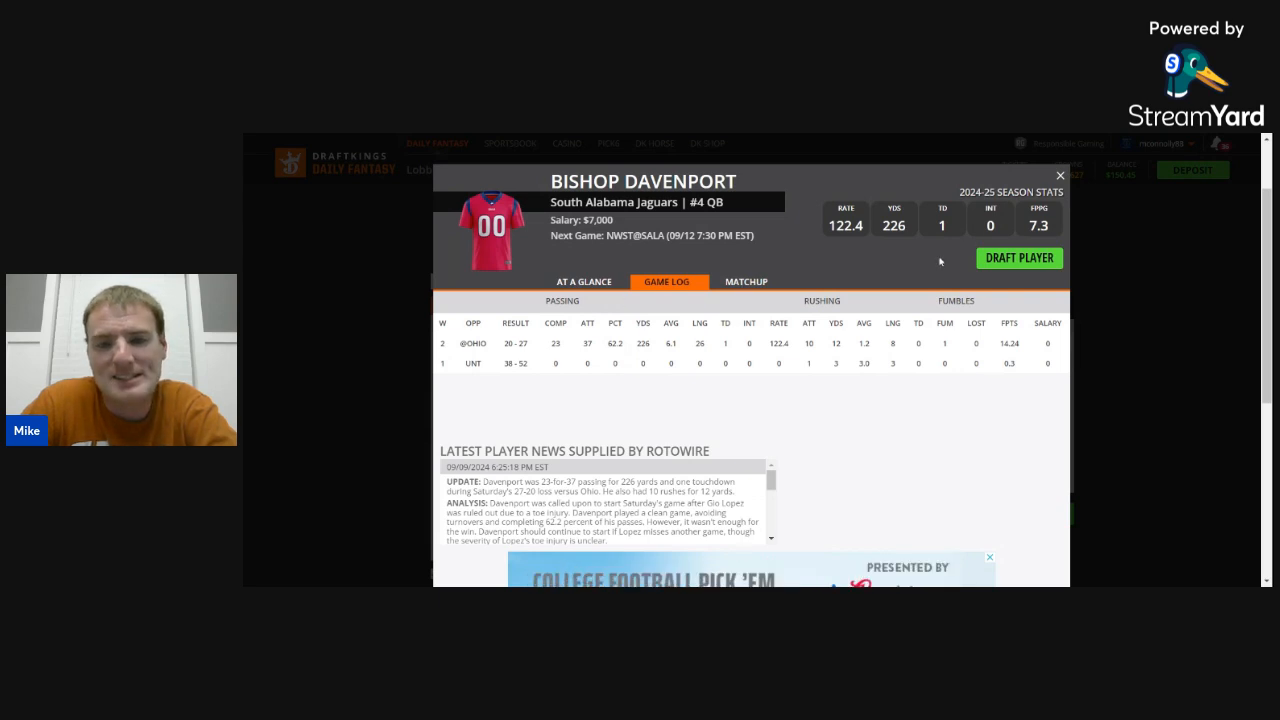
{"action": "left_click", "coordinate": [1059, 175]}
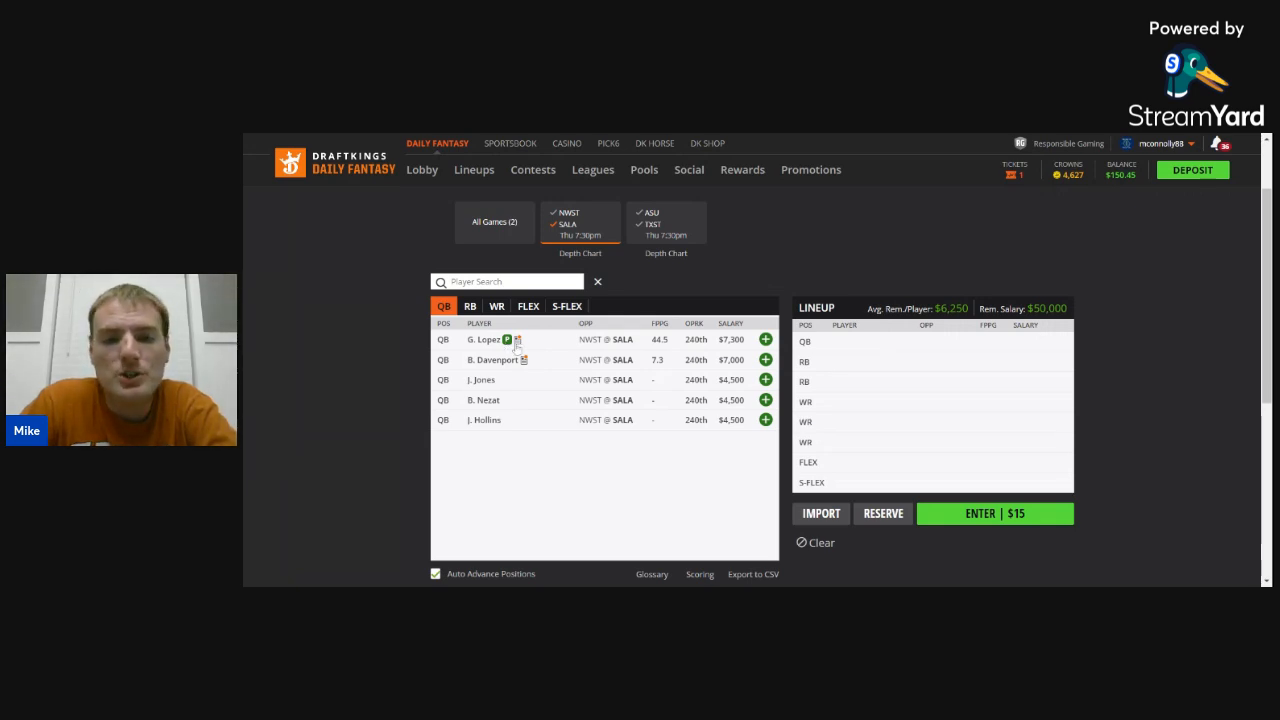
{"action": "mouse_move", "coordinate": [491, 360]}
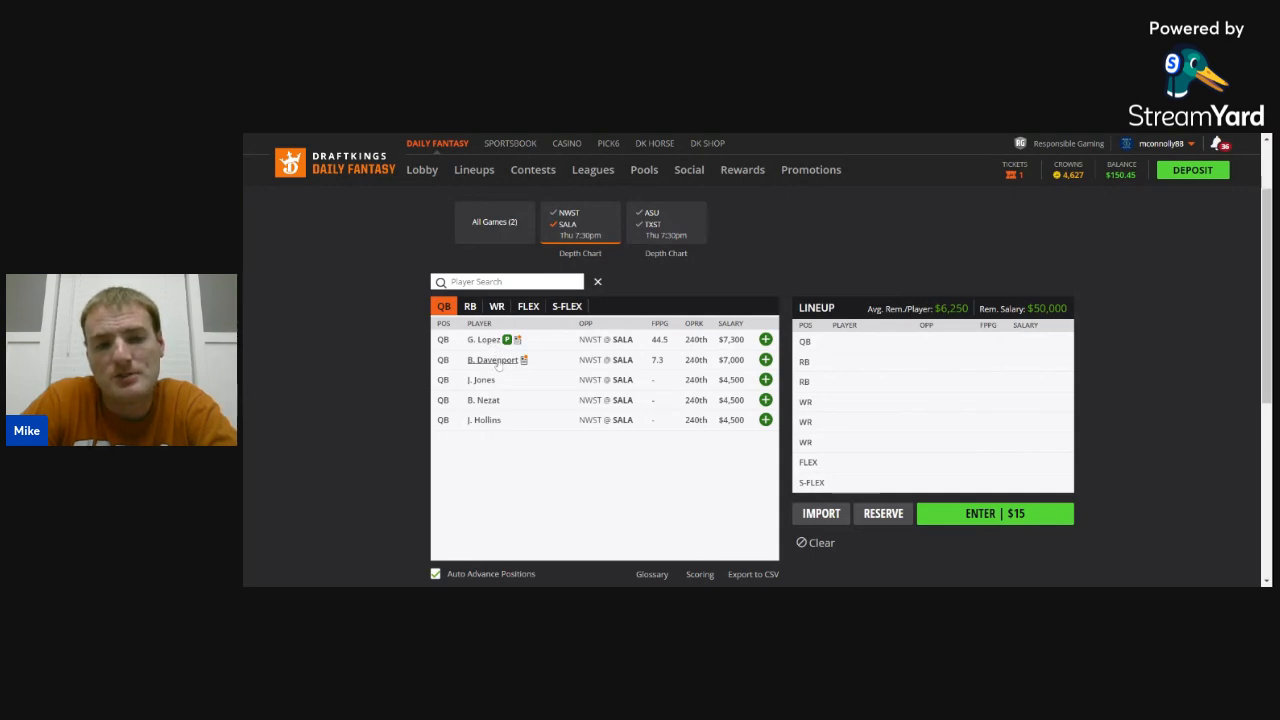
{"action": "mouse_move", "coordinate": [535, 364]}
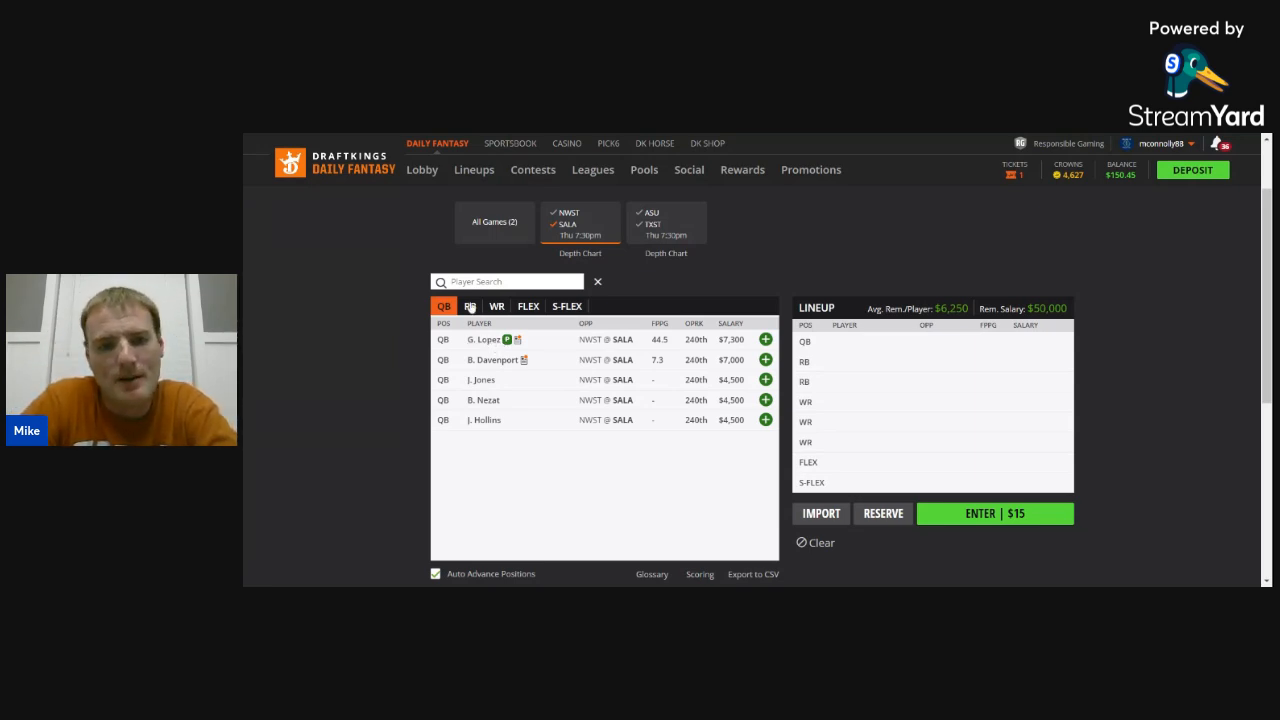
- Show South Alabama's running backs and look over B. McReynolds' player card
{"action": "left_click", "coordinate": [469, 306]}
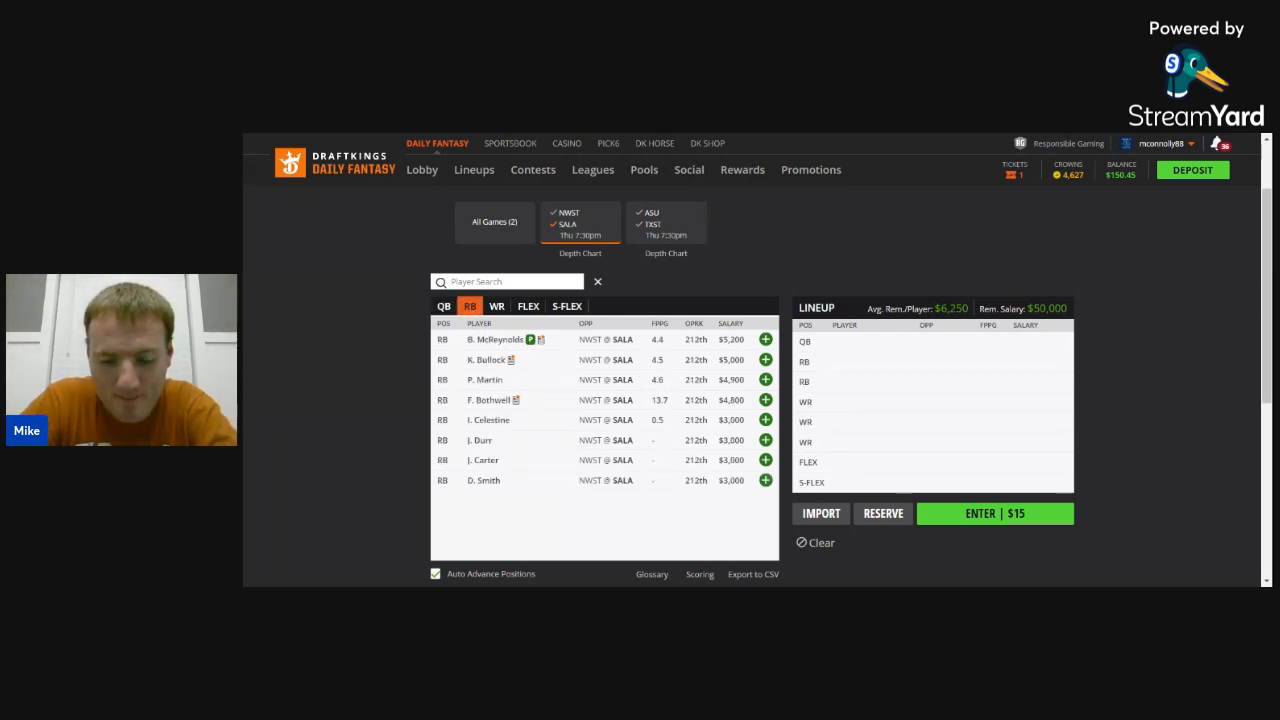
{"action": "left_click", "coordinate": [495, 339]}
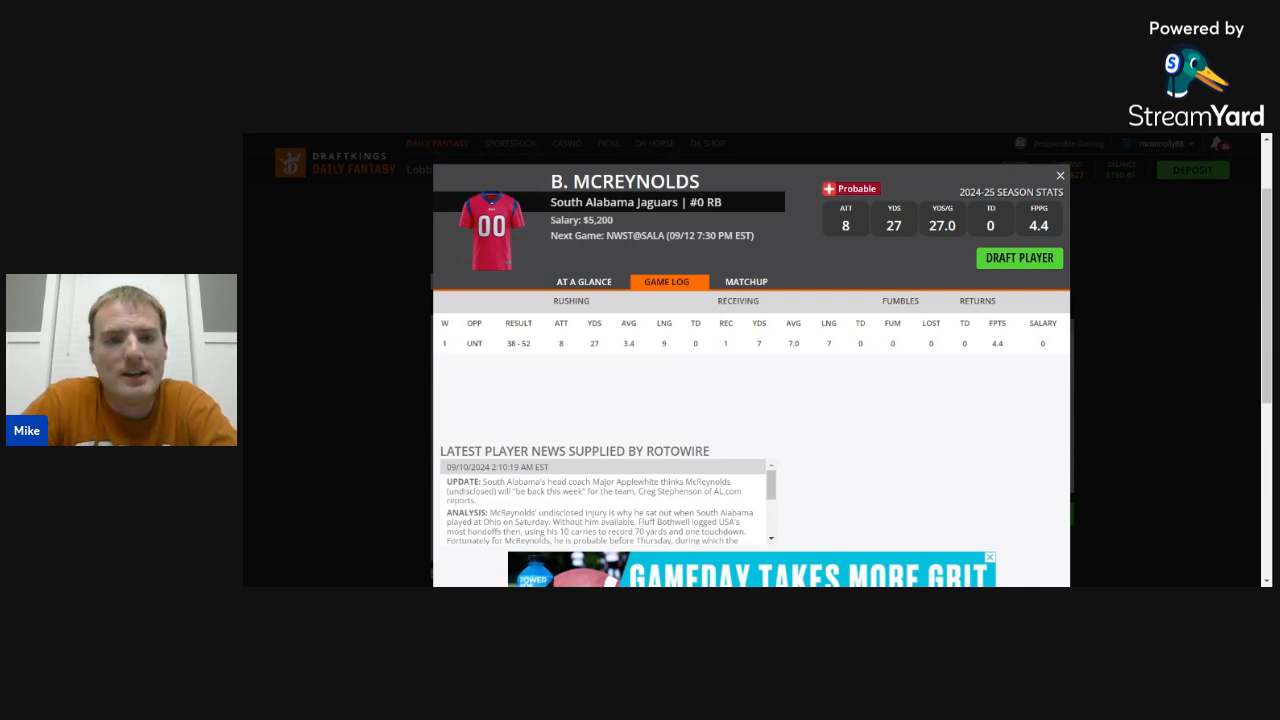
{"action": "left_click", "coordinate": [1059, 174]}
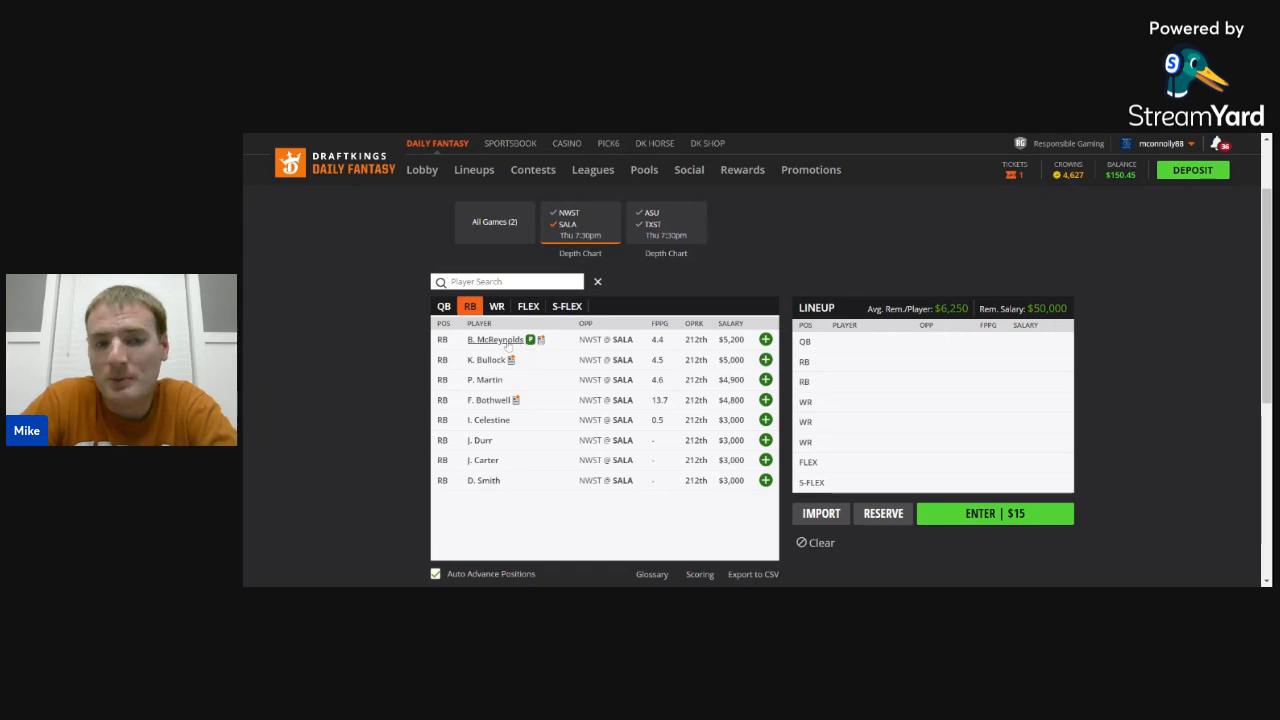
{"action": "mouse_move", "coordinate": [486, 400]}
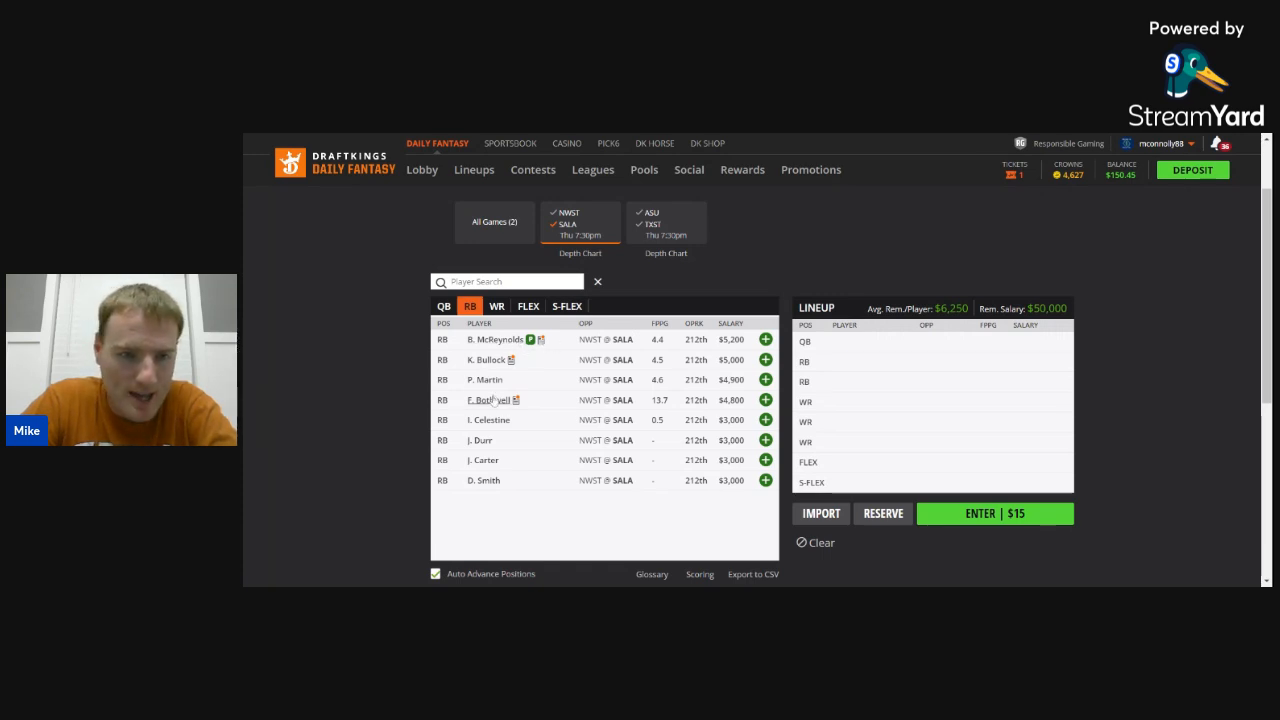
- Check Fluff Bothwell's card and Kentrel Bullock's game log, returning to the running backs
{"action": "left_click", "coordinate": [482, 399]}
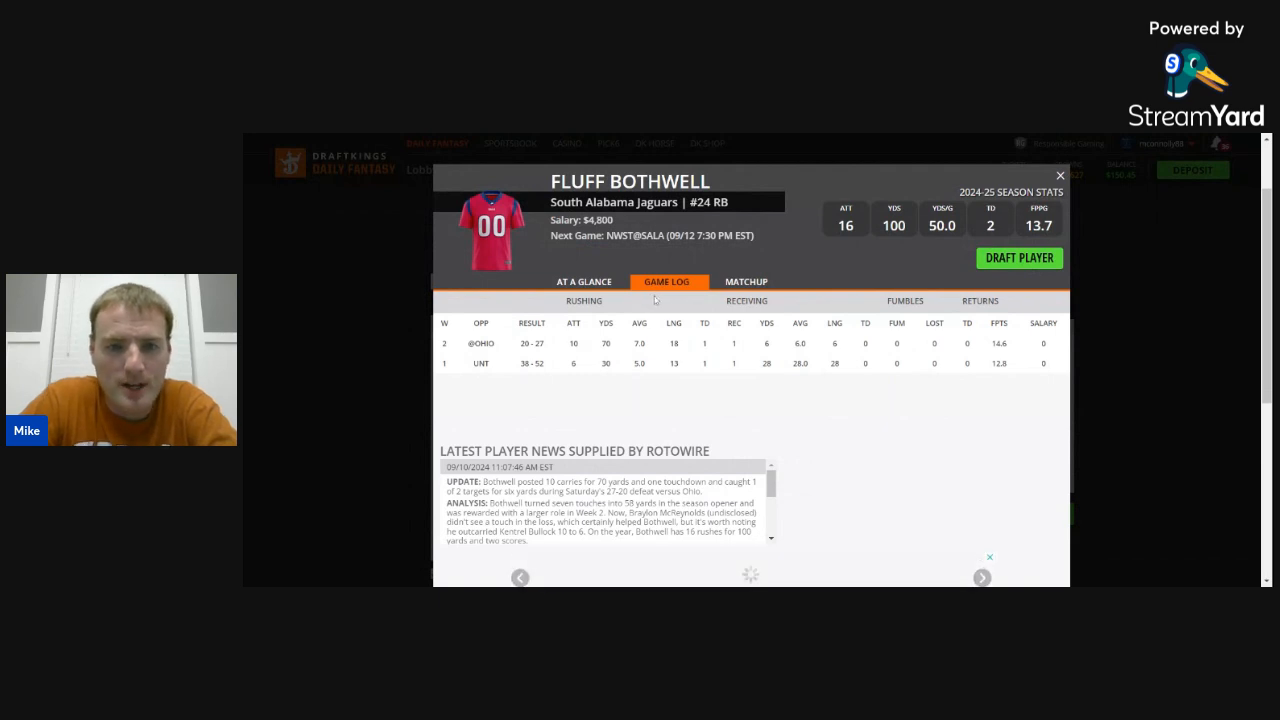
{"action": "mouse_move", "coordinate": [637, 305]}
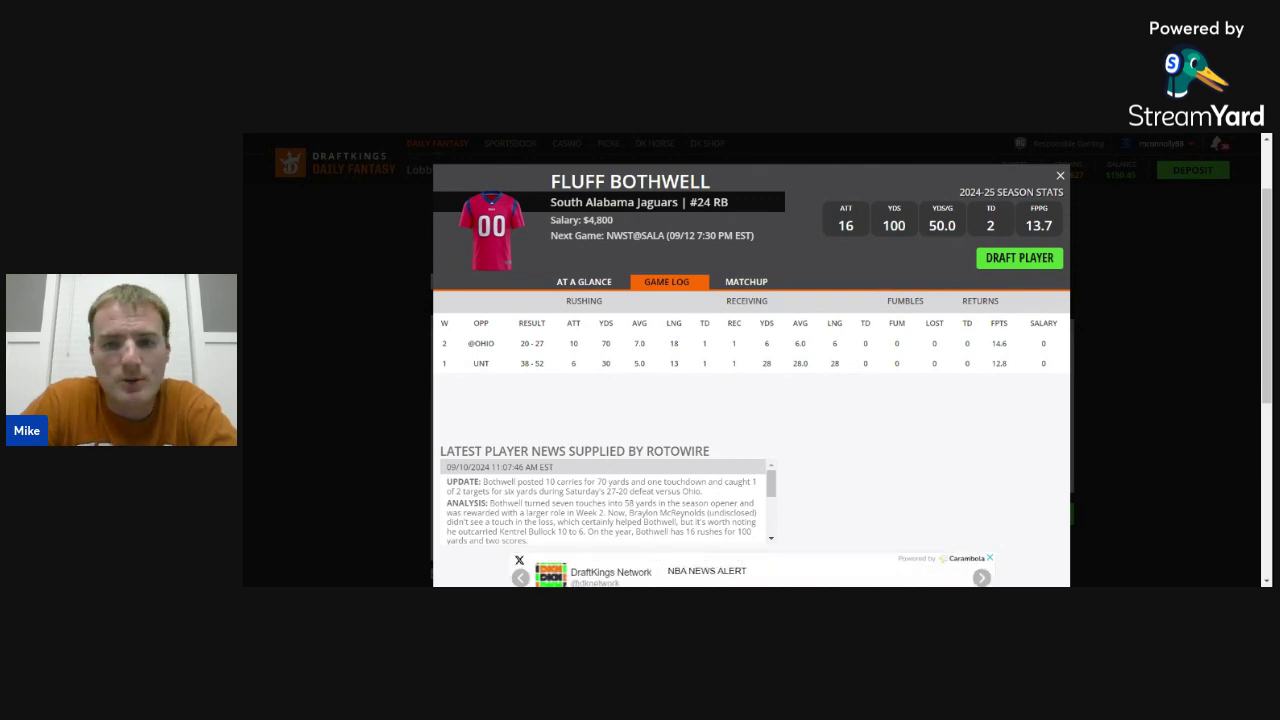
{"action": "mouse_move", "coordinate": [815, 293]}
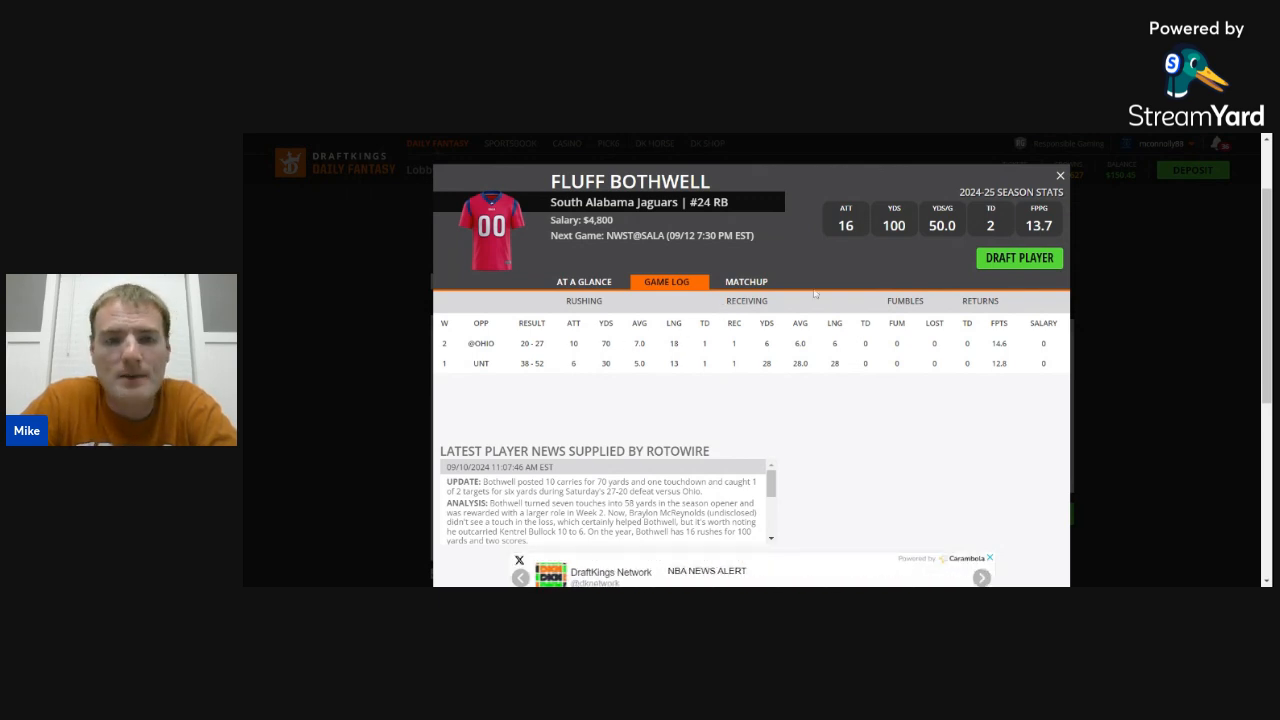
{"action": "left_click", "coordinate": [1059, 174]}
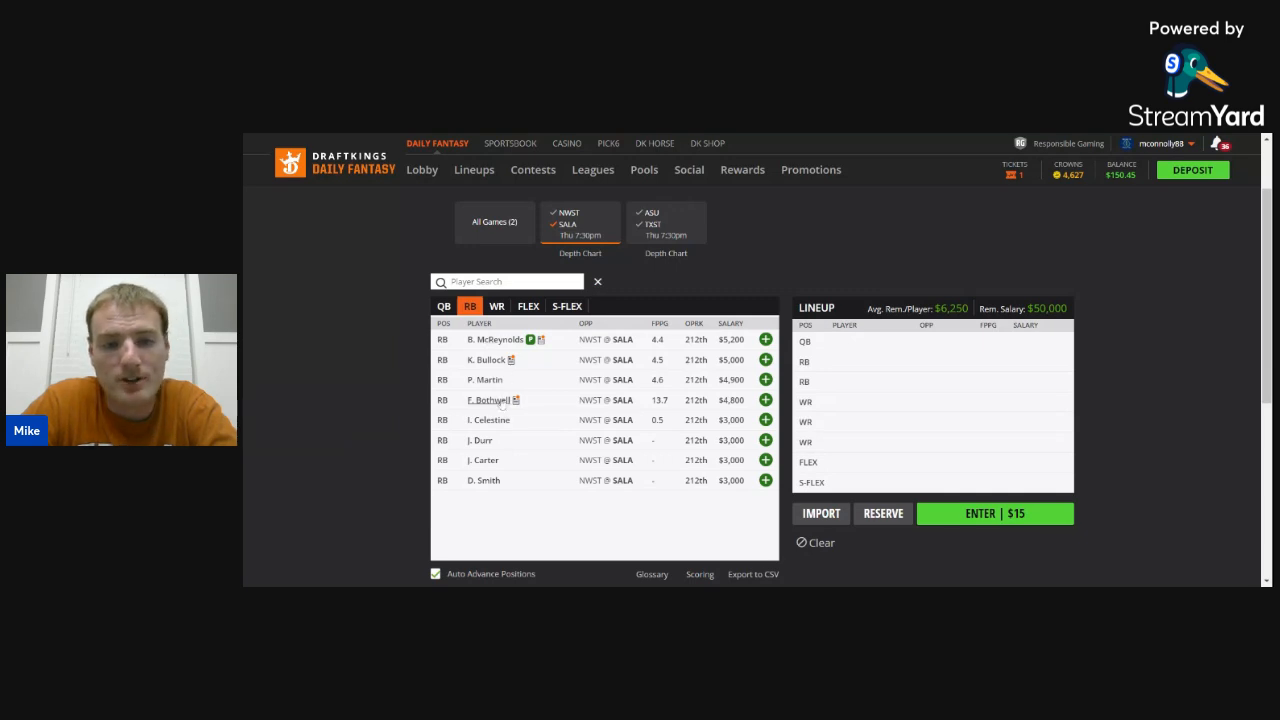
{"action": "mouse_move", "coordinate": [530, 400]}
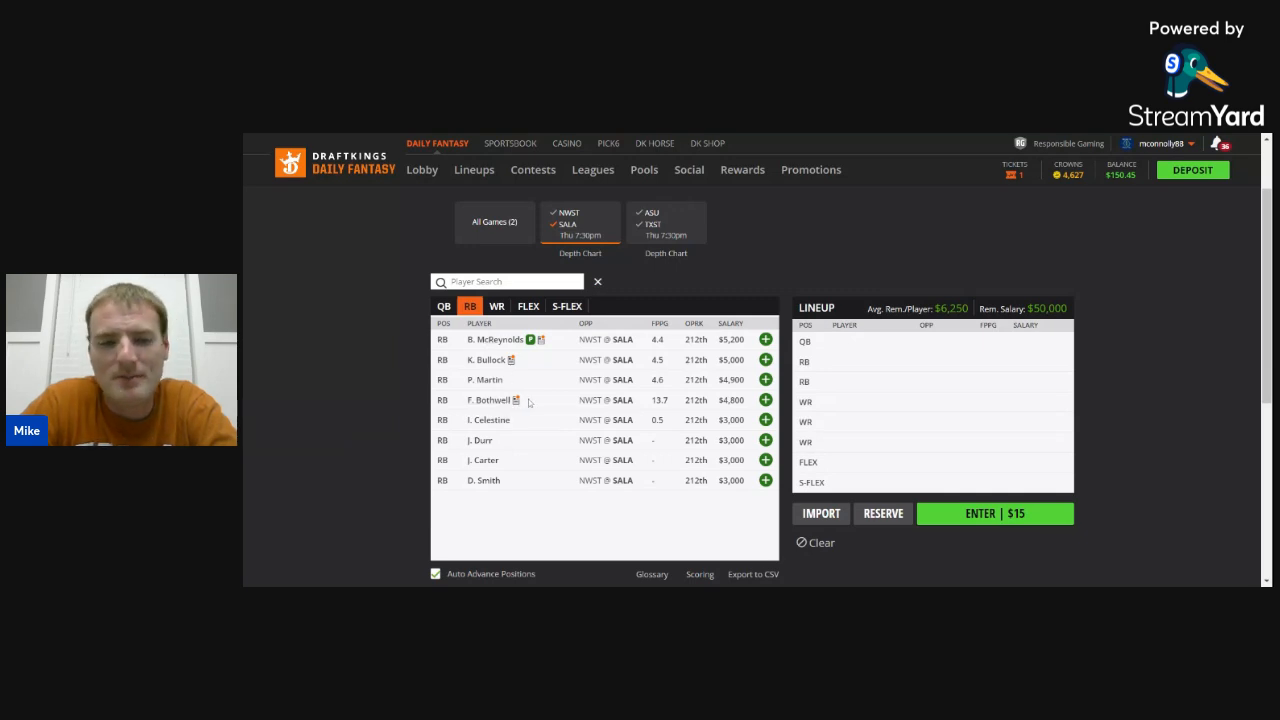
{"action": "left_click", "coordinate": [487, 359]}
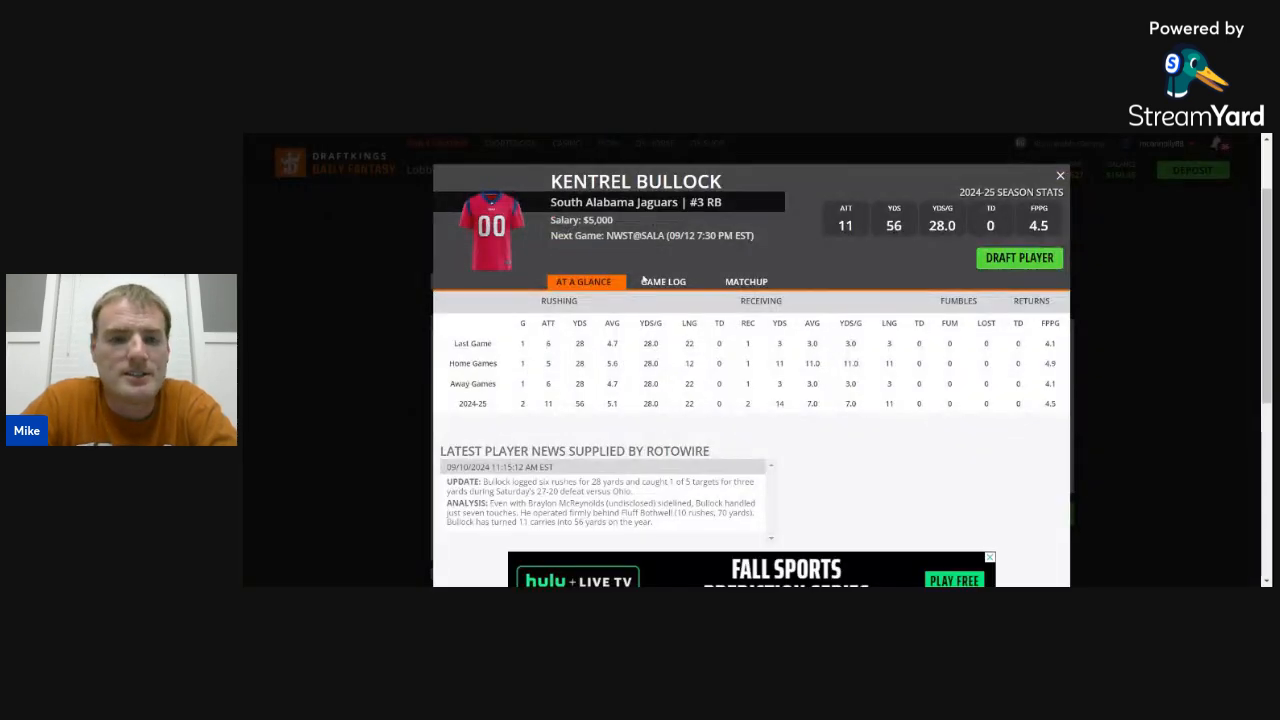
{"action": "left_click", "coordinate": [665, 281]}
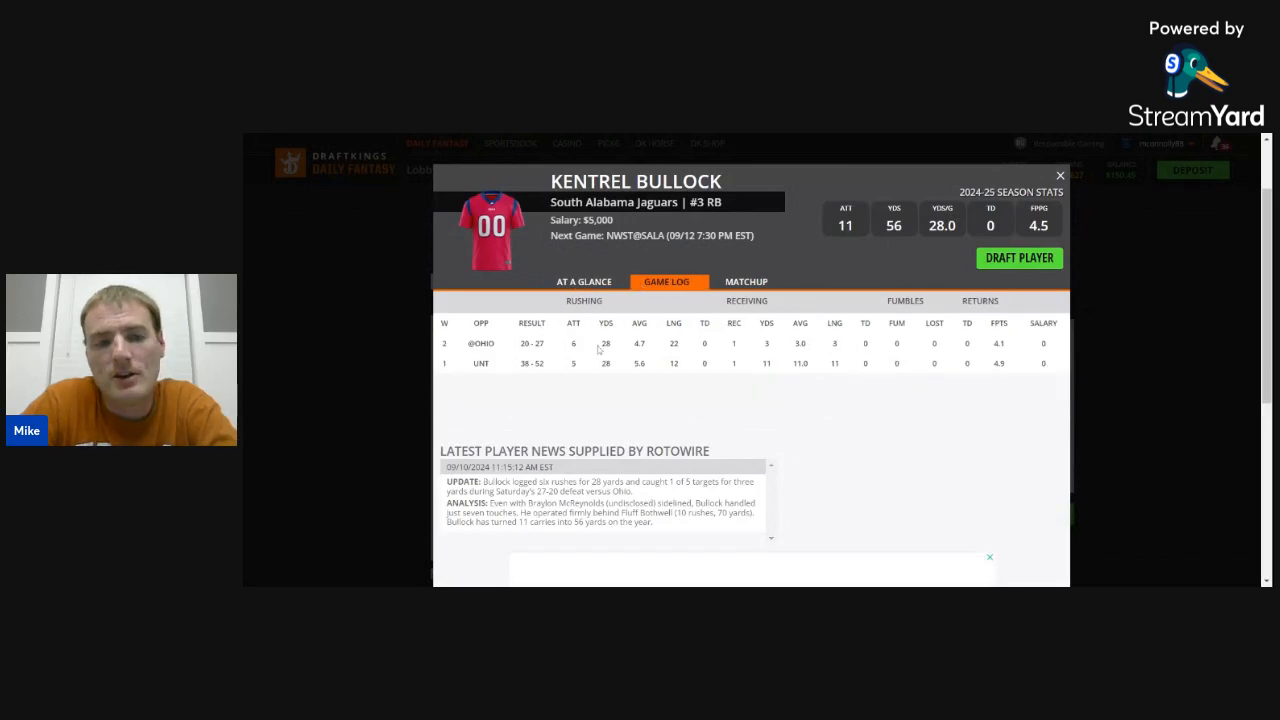
{"action": "left_click", "coordinate": [1059, 175]}
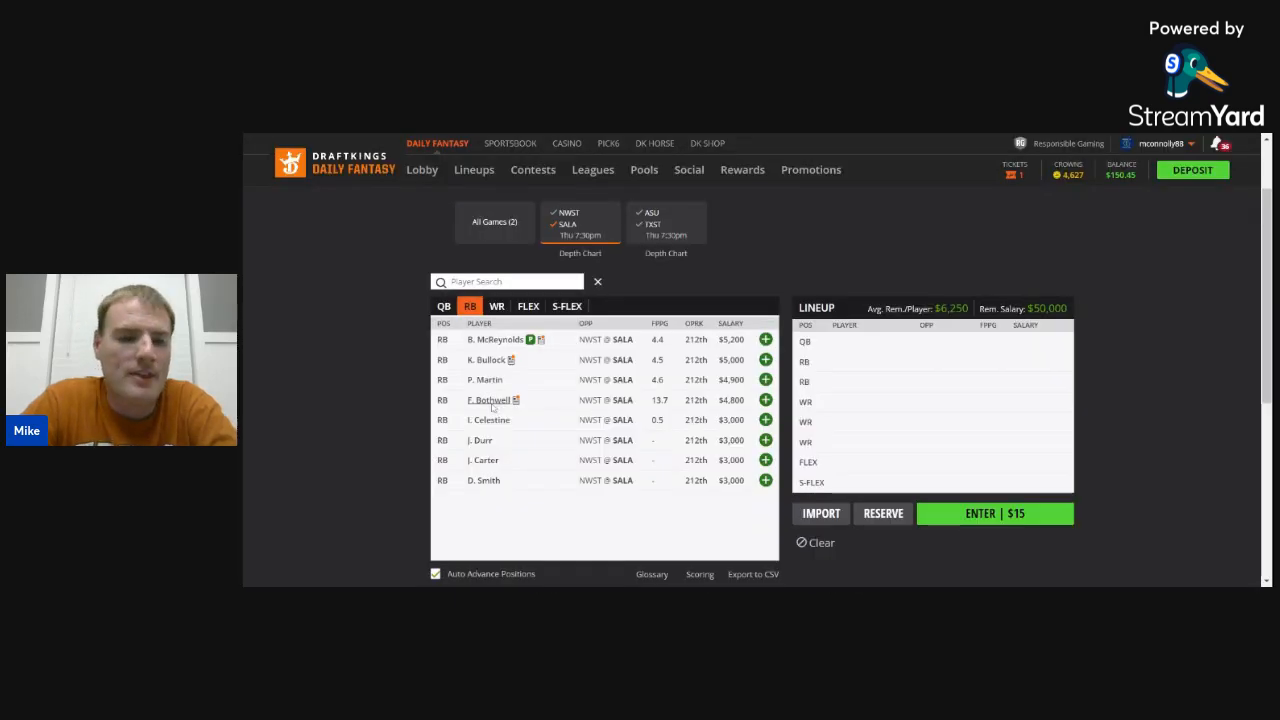
{"action": "mouse_move", "coordinate": [536, 396]}
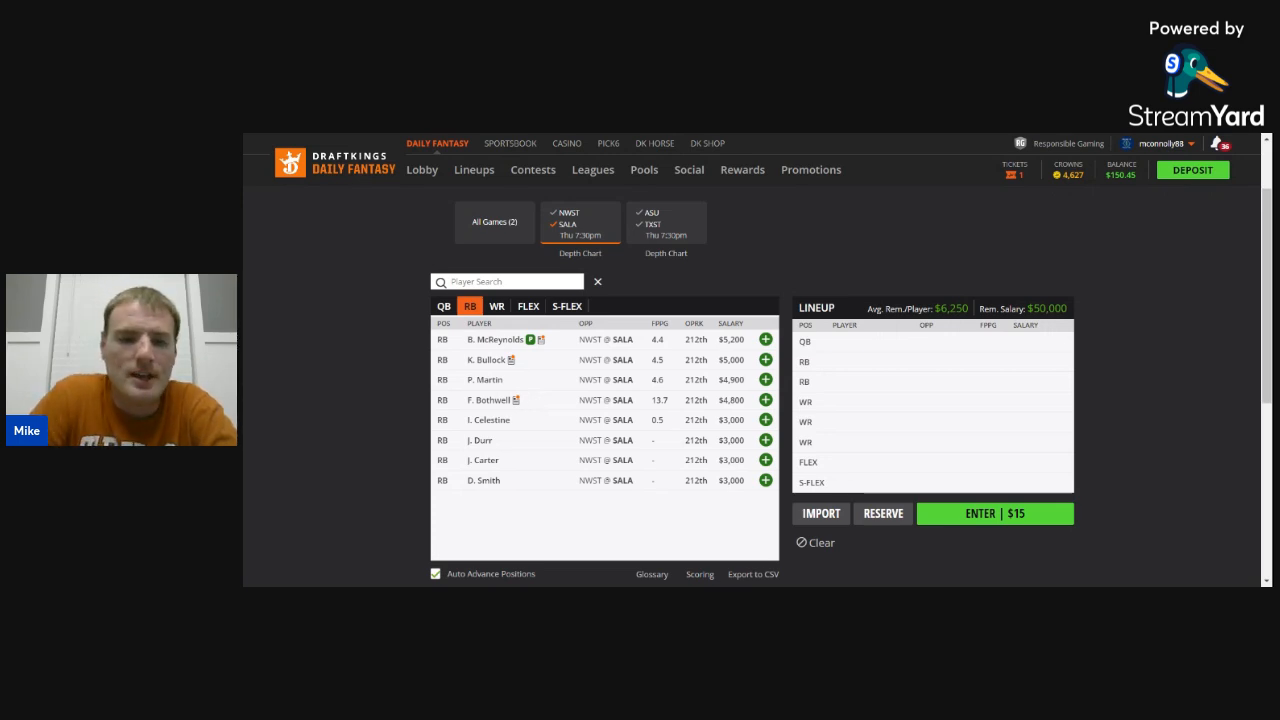
- Review Jamaal Pritchett's game log from the wide receiver list, then close his card
{"action": "left_click", "coordinate": [497, 306]}
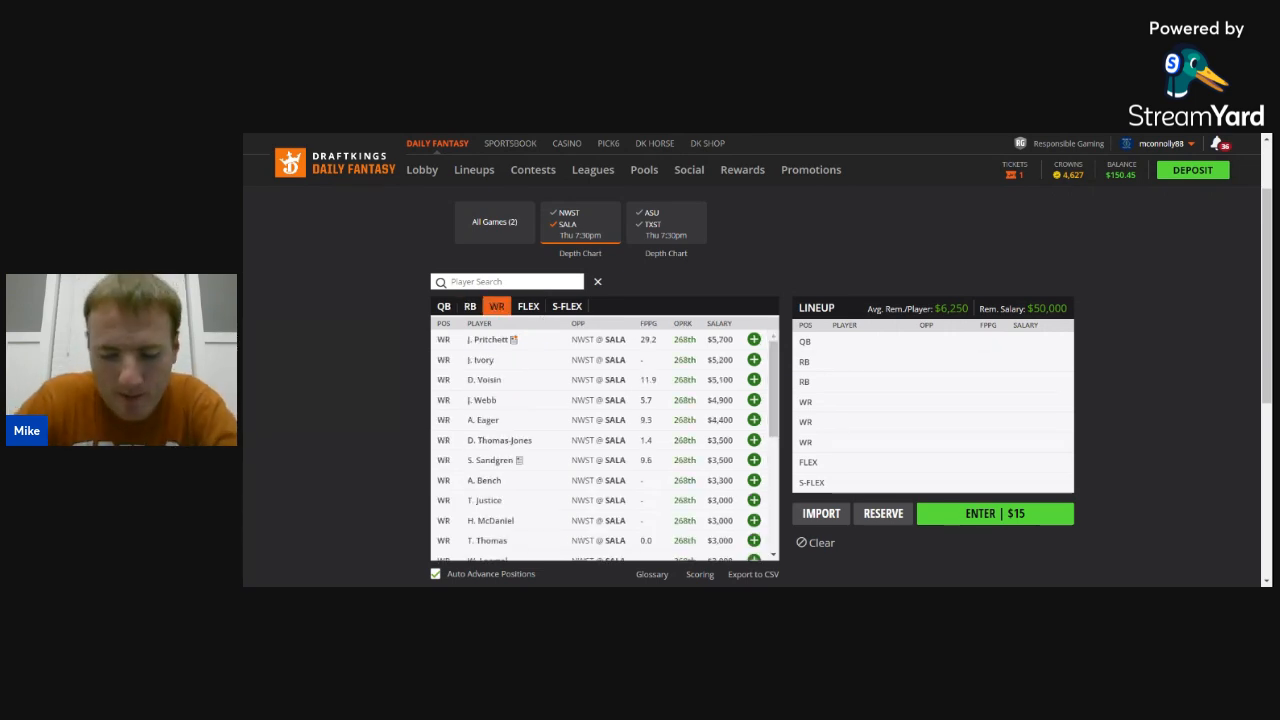
{"action": "left_click", "coordinate": [486, 339]}
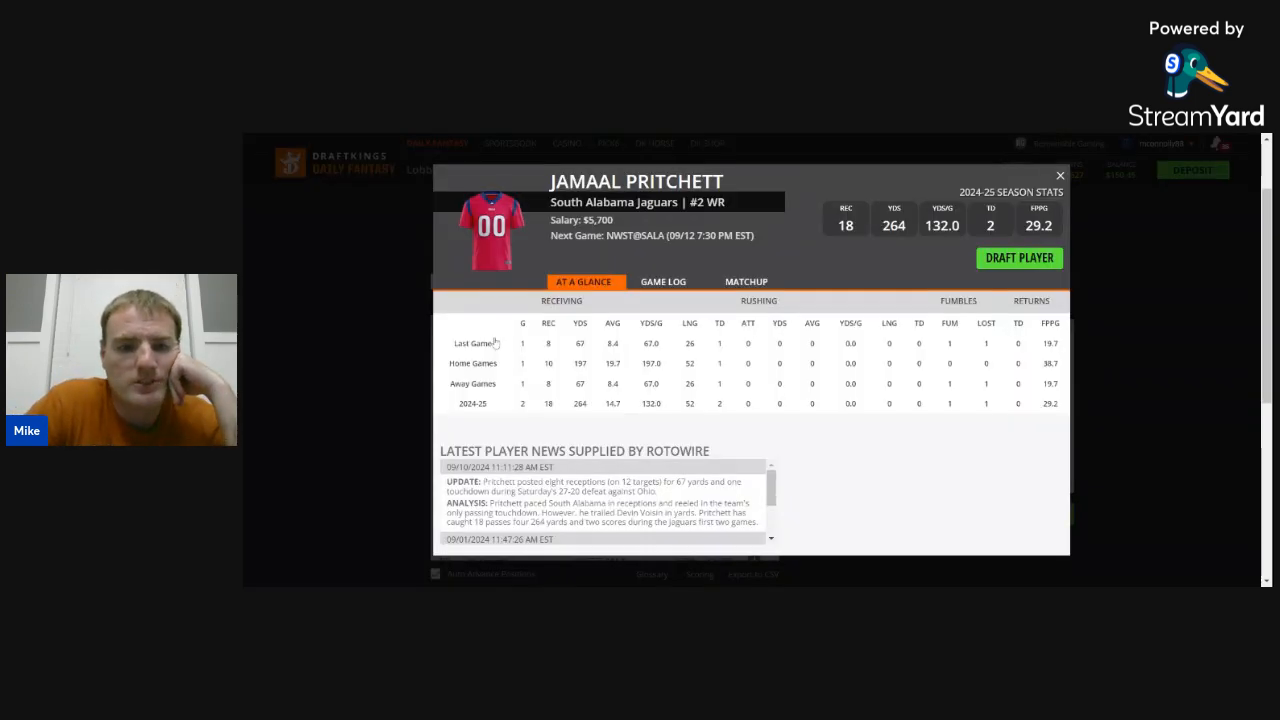
{"action": "left_click", "coordinate": [668, 281]}
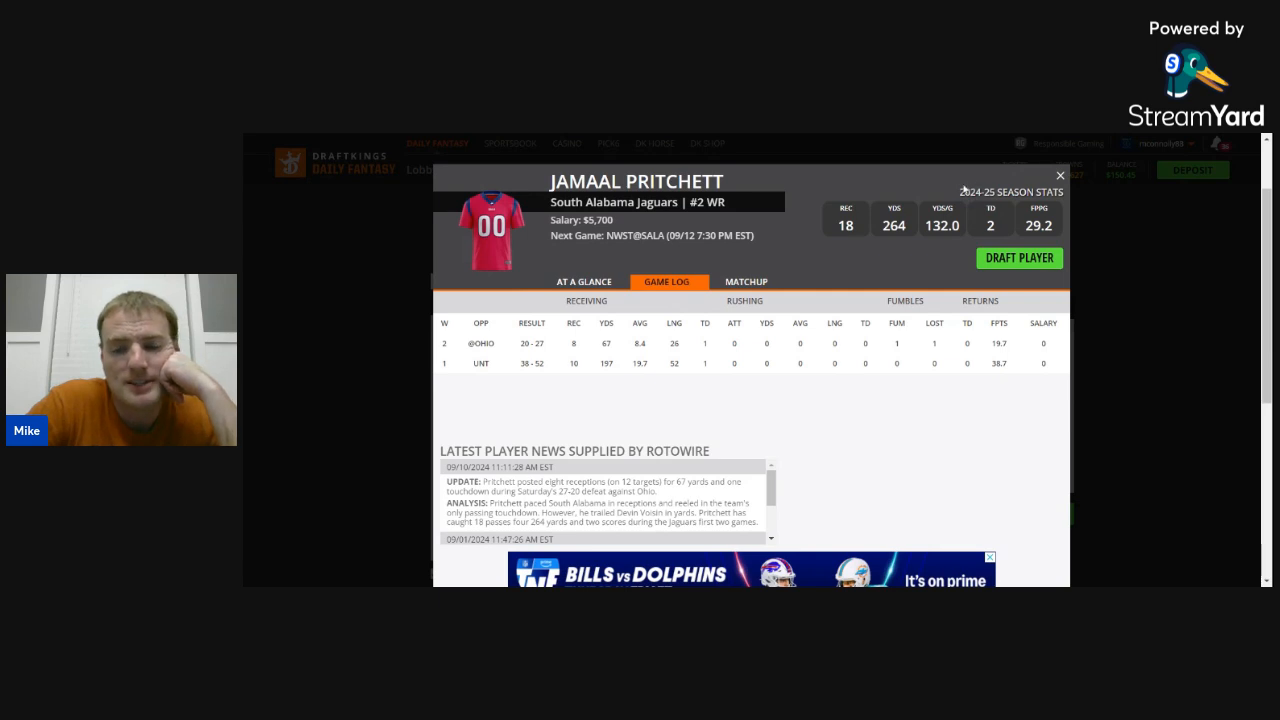
{"action": "mouse_move", "coordinate": [670, 306]}
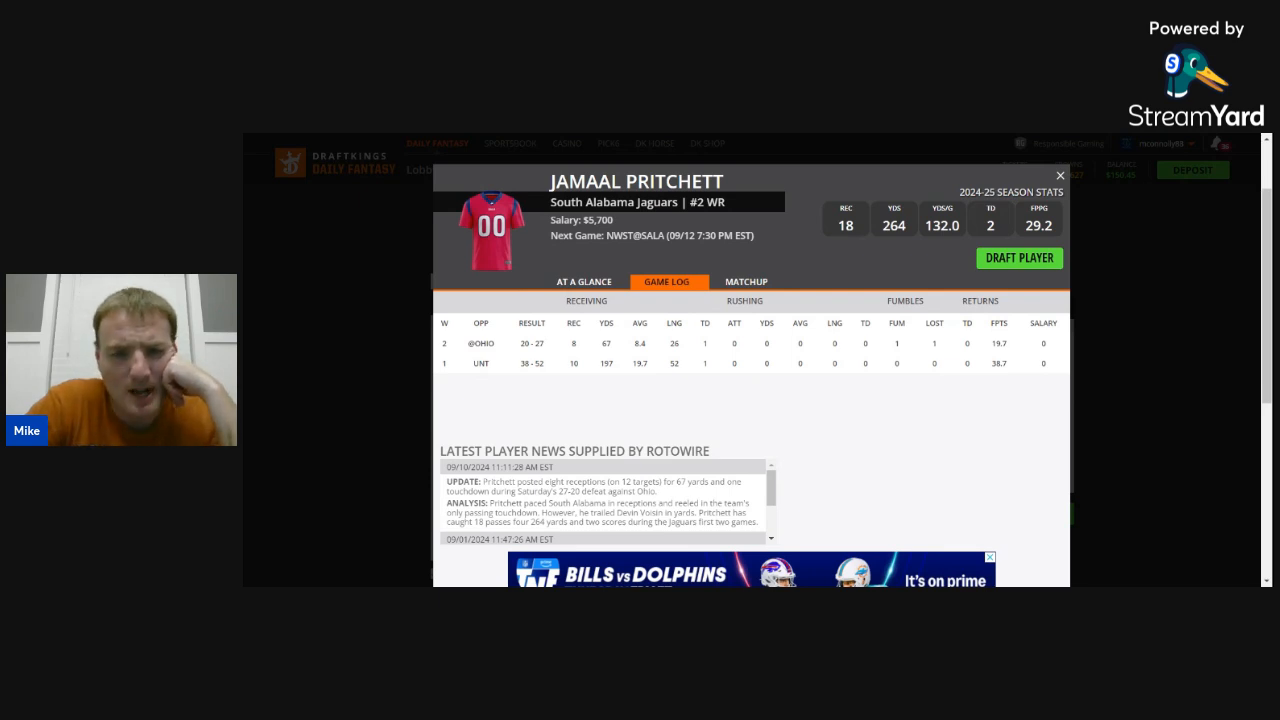
{"action": "mouse_move", "coordinate": [656, 351]}
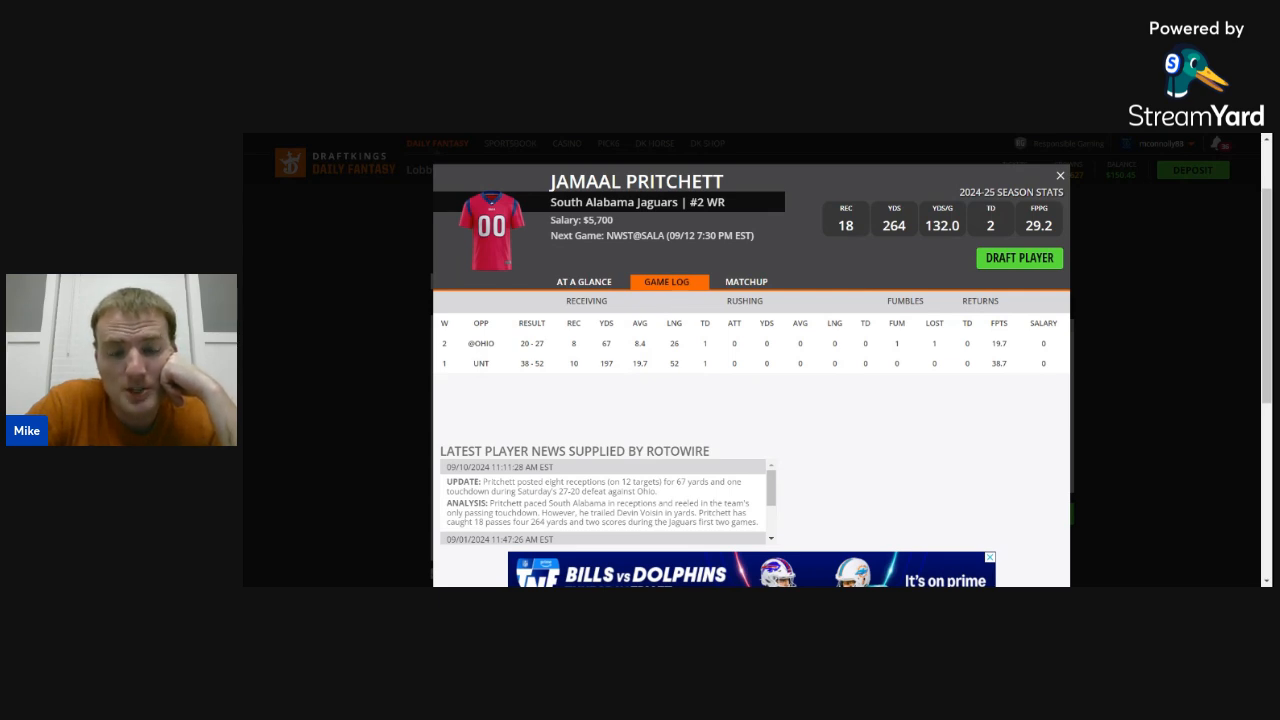
{"action": "left_click", "coordinate": [1059, 175]}
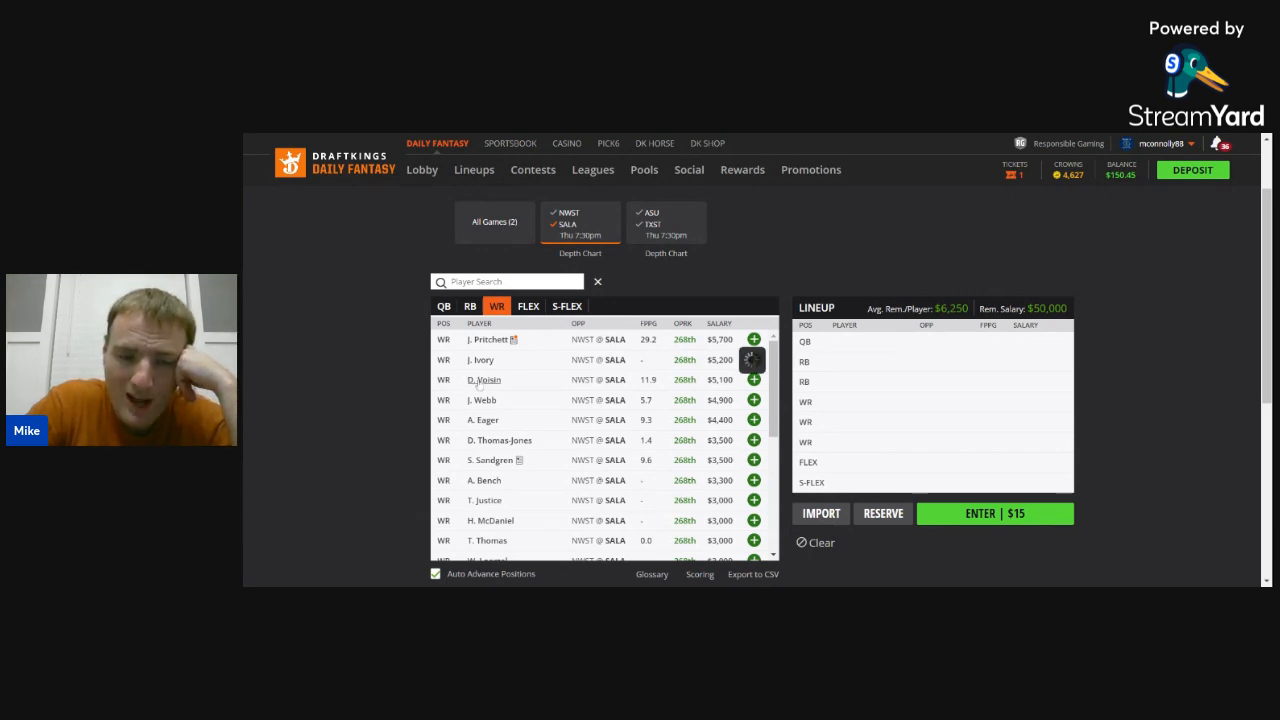
- Review Shamar Sandgren's game-by-game stats among South Alabama receivers, then close his card
{"action": "left_click", "coordinate": [483, 380]}
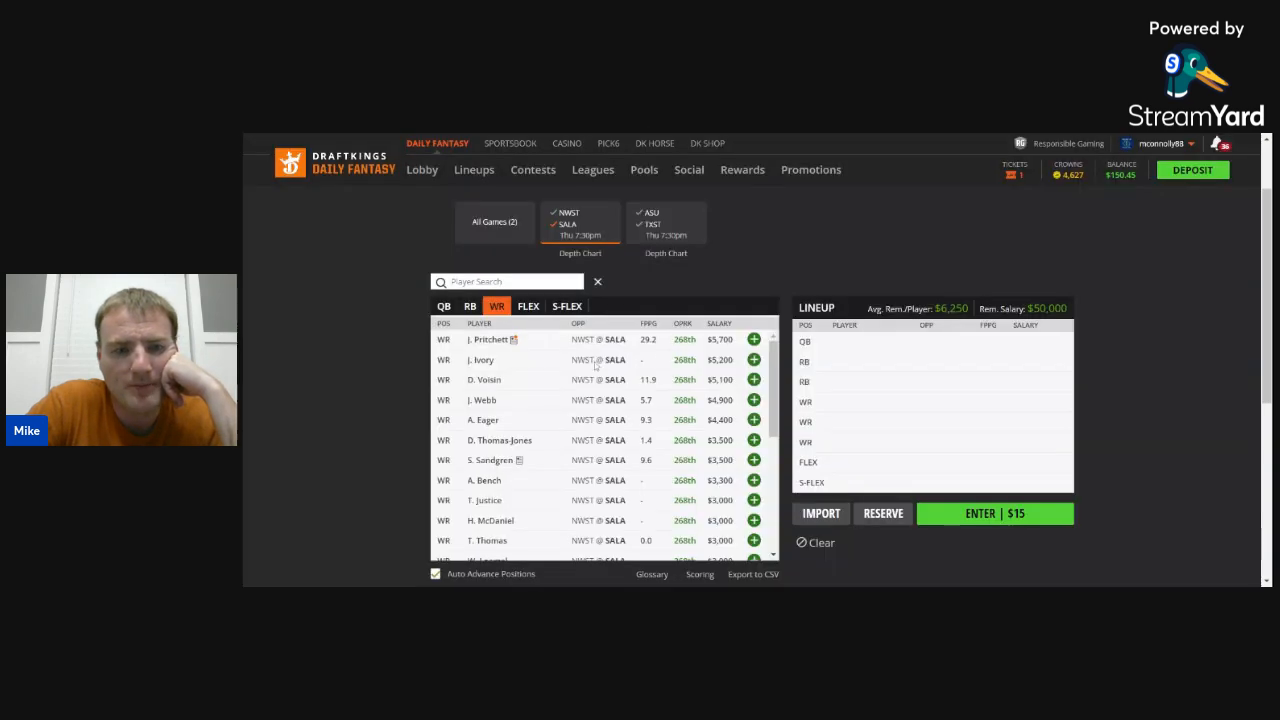
{"action": "mouse_move", "coordinate": [523, 369]}
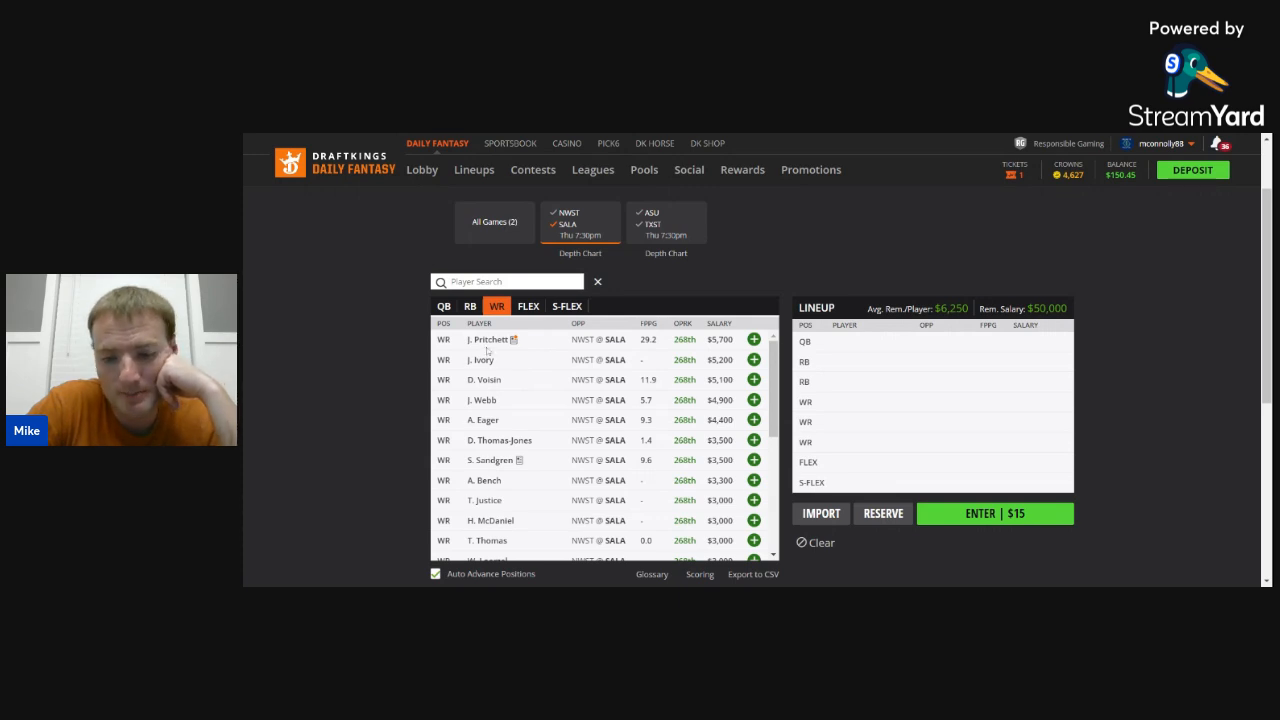
{"action": "mouse_move", "coordinate": [518, 405]}
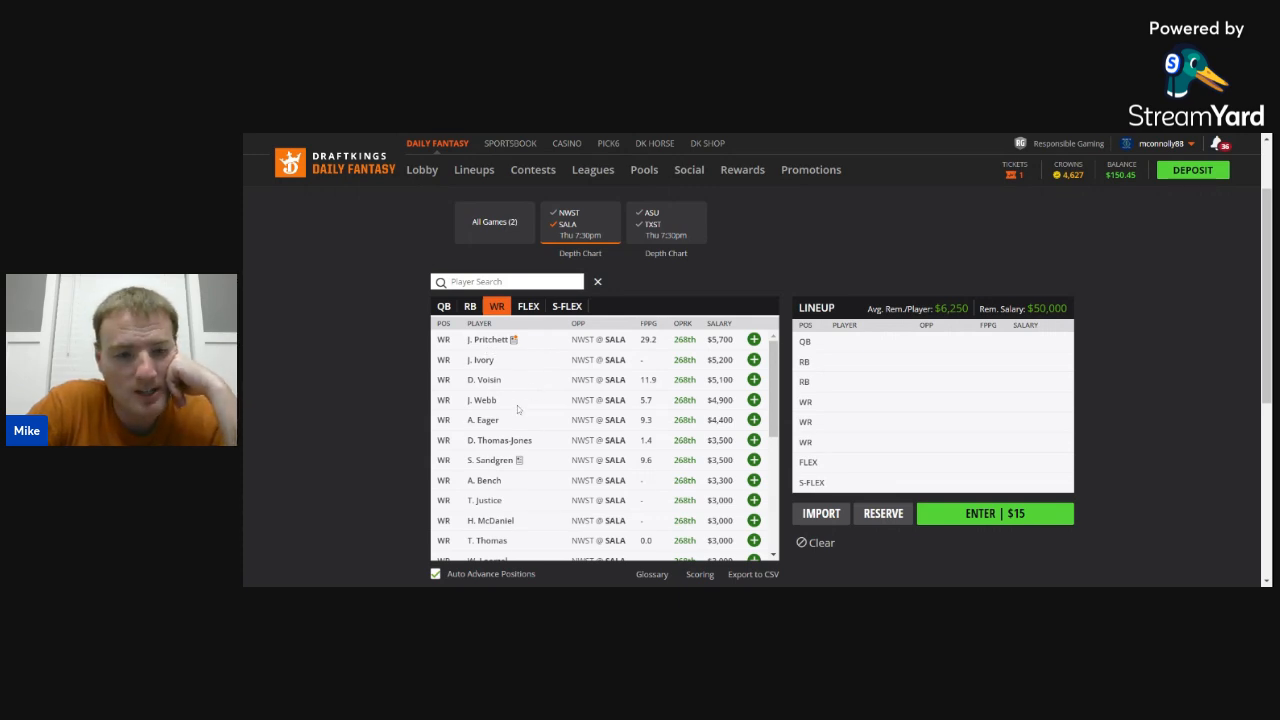
{"action": "left_click", "coordinate": [492, 460]}
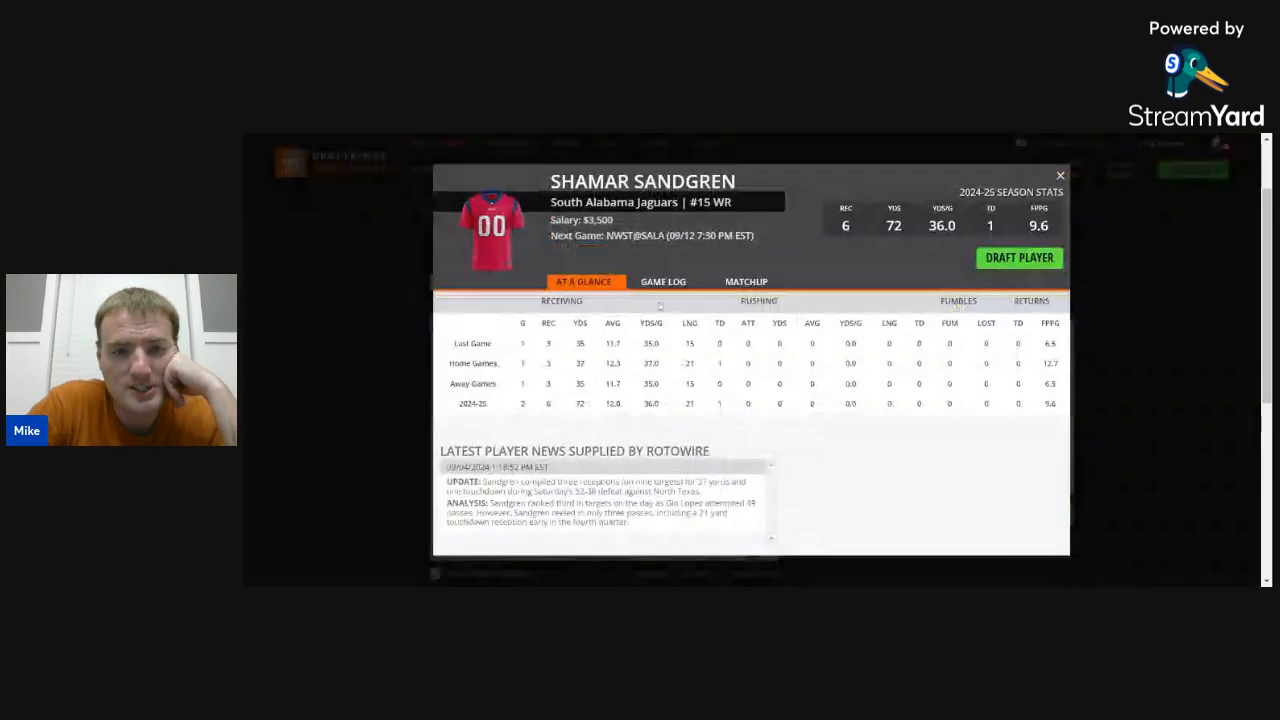
{"action": "left_click", "coordinate": [663, 281]}
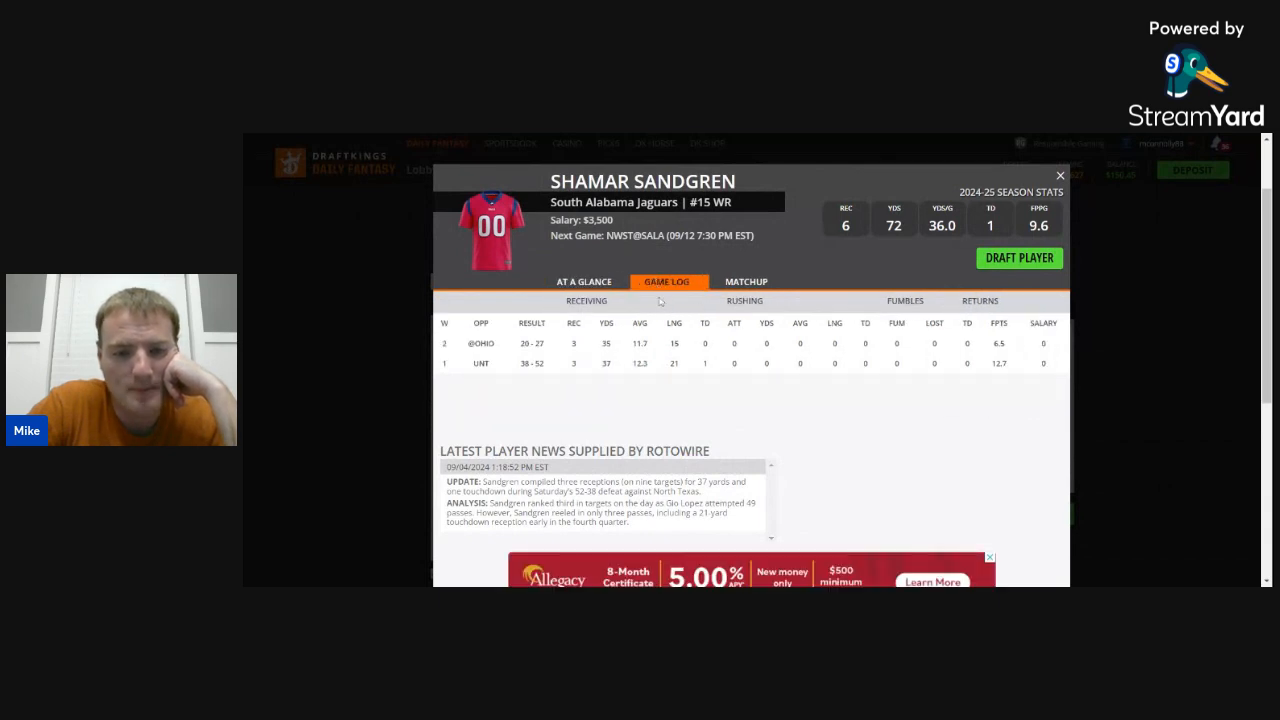
{"action": "mouse_move", "coordinate": [842, 283]}
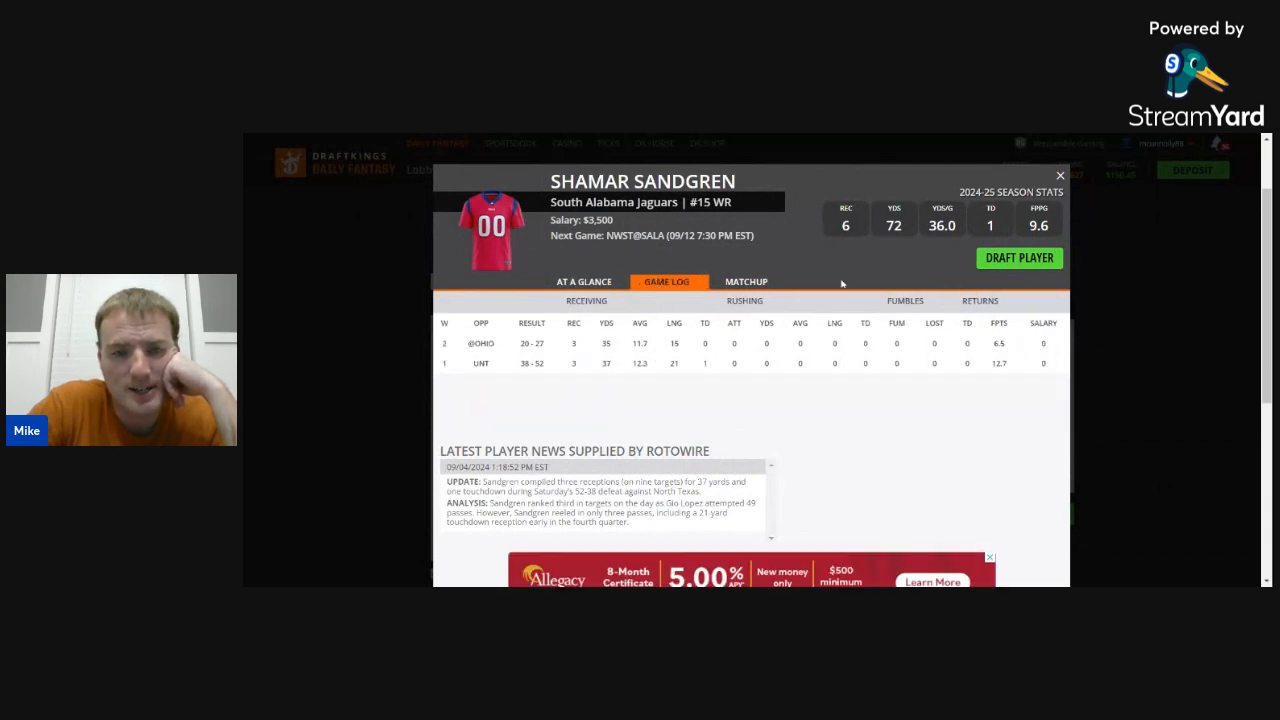
{"action": "left_click", "coordinate": [1059, 174]}
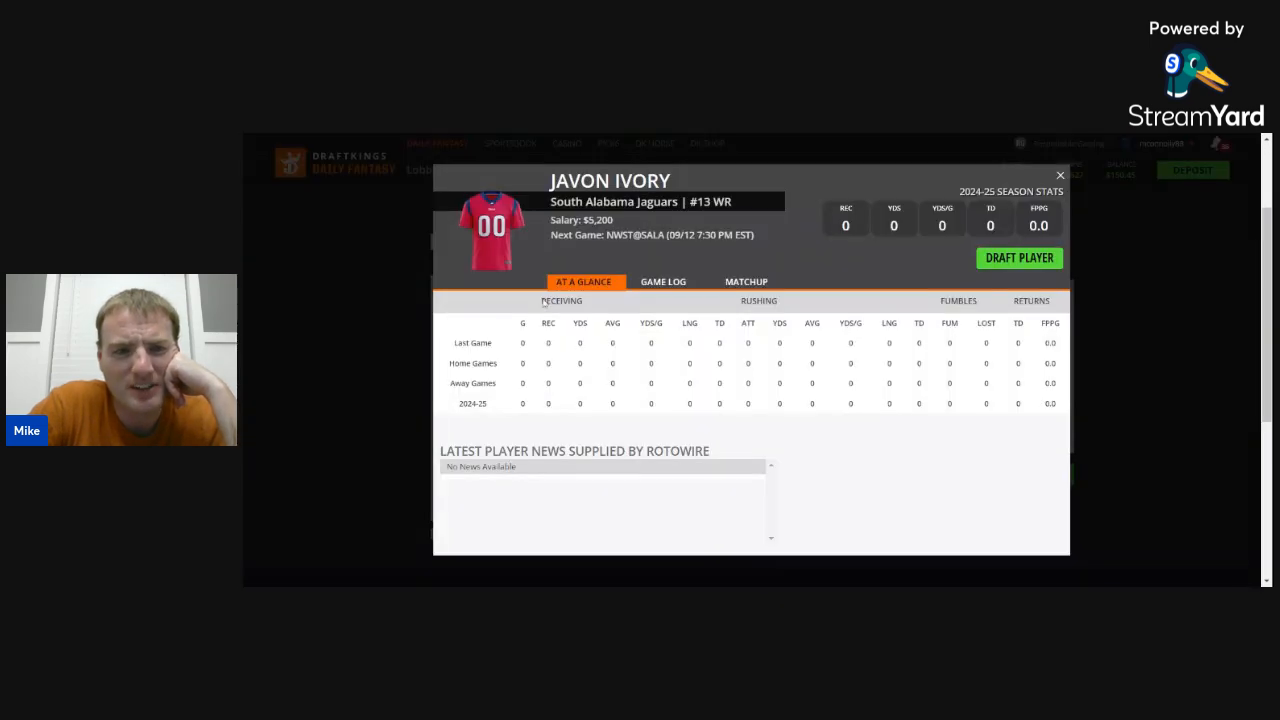
- Check Javon Ivory's empty game log and close his card
{"action": "left_click", "coordinate": [663, 281]}
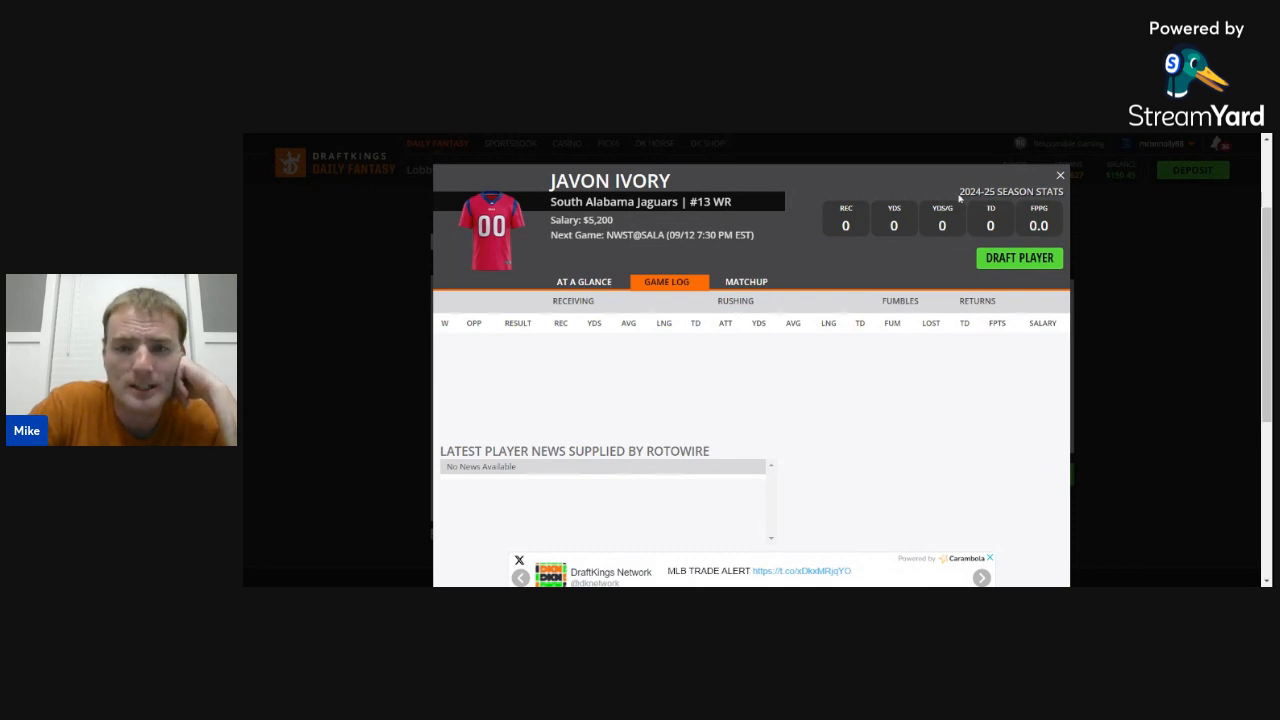
{"action": "left_click", "coordinate": [1059, 174]}
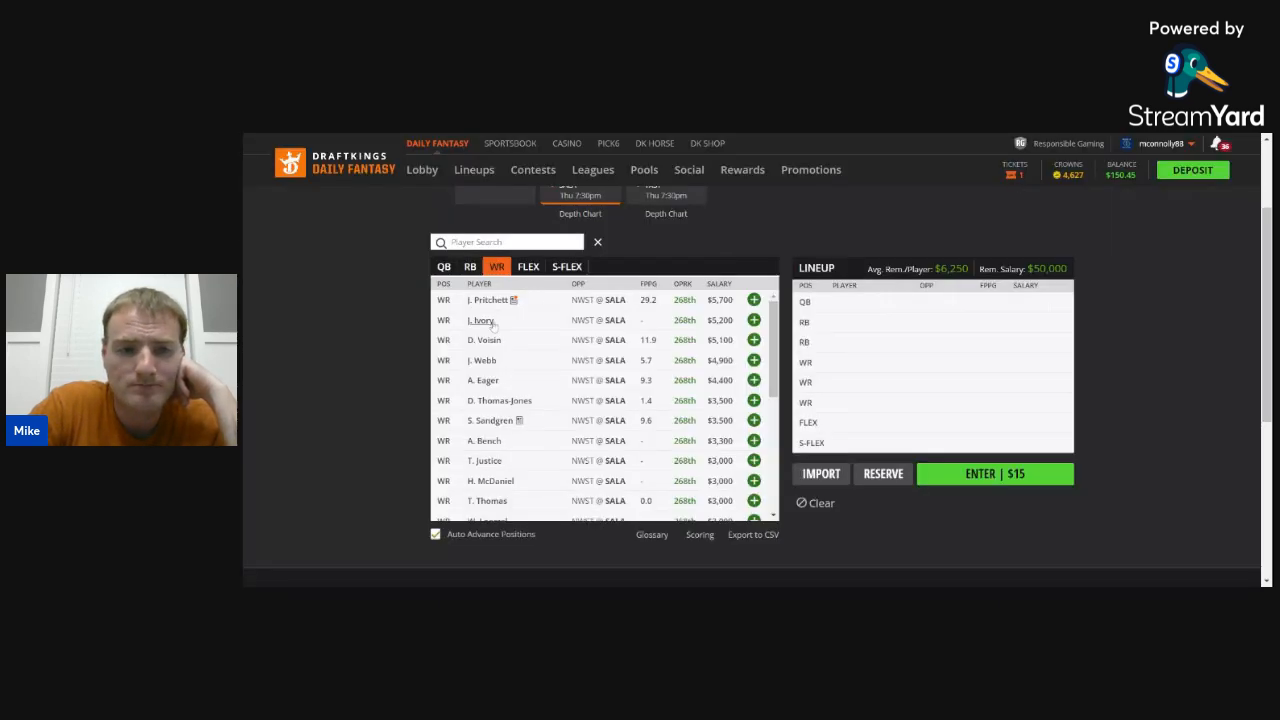
{"action": "mouse_move", "coordinate": [515, 326]}
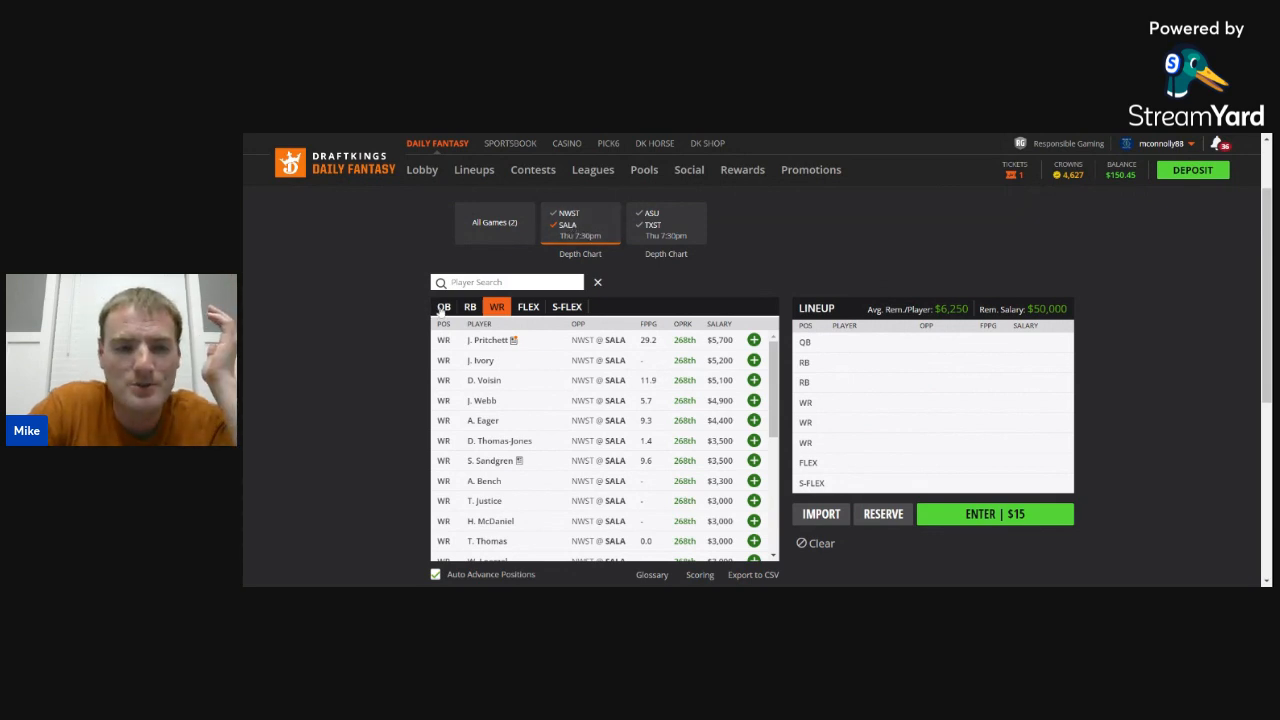
- List quarterbacks from both games, led by S. Leavitt at $9,000, and scroll through
{"action": "left_click", "coordinate": [442, 306]}
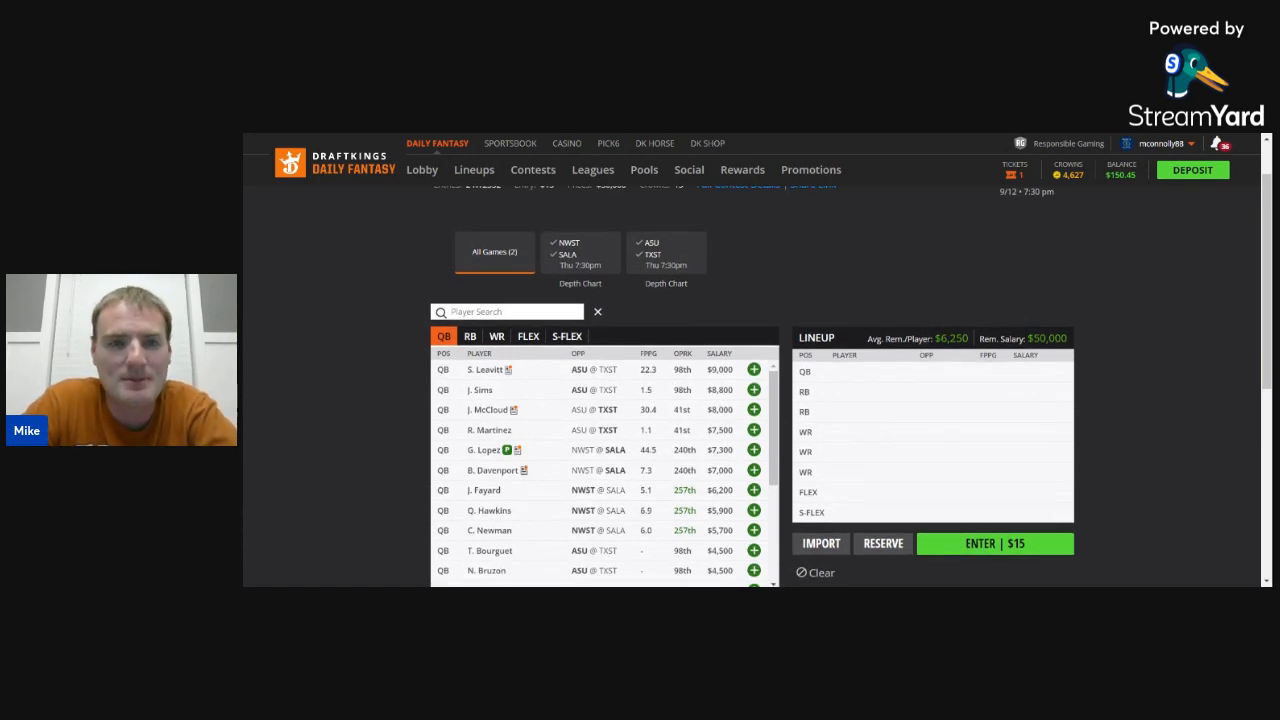
{"action": "scroll", "scroll_direction": "down", "scroll_amount": 3}
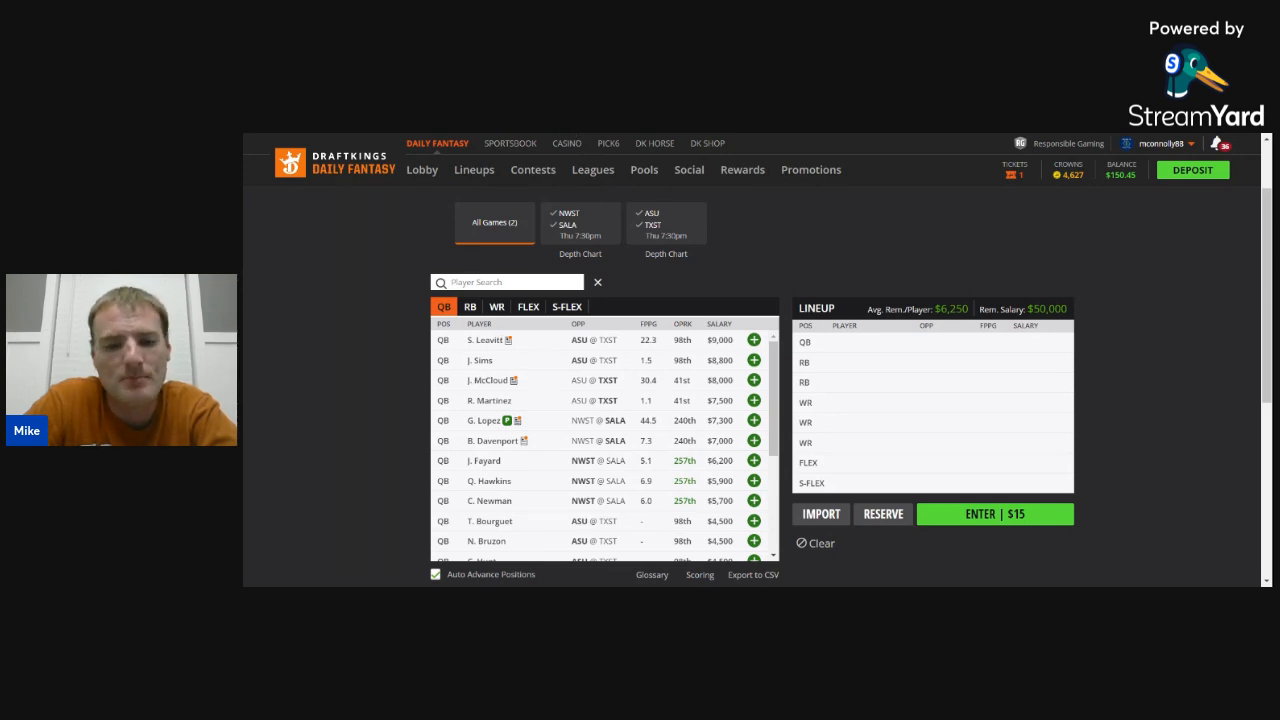
{"action": "mouse_move", "coordinate": [955, 582]}
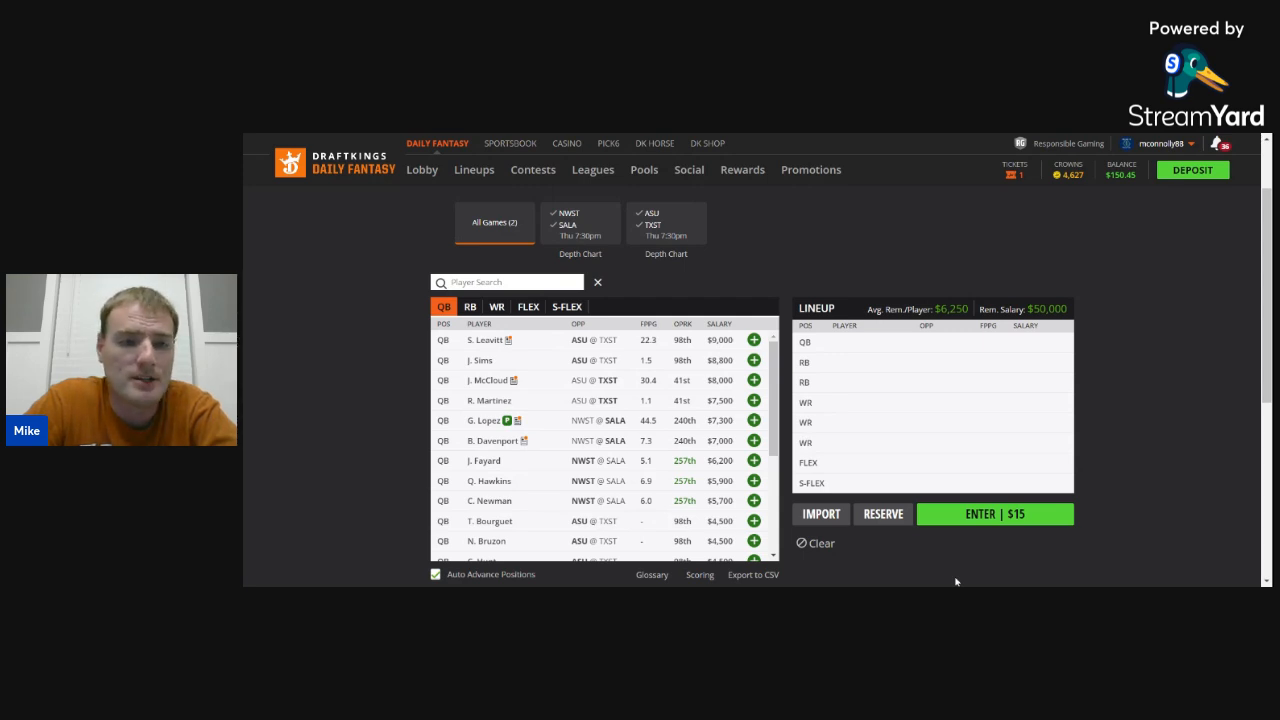